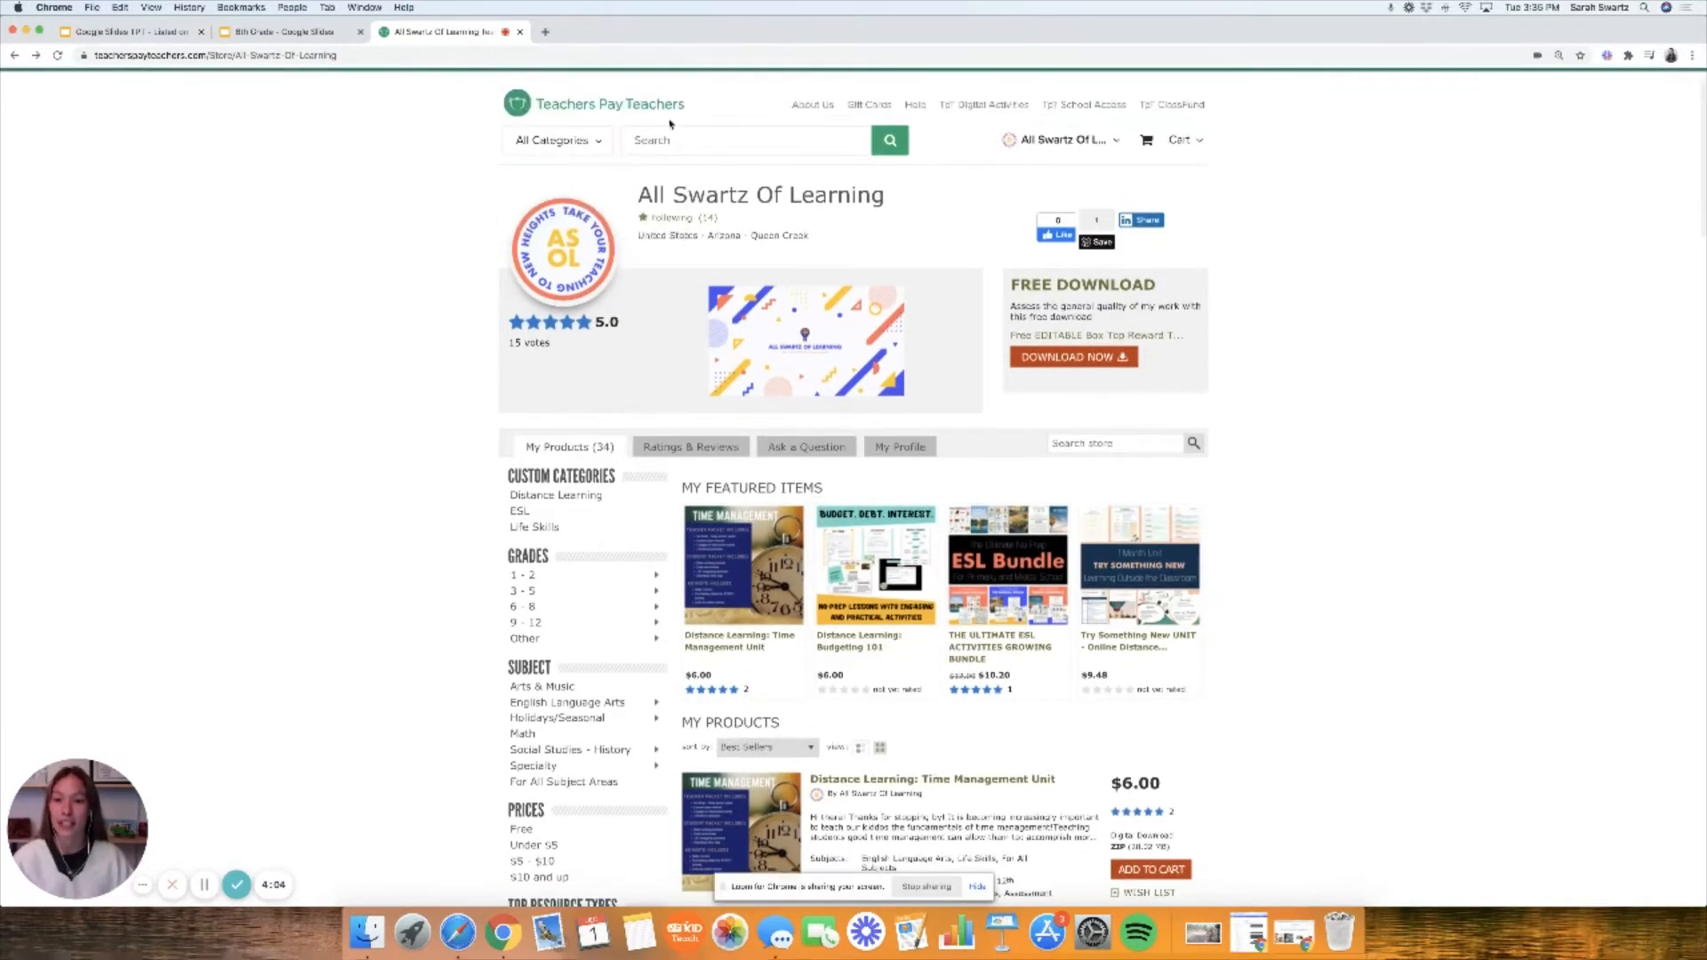
pyautogui.moveTo(960, 396)
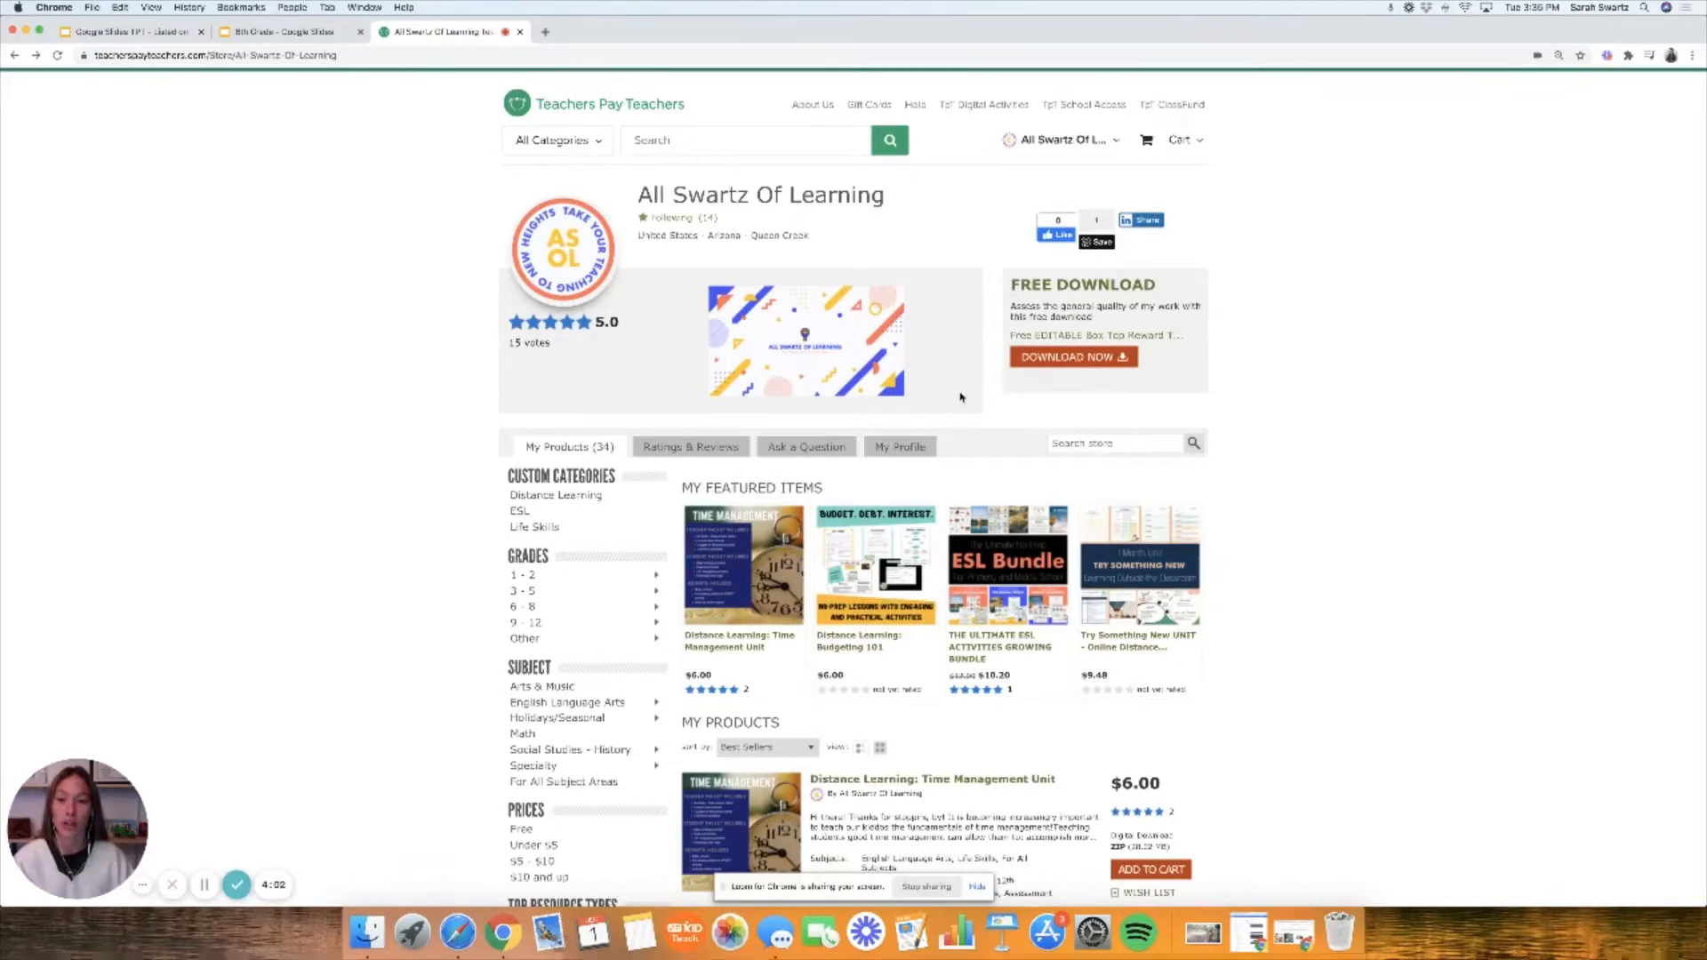
# View the Interactive Google Slide Template listing and its previews, then switch to the template deck.
pyautogui.scroll(-3)
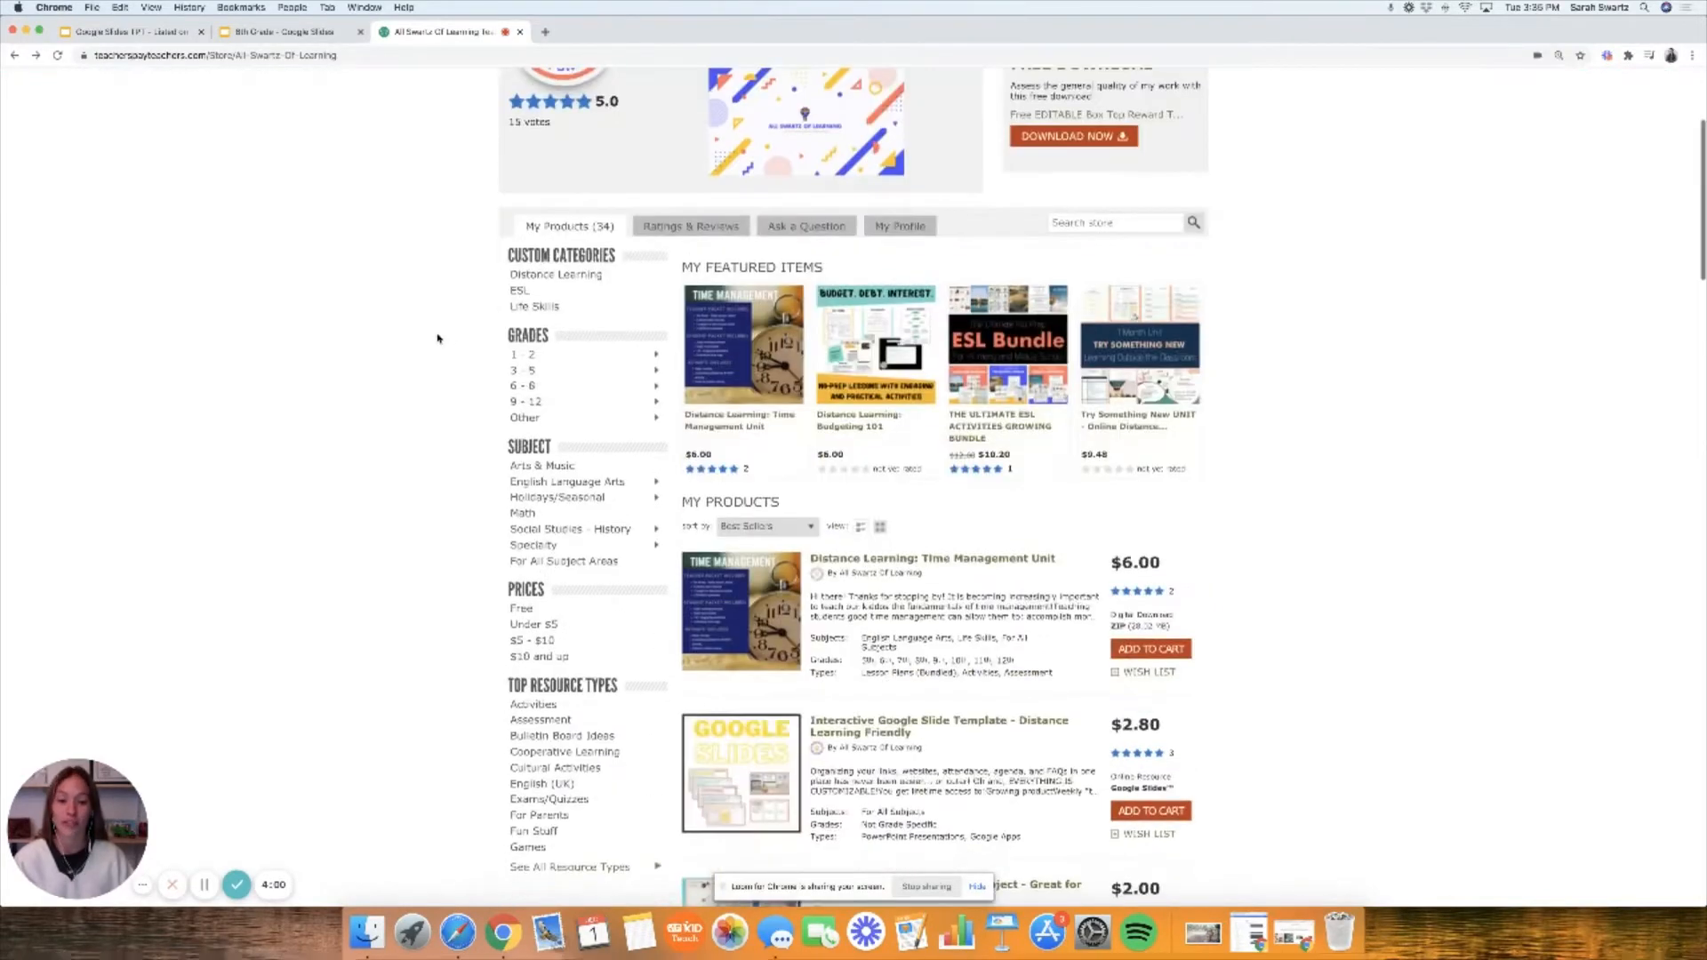
pyautogui.moveTo(937, 725)
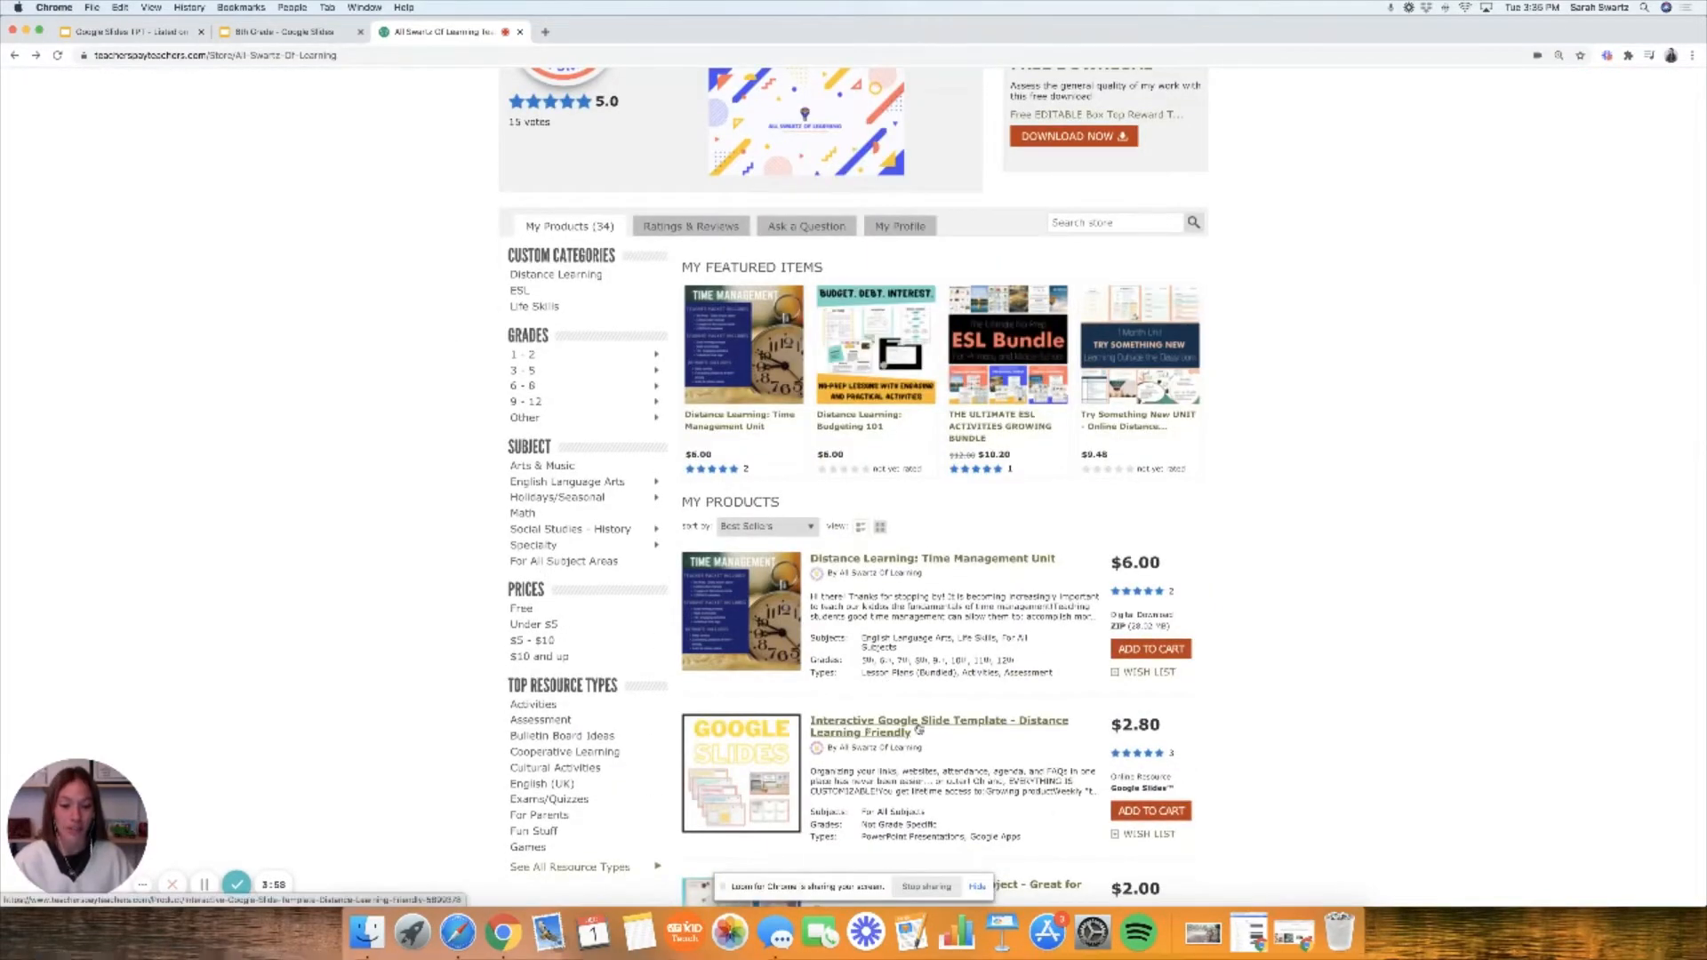
pyautogui.click(932, 725)
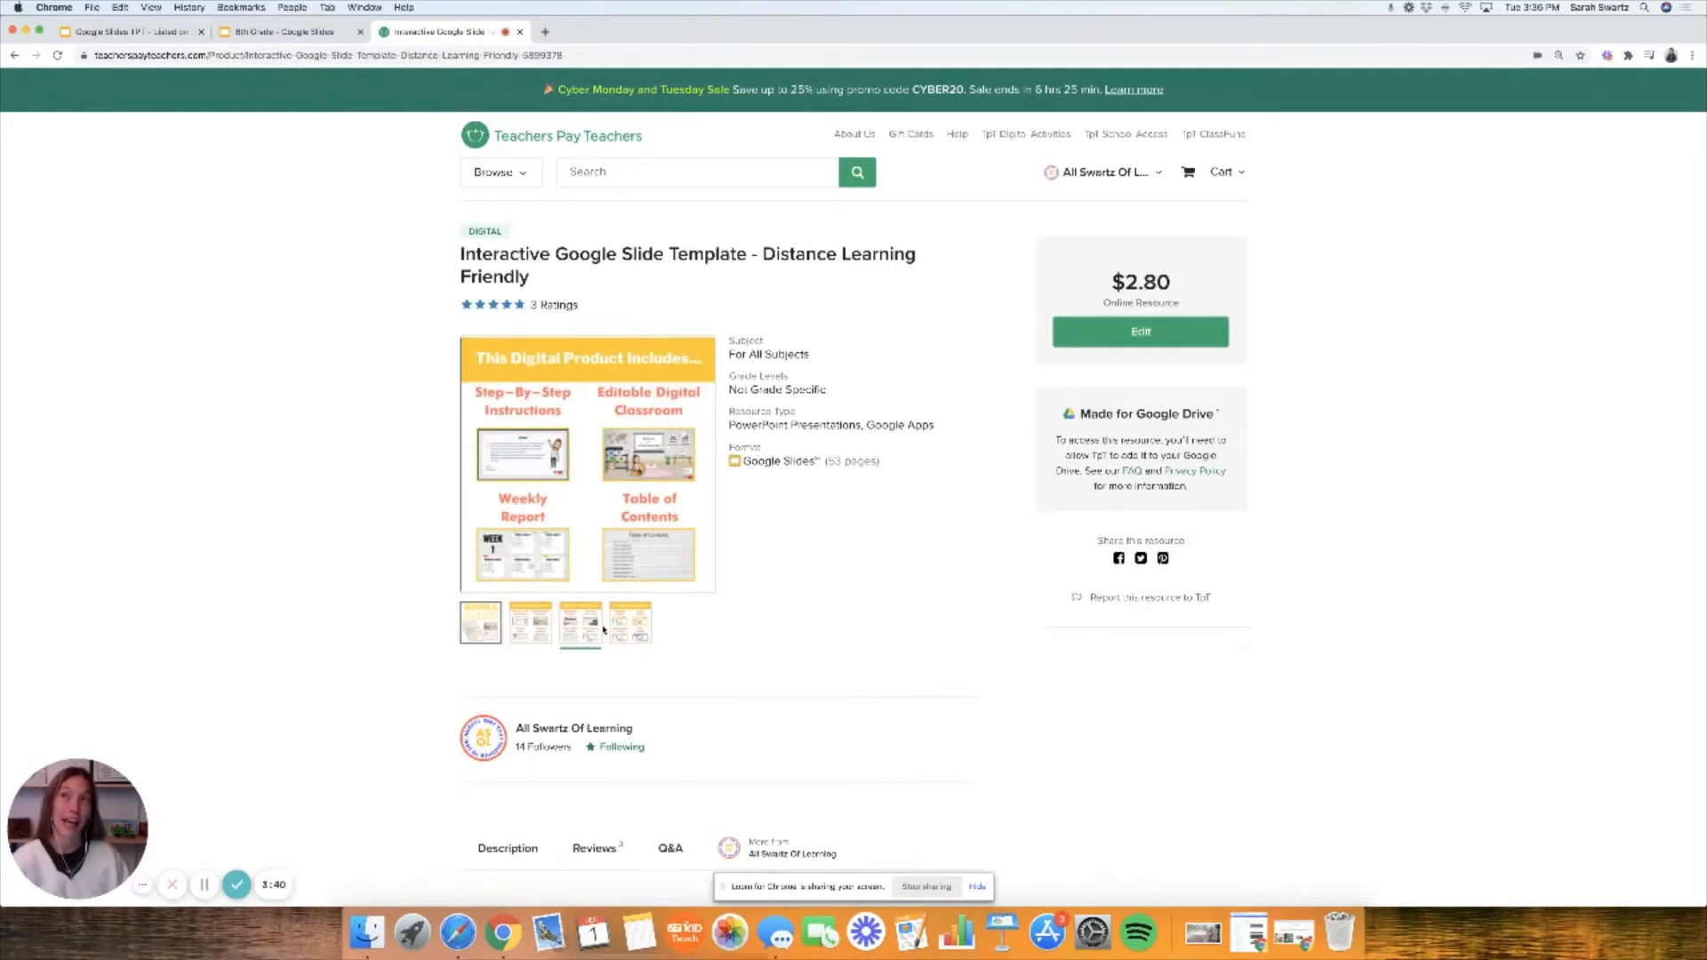
pyautogui.click(630, 623)
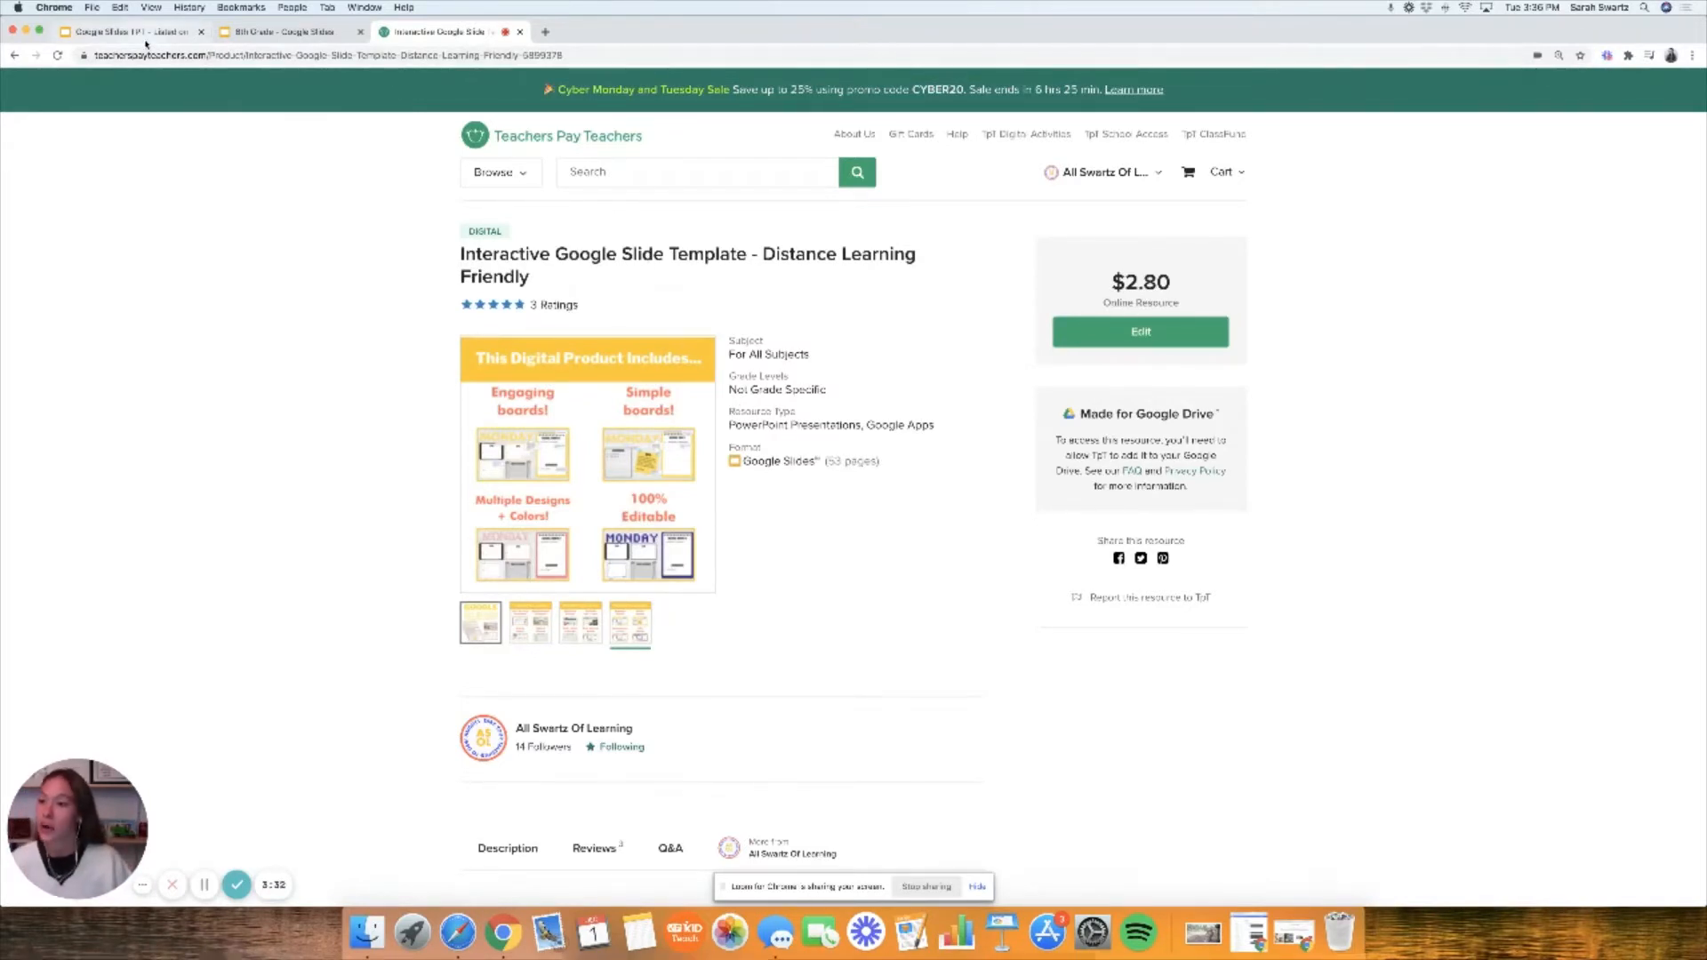
pyautogui.click(119, 32)
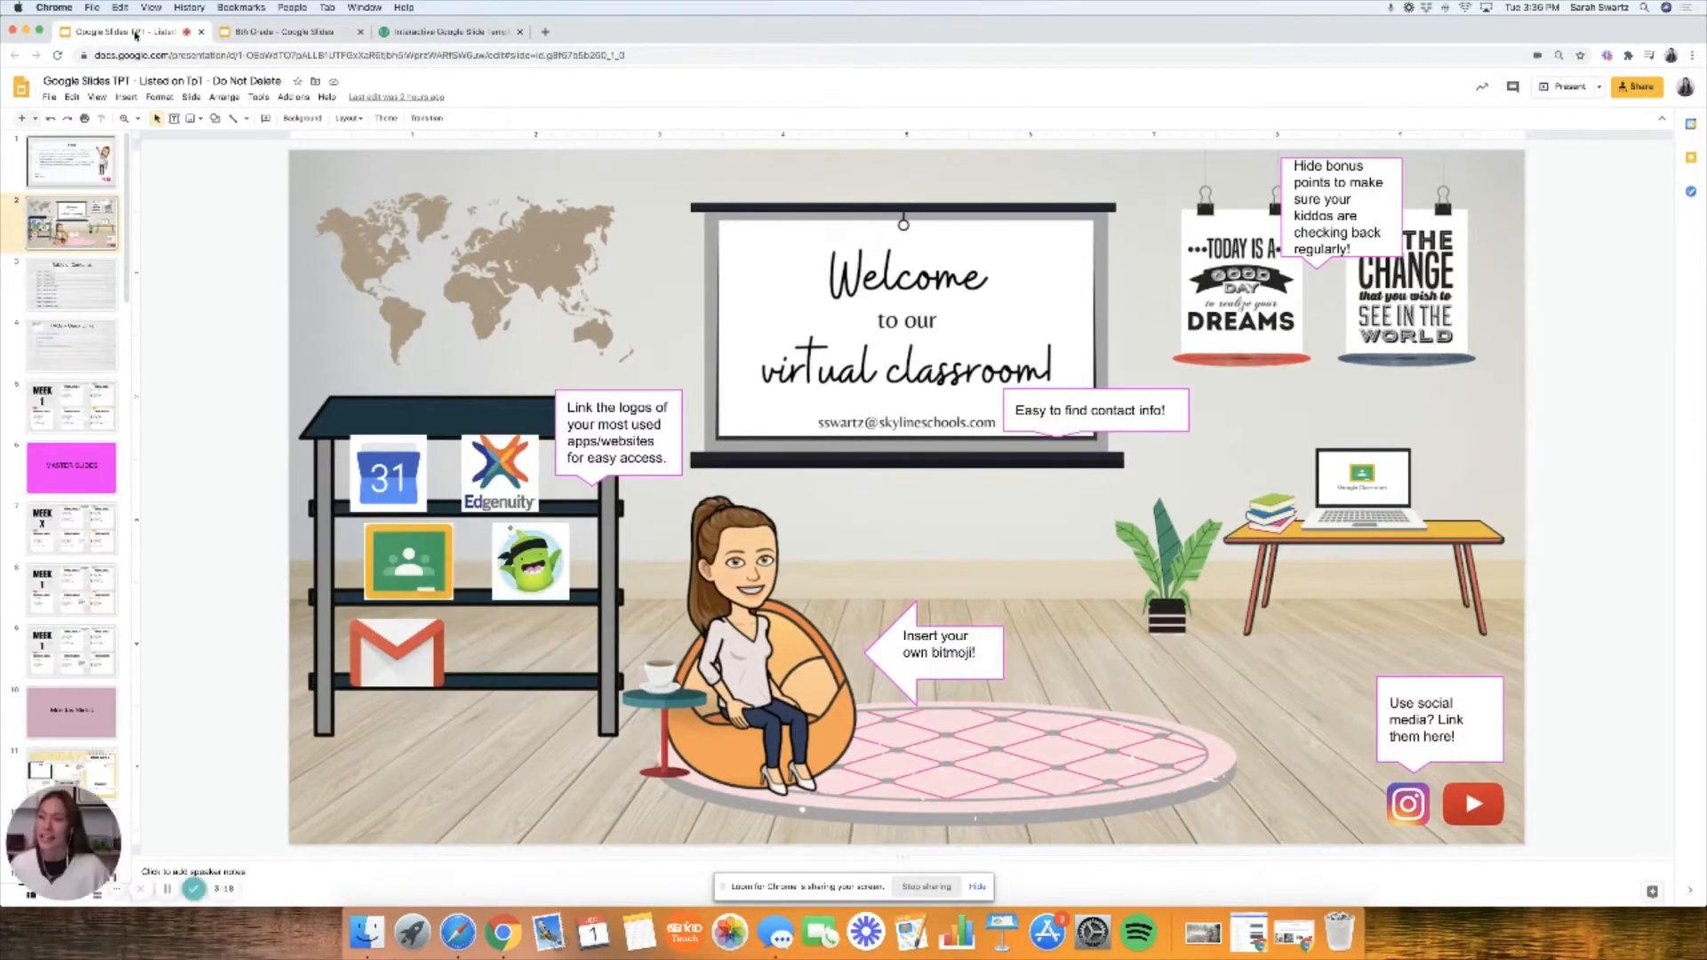
pyautogui.click(69, 162)
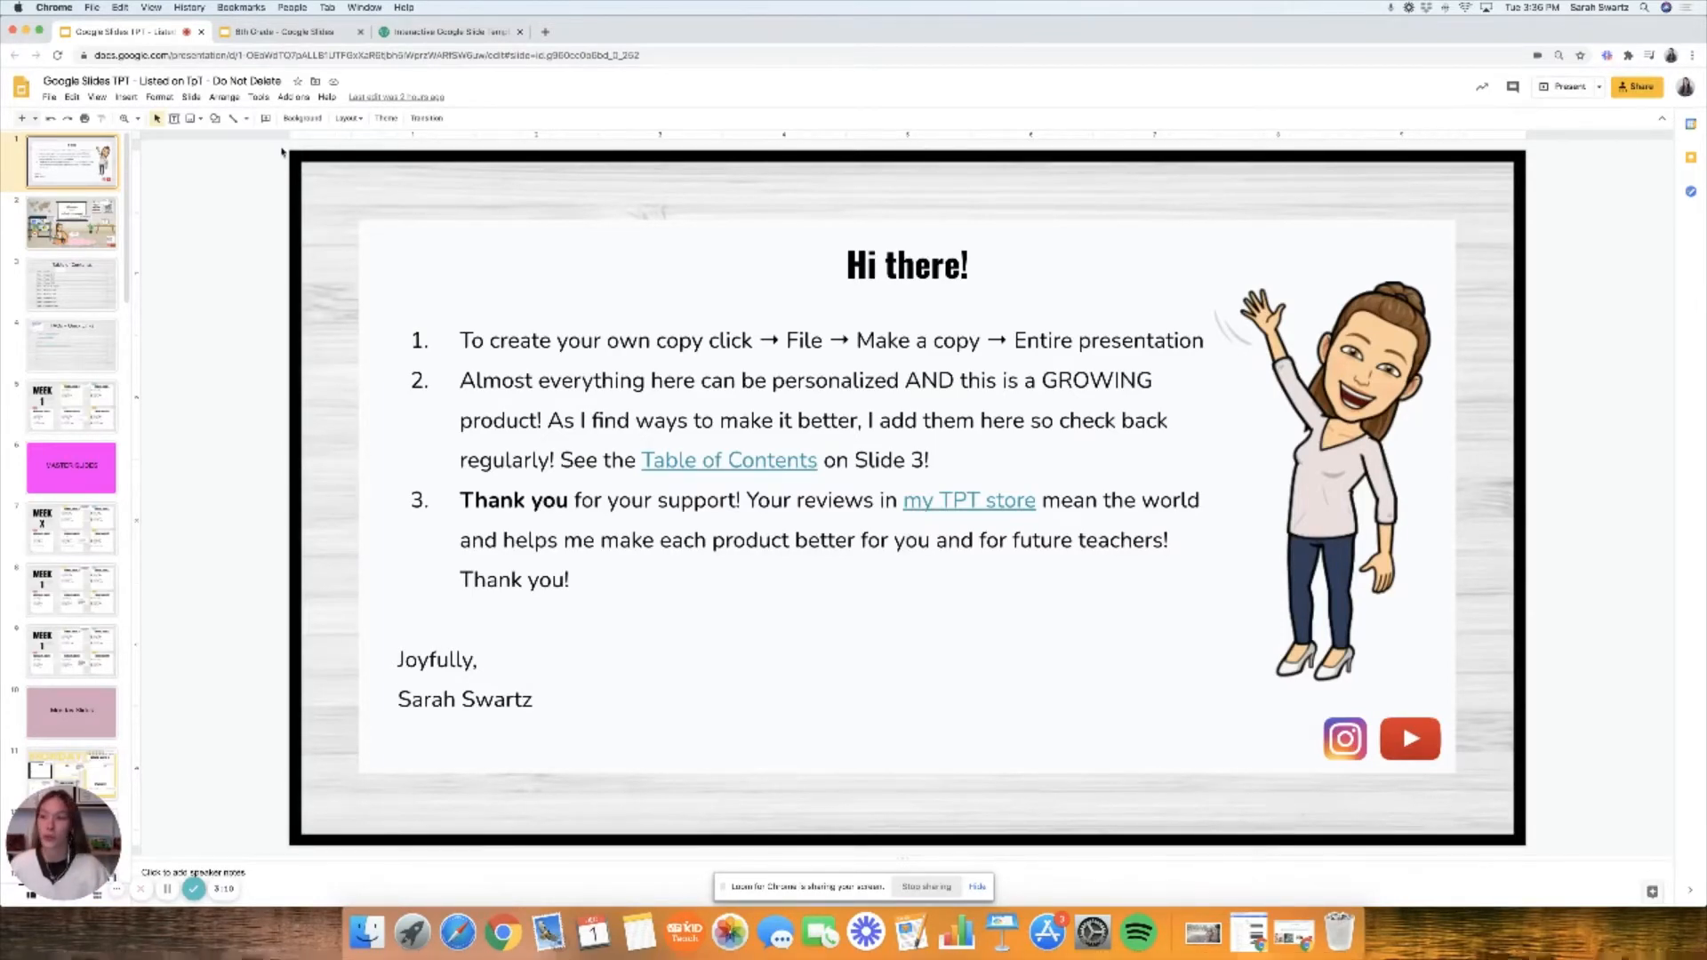
pyautogui.click(48, 96)
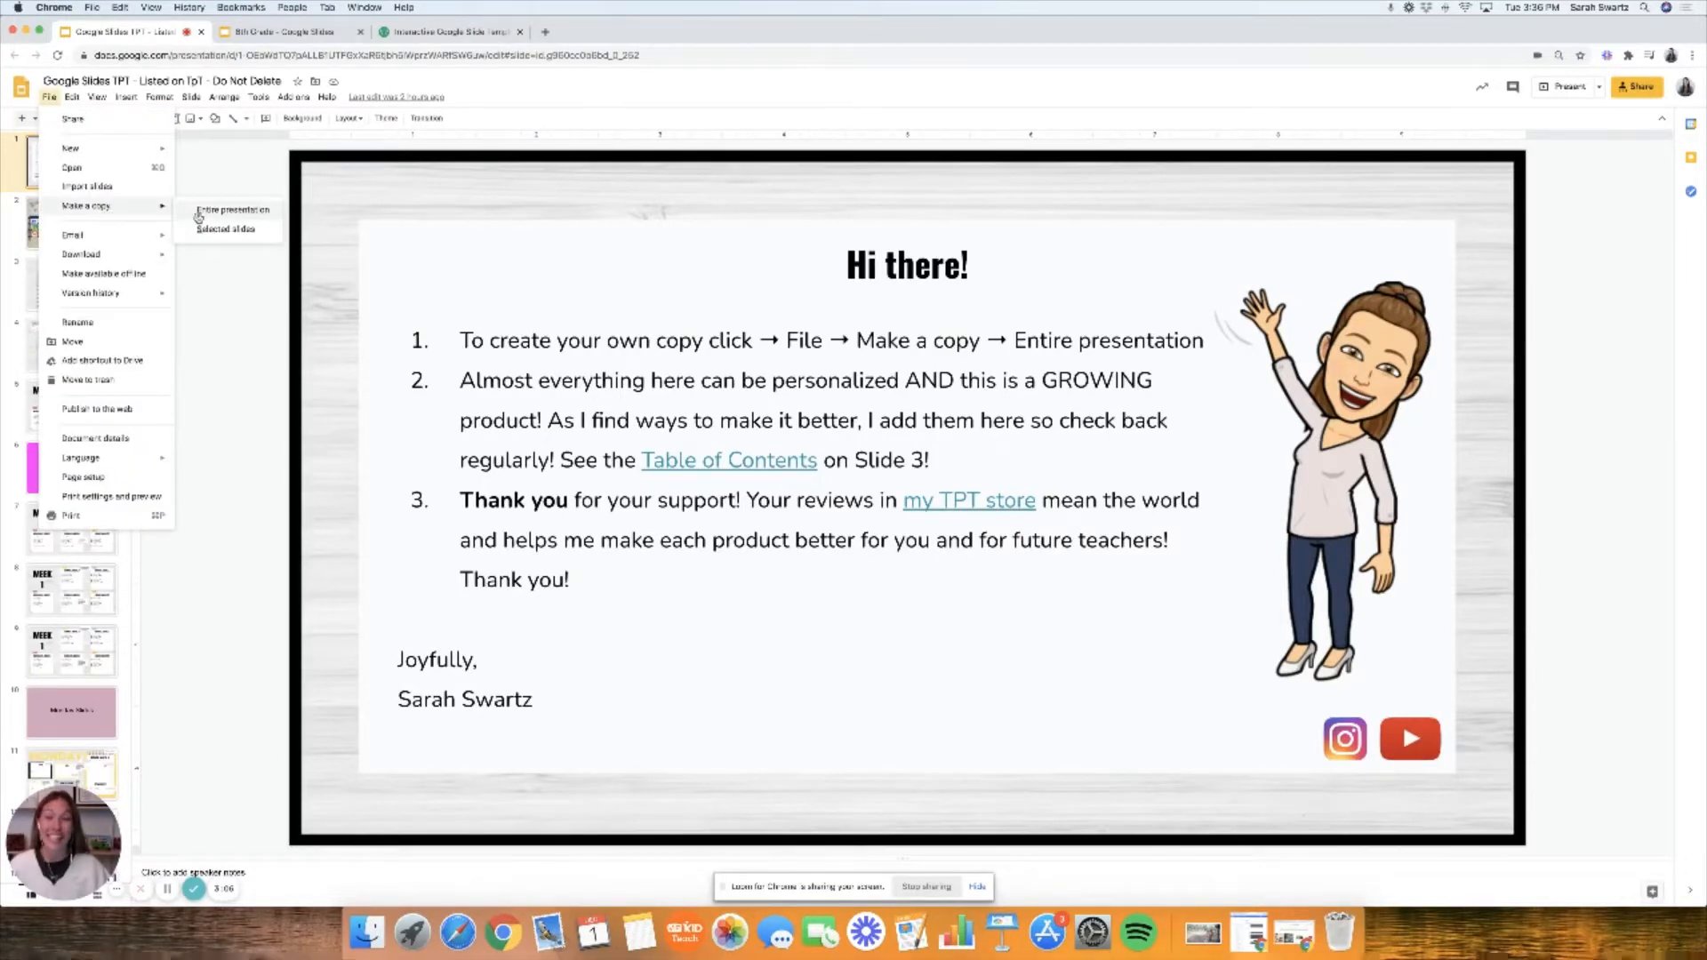
pyautogui.click(272, 352)
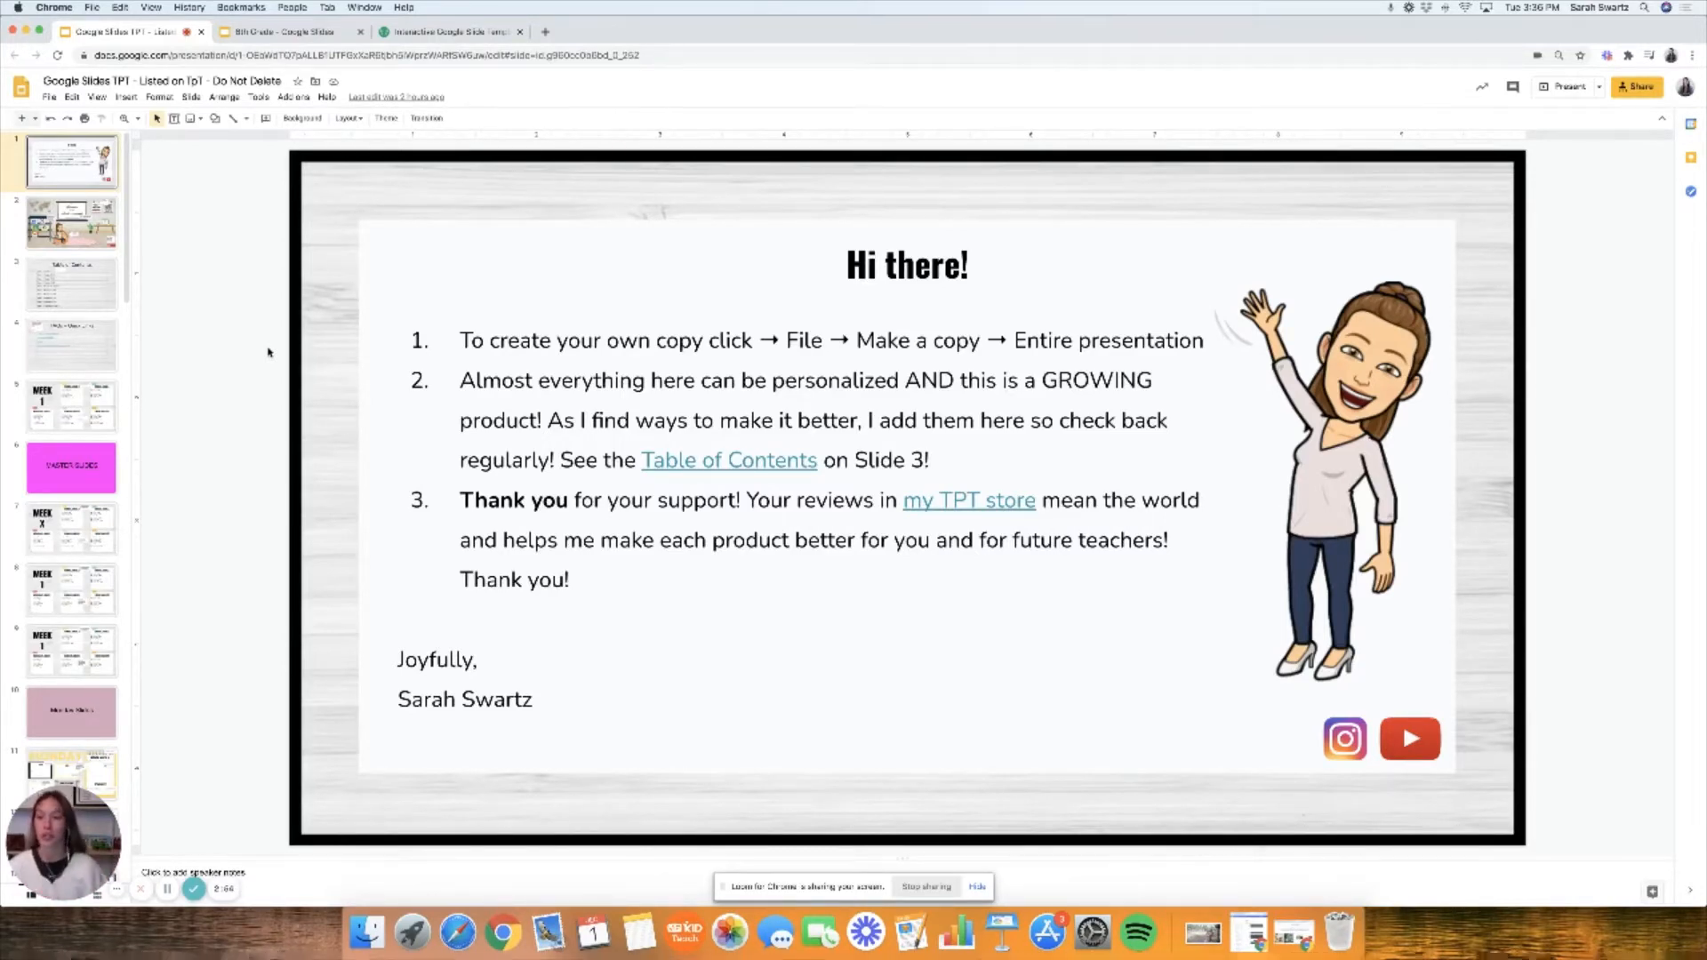
pyautogui.moveTo(235, 272)
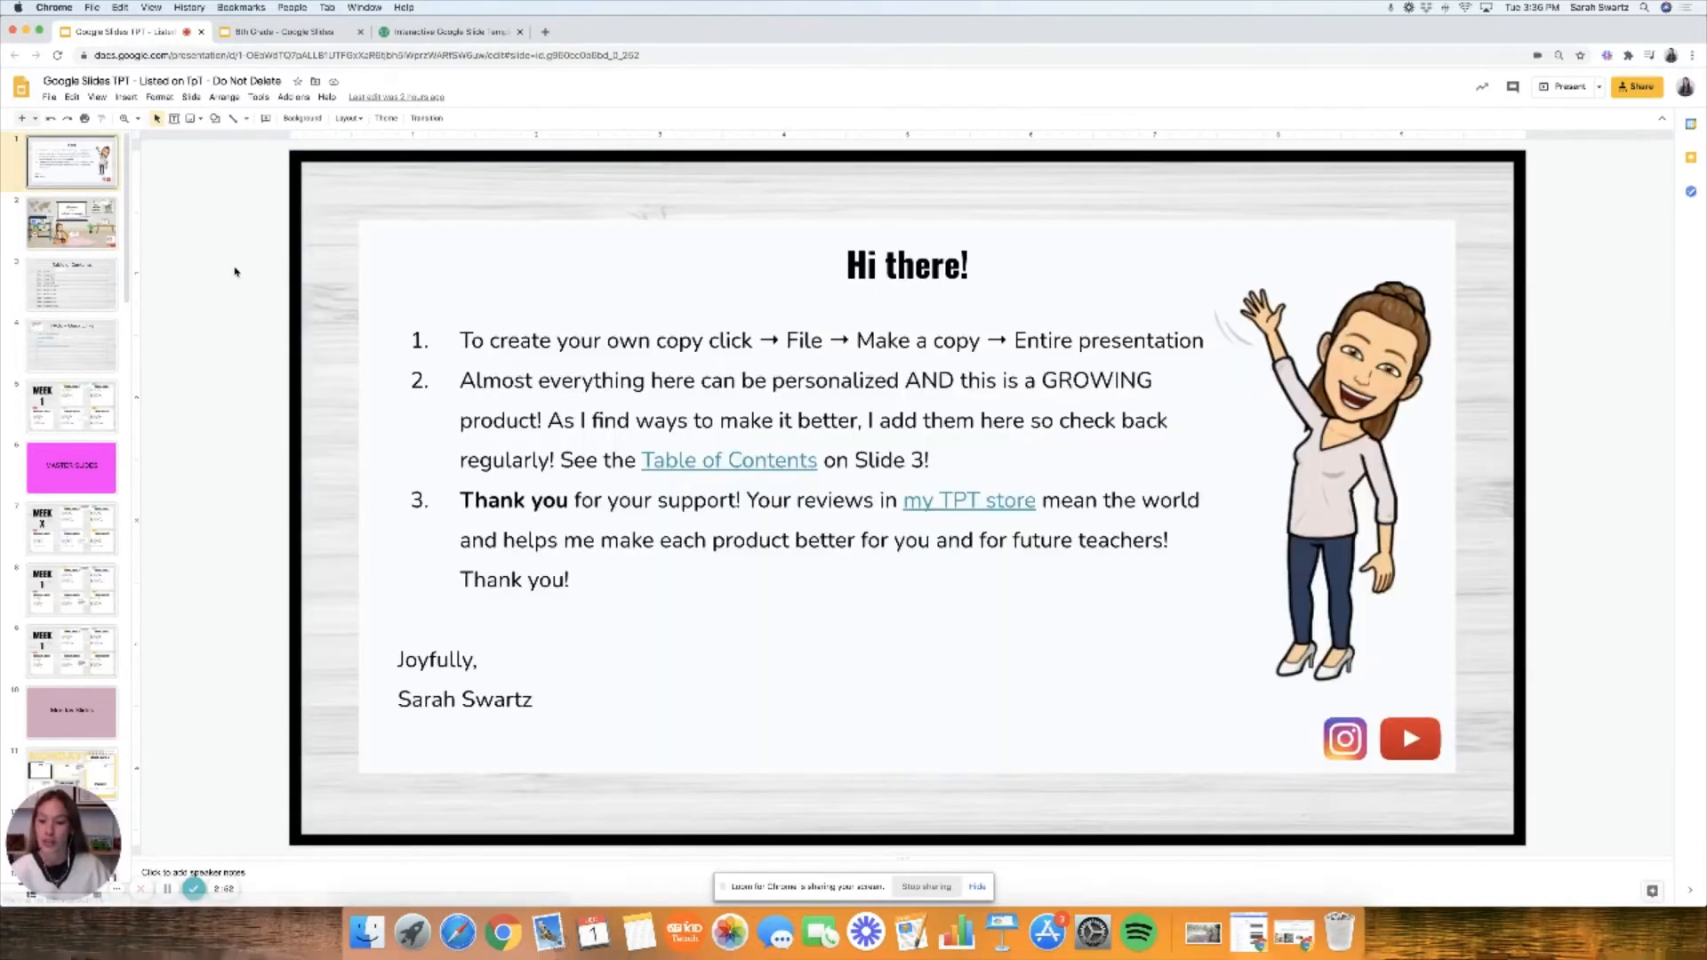
pyautogui.click(69, 222)
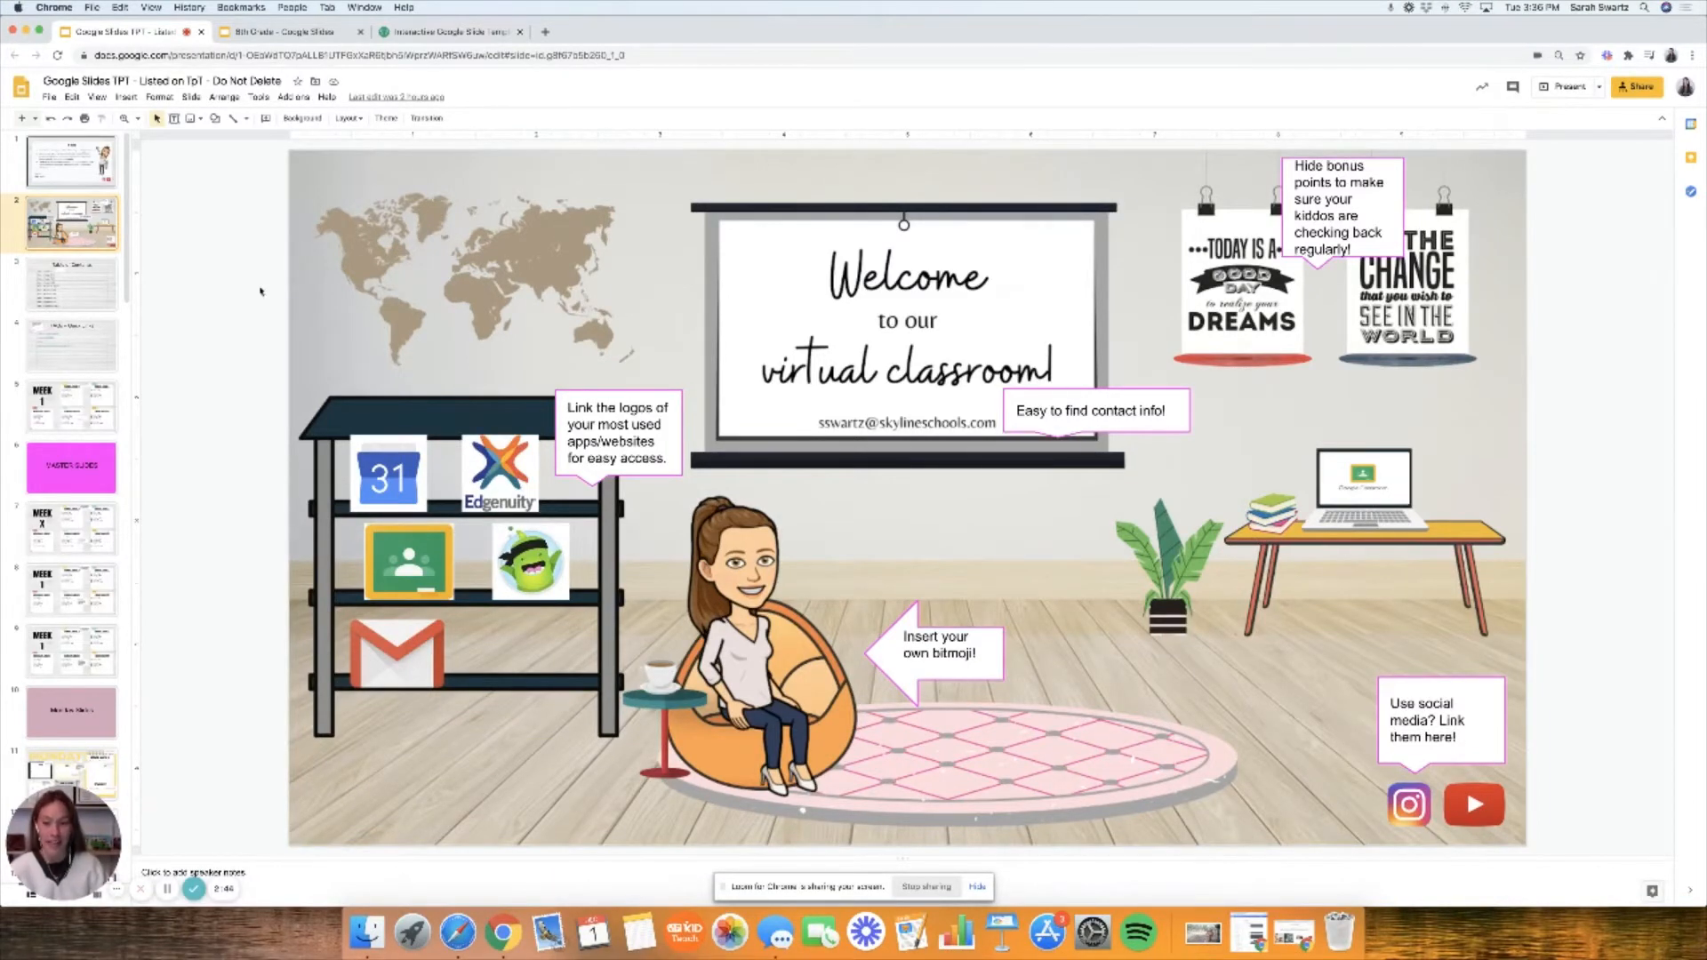
pyautogui.moveTo(232, 292)
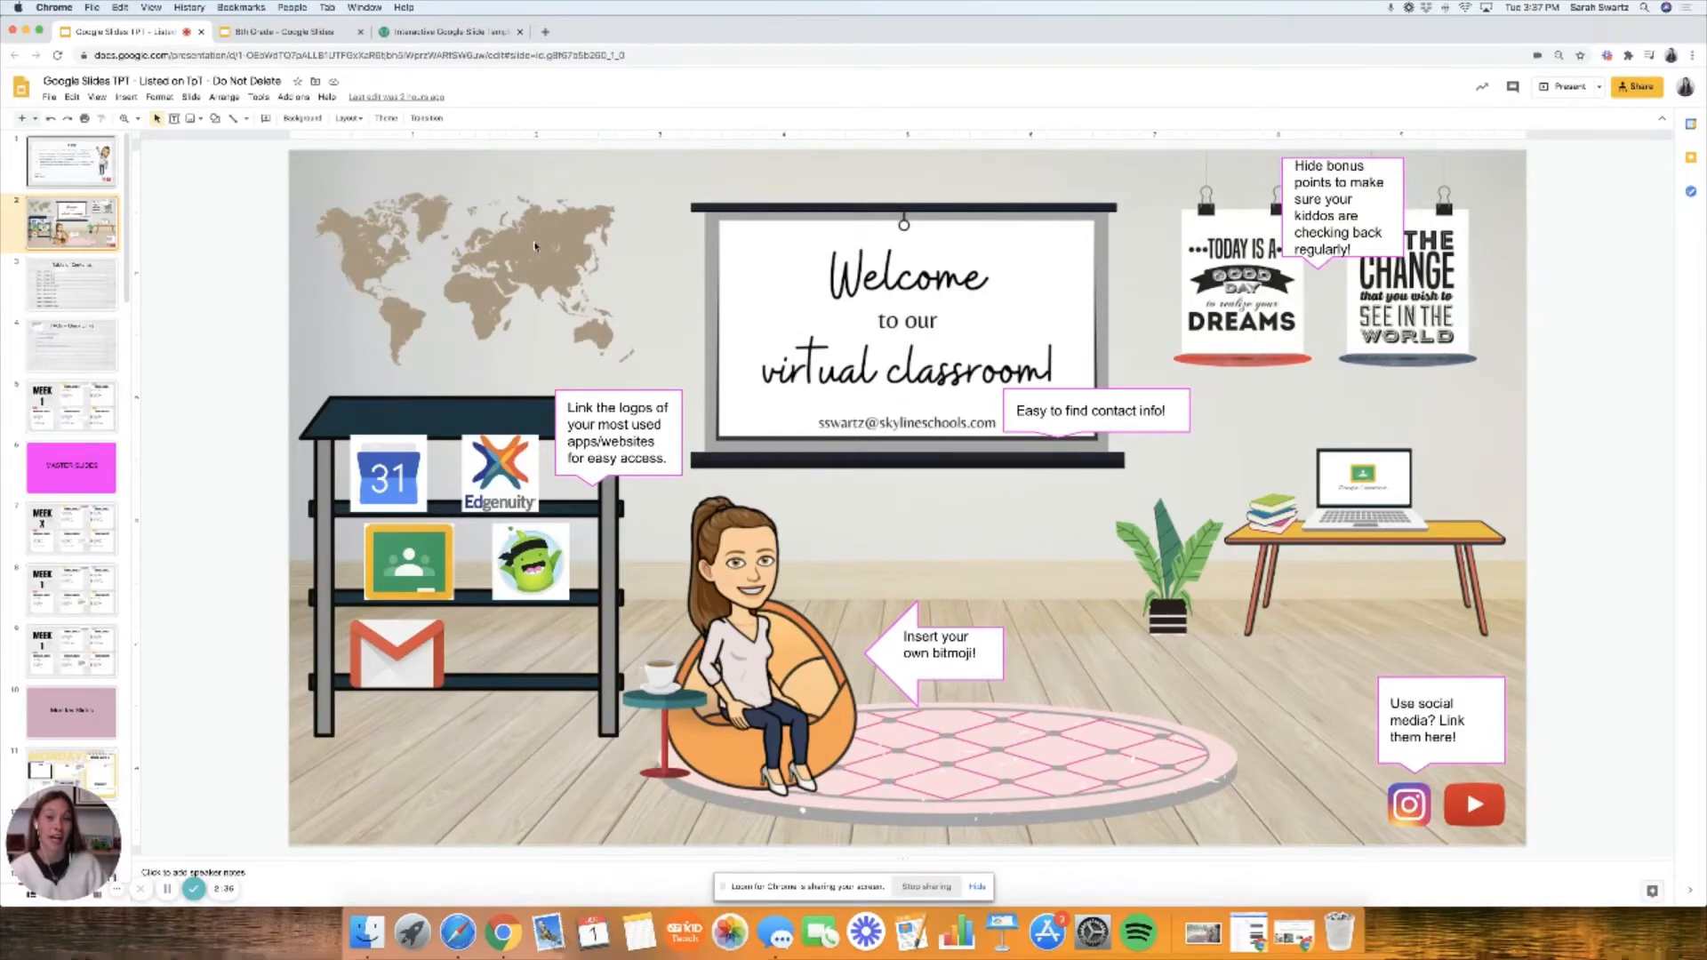
pyautogui.moveTo(546, 421)
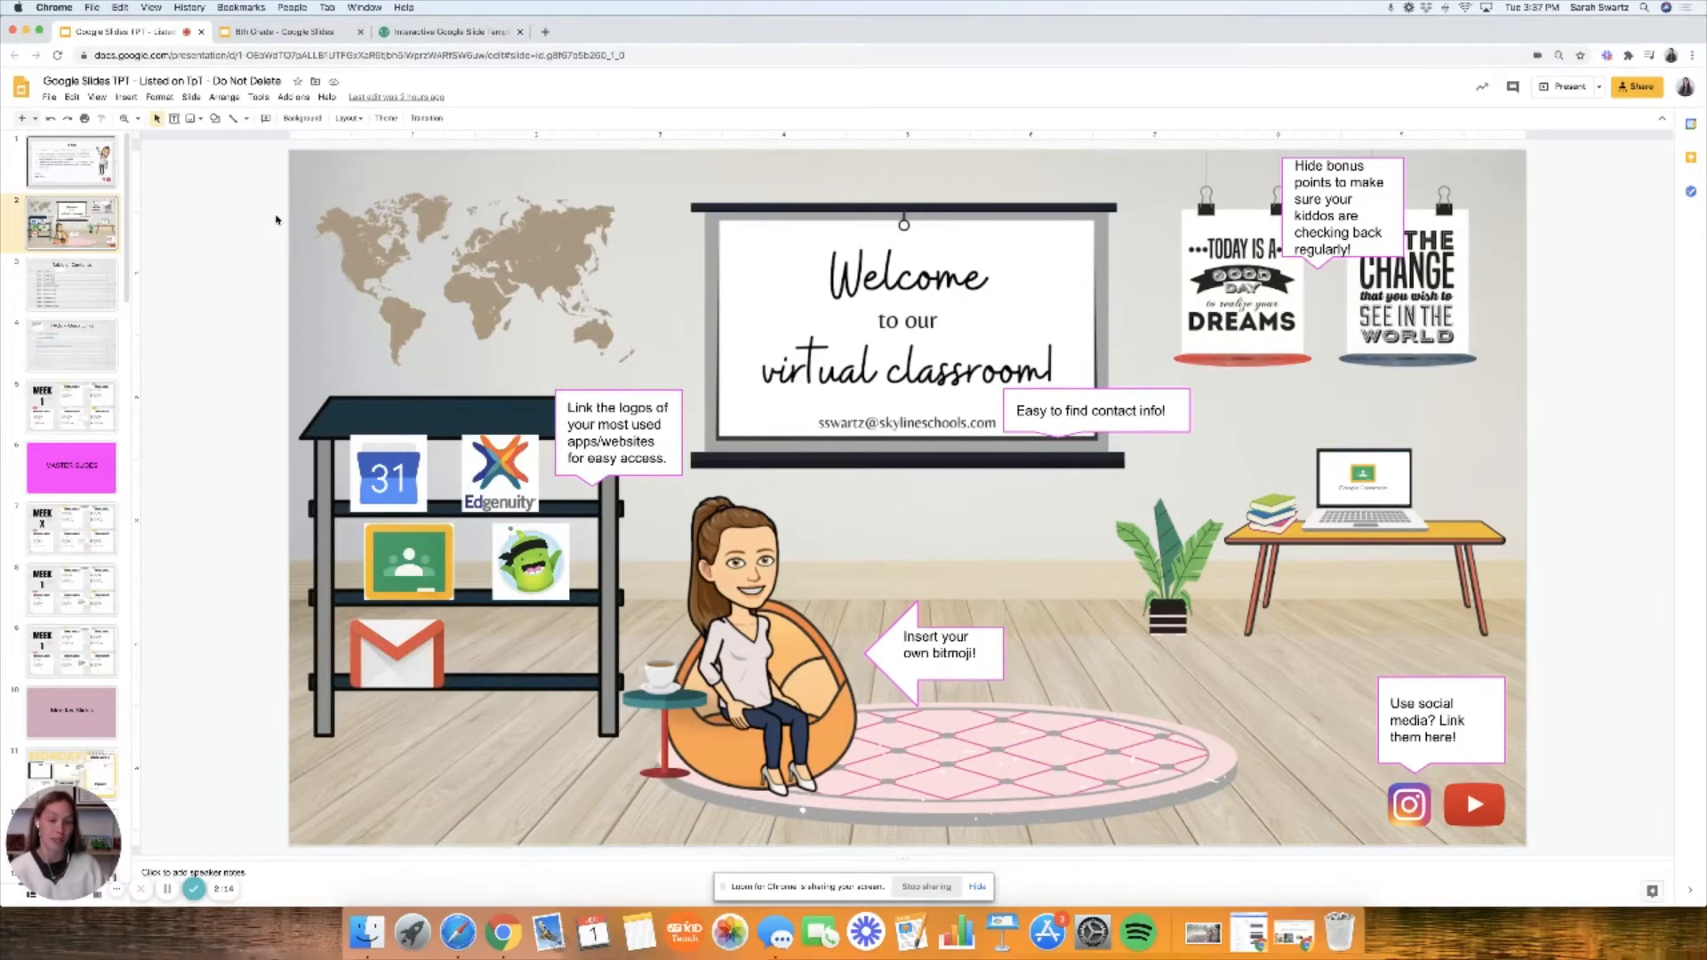
# Show the Table of Contents slide with the ten linked weekly date ranges.
pyautogui.click(69, 283)
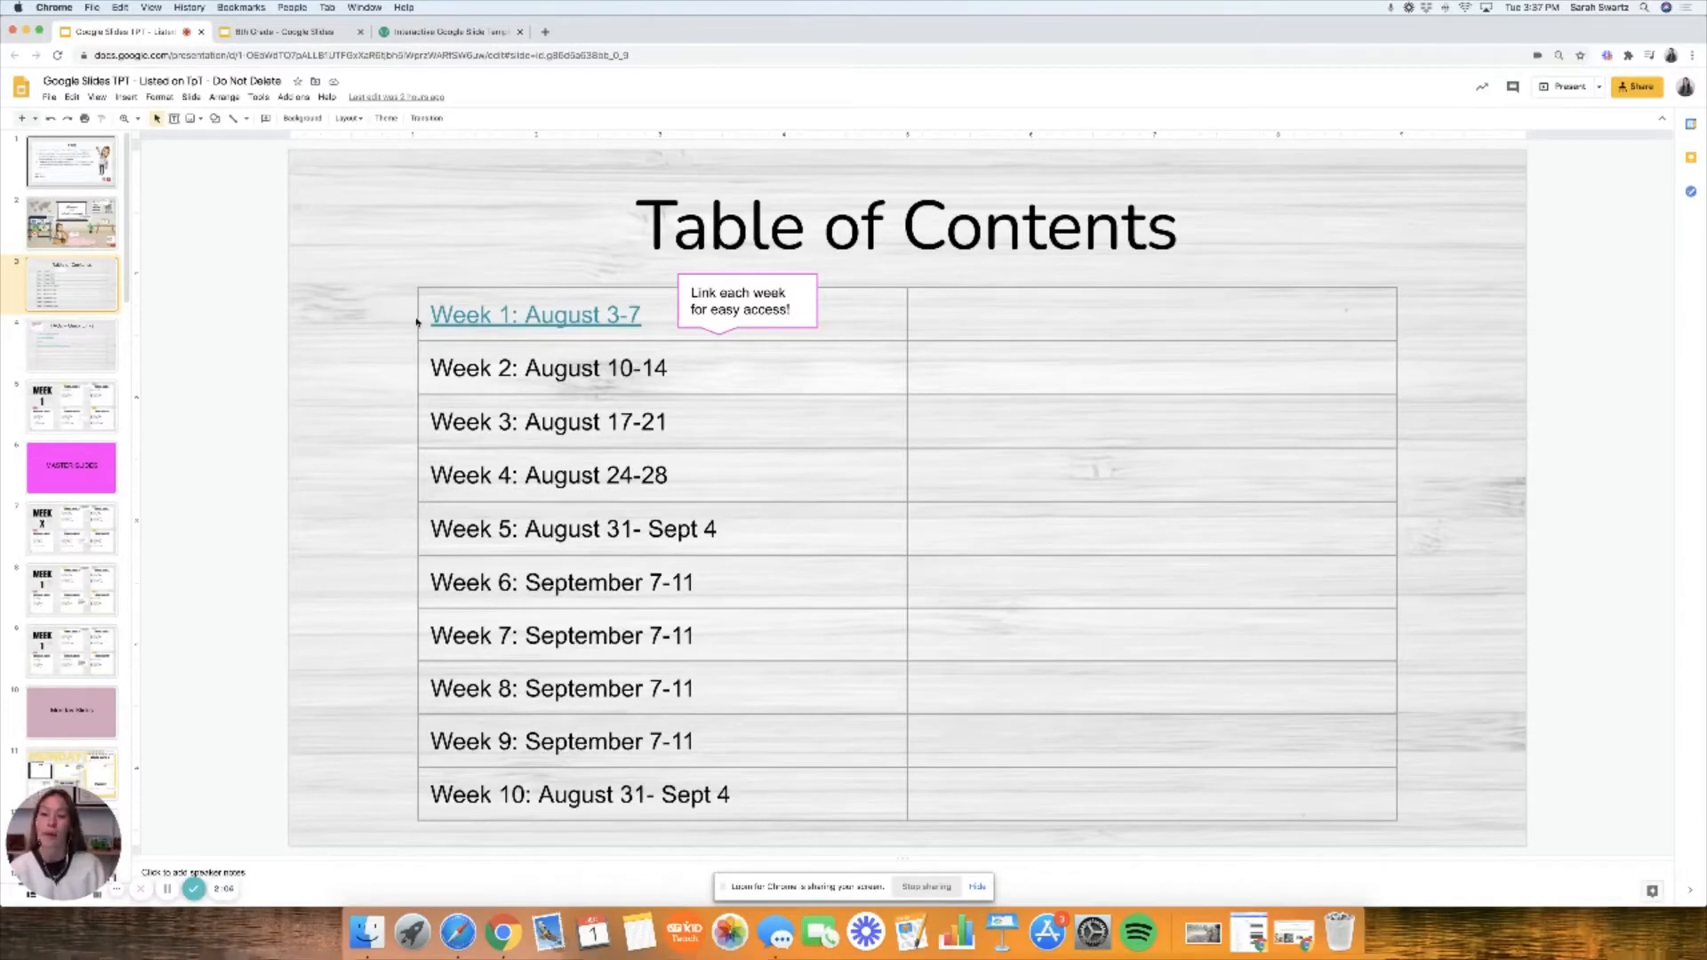
# Show the Week 1 overview slide with daily to-do cards for August 3–7.
pyautogui.click(535, 315)
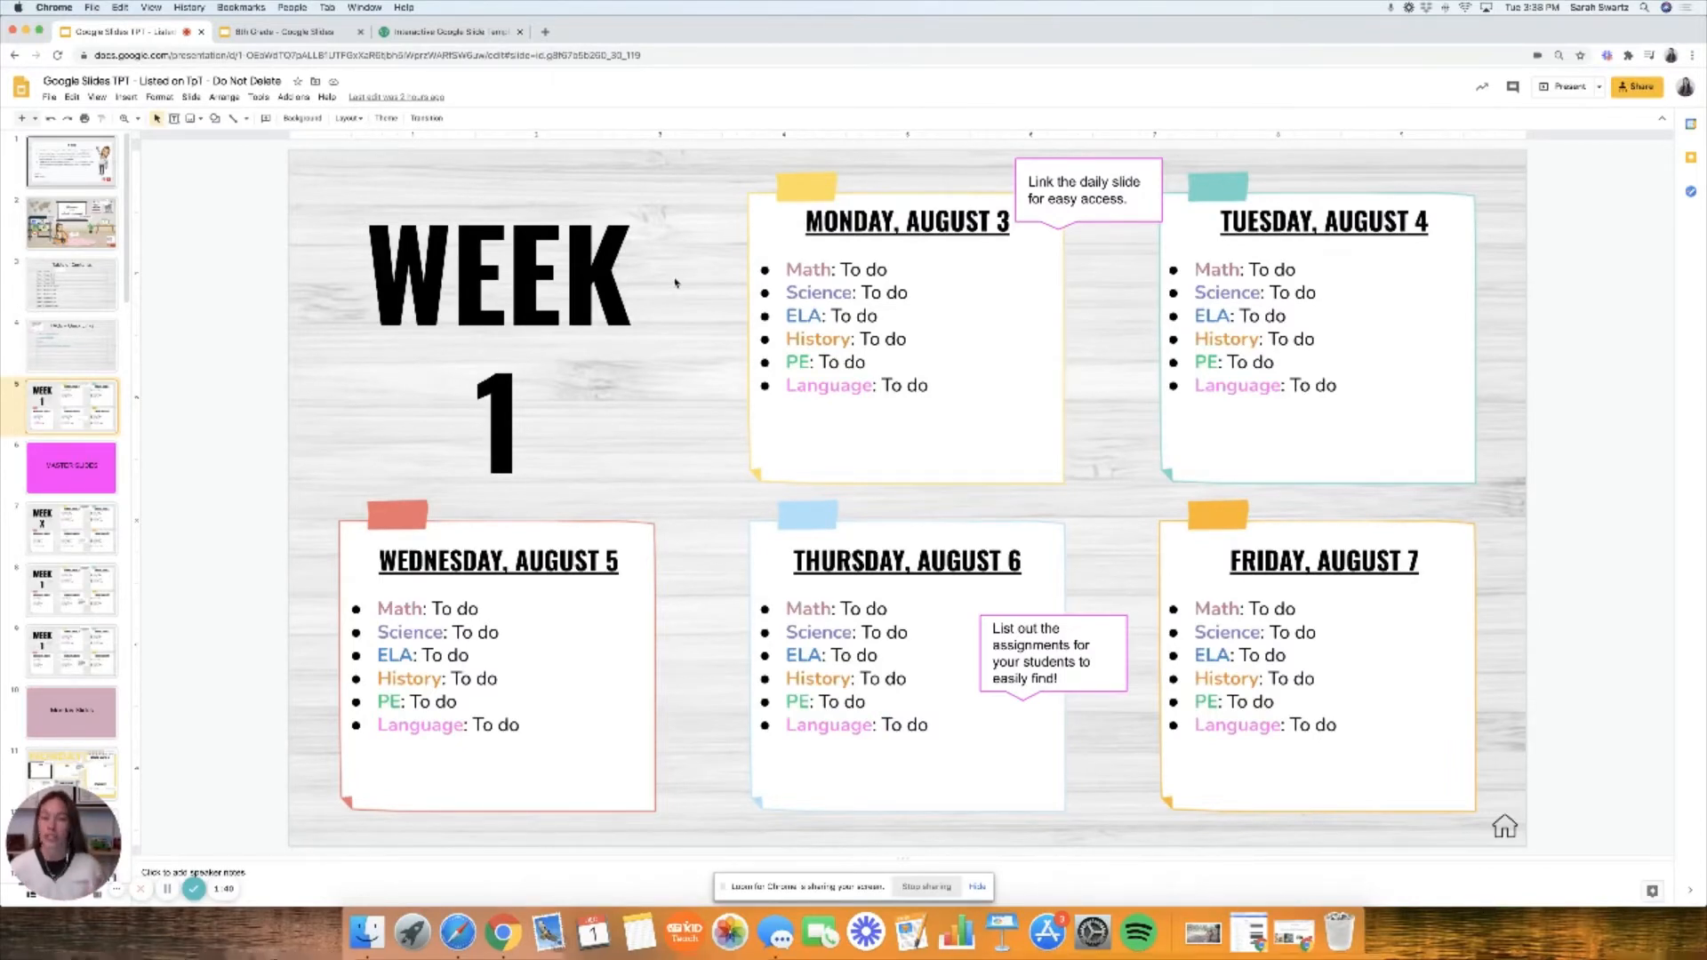
# Move down the filmstrip to the Monday Slides section divider.
pyautogui.click(69, 344)
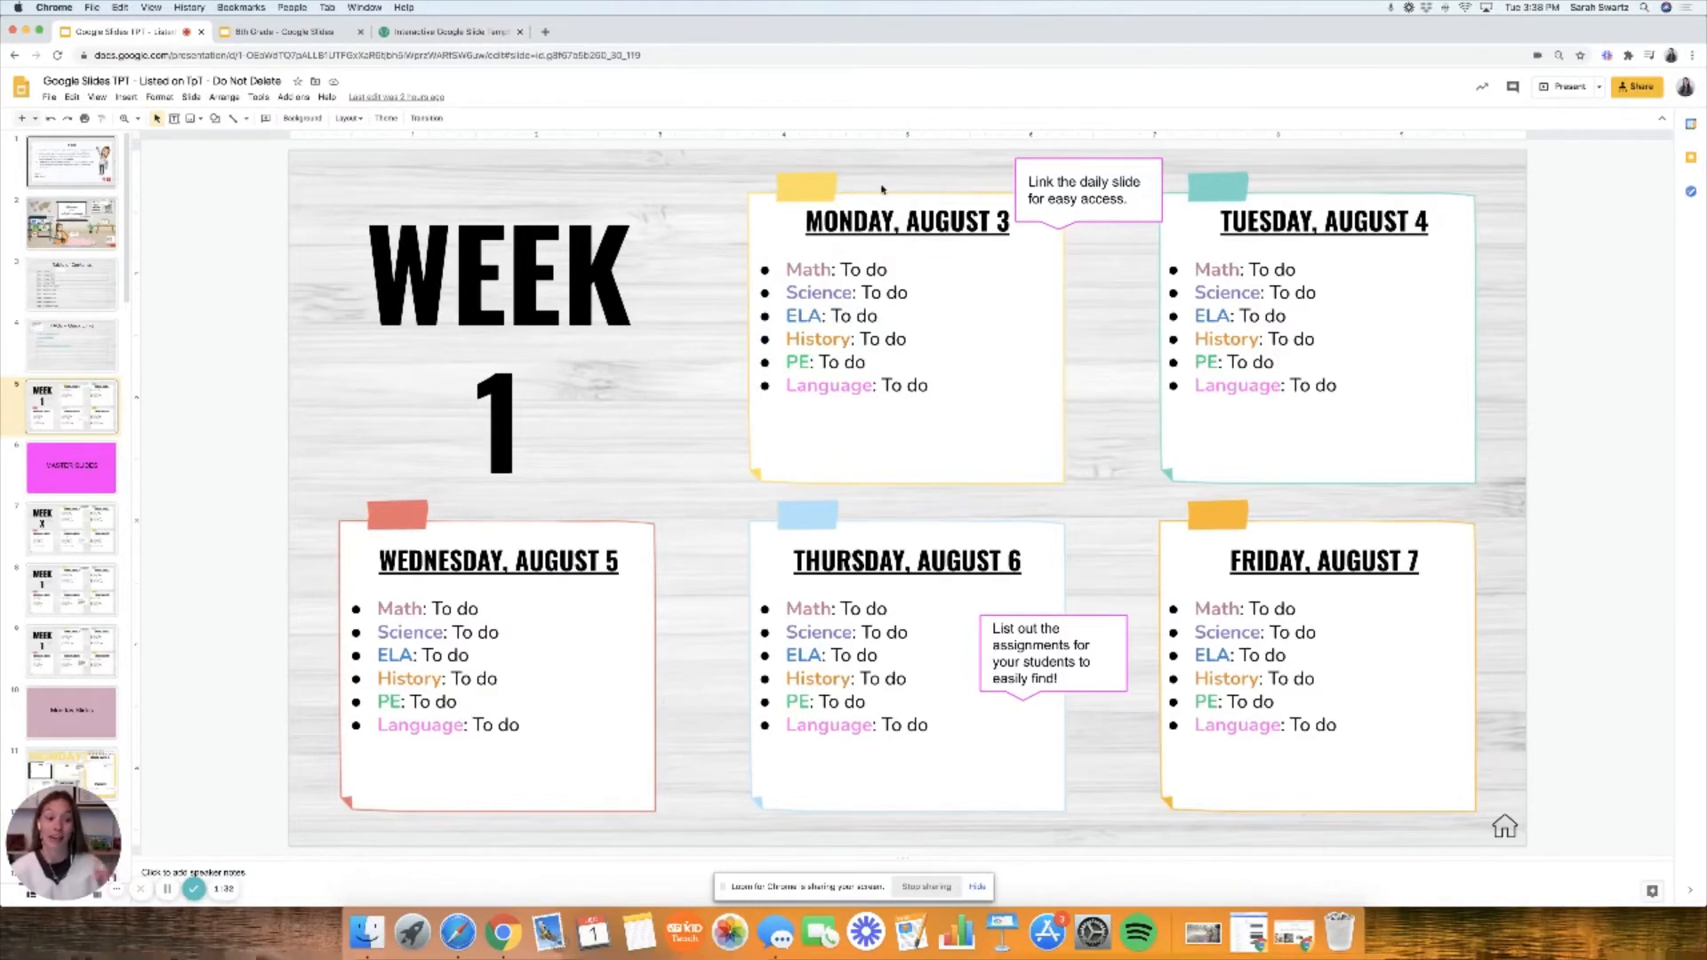
pyautogui.moveTo(933, 523)
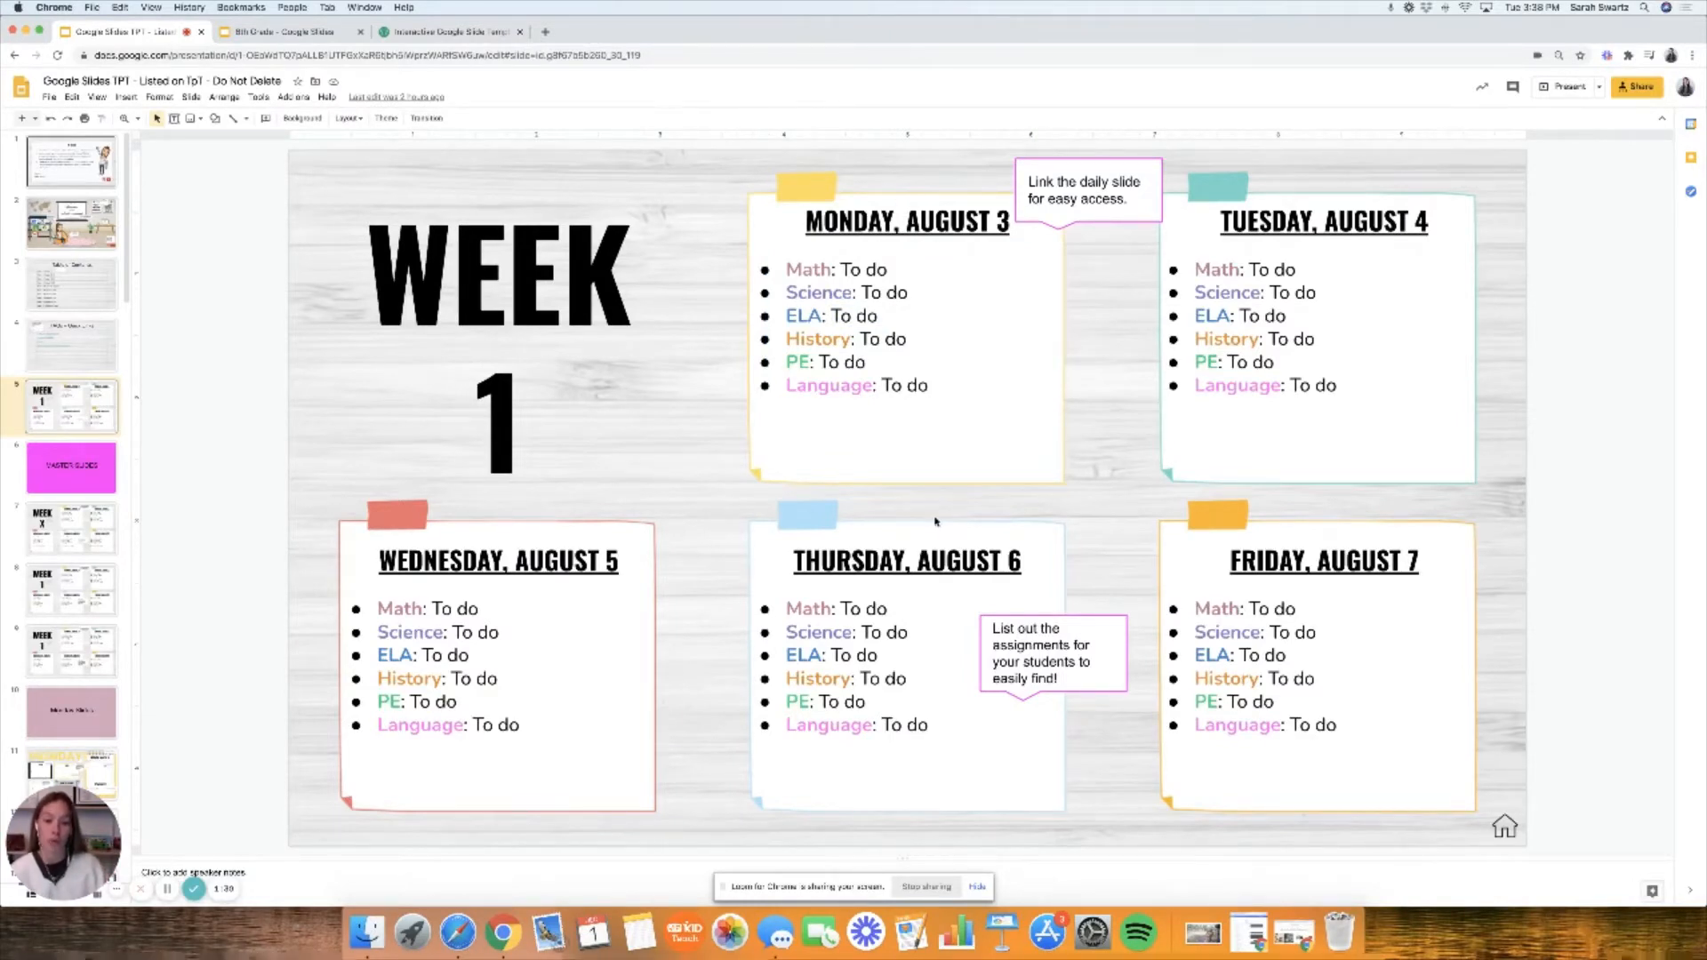
pyautogui.click(907, 220)
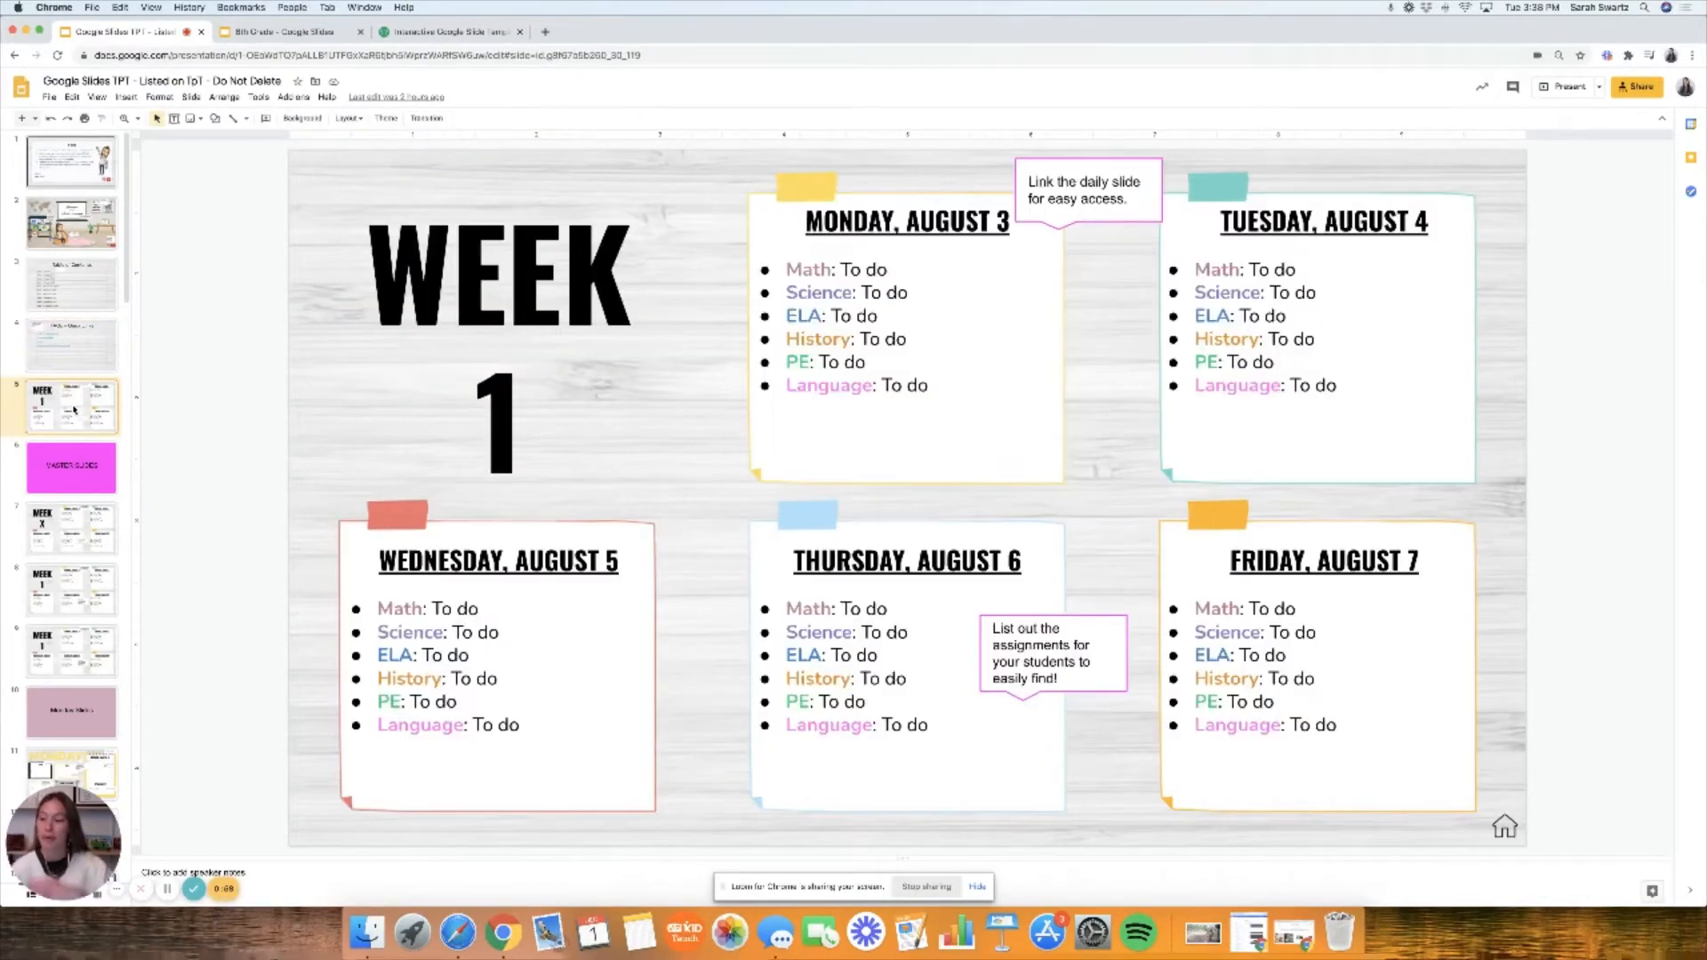
pyautogui.scroll(-3)
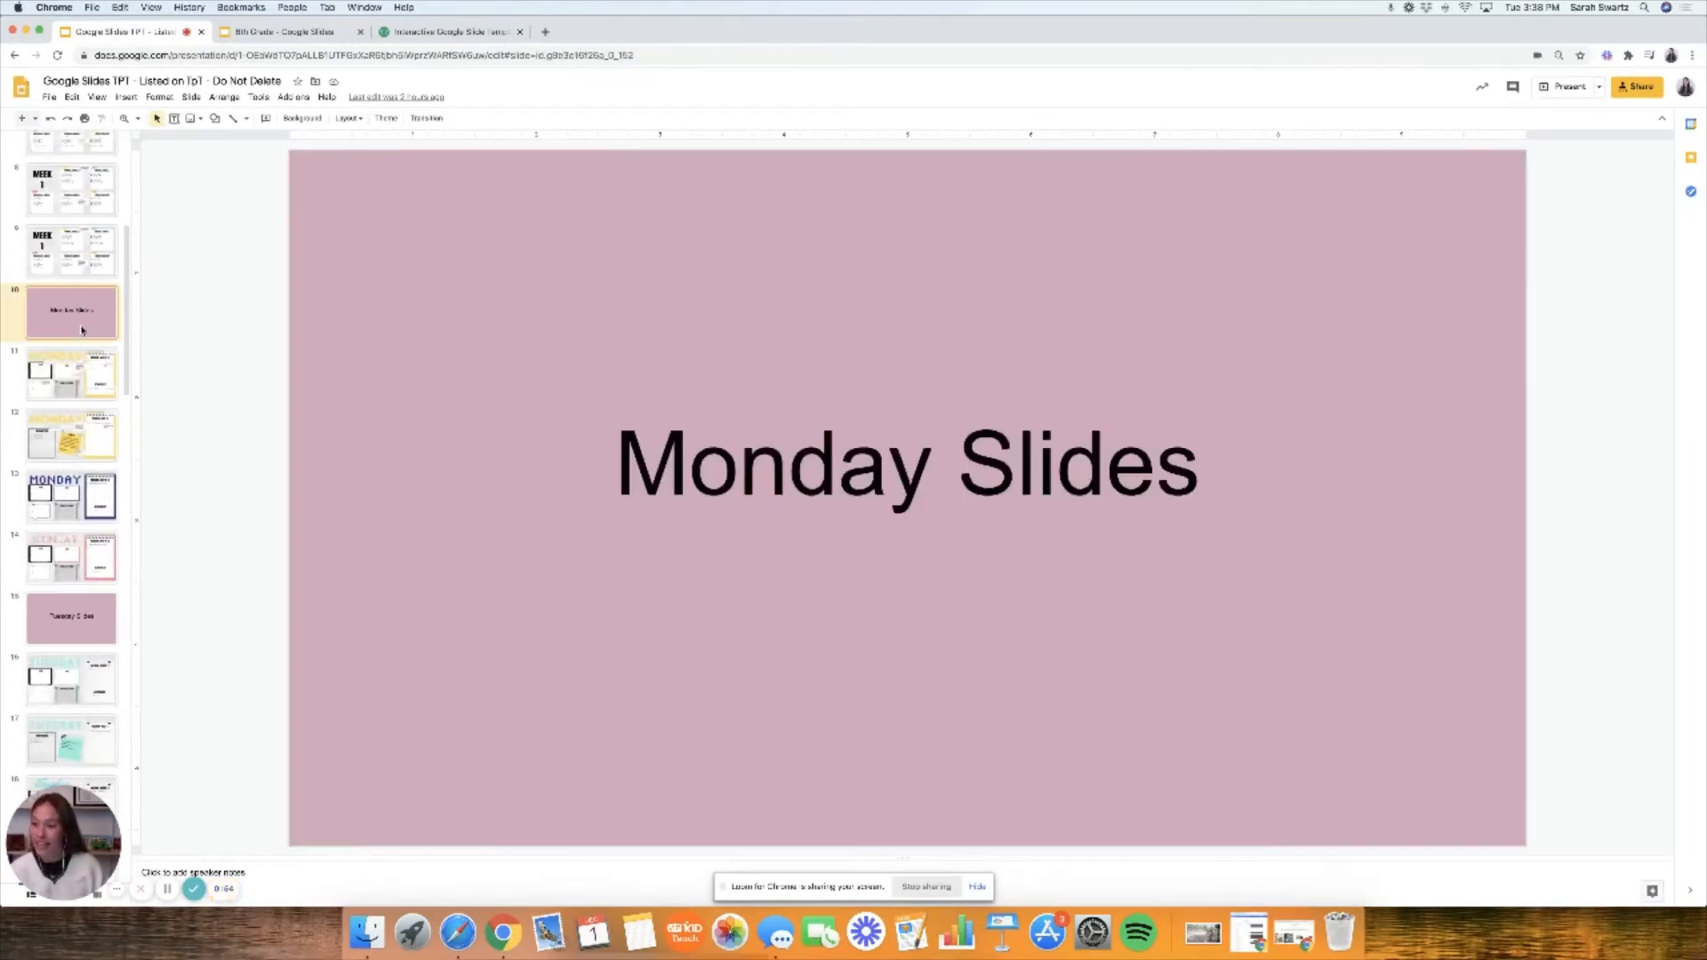
# Show the first Monday agenda slide and follow its Fact of the Day link.
pyautogui.click(71, 374)
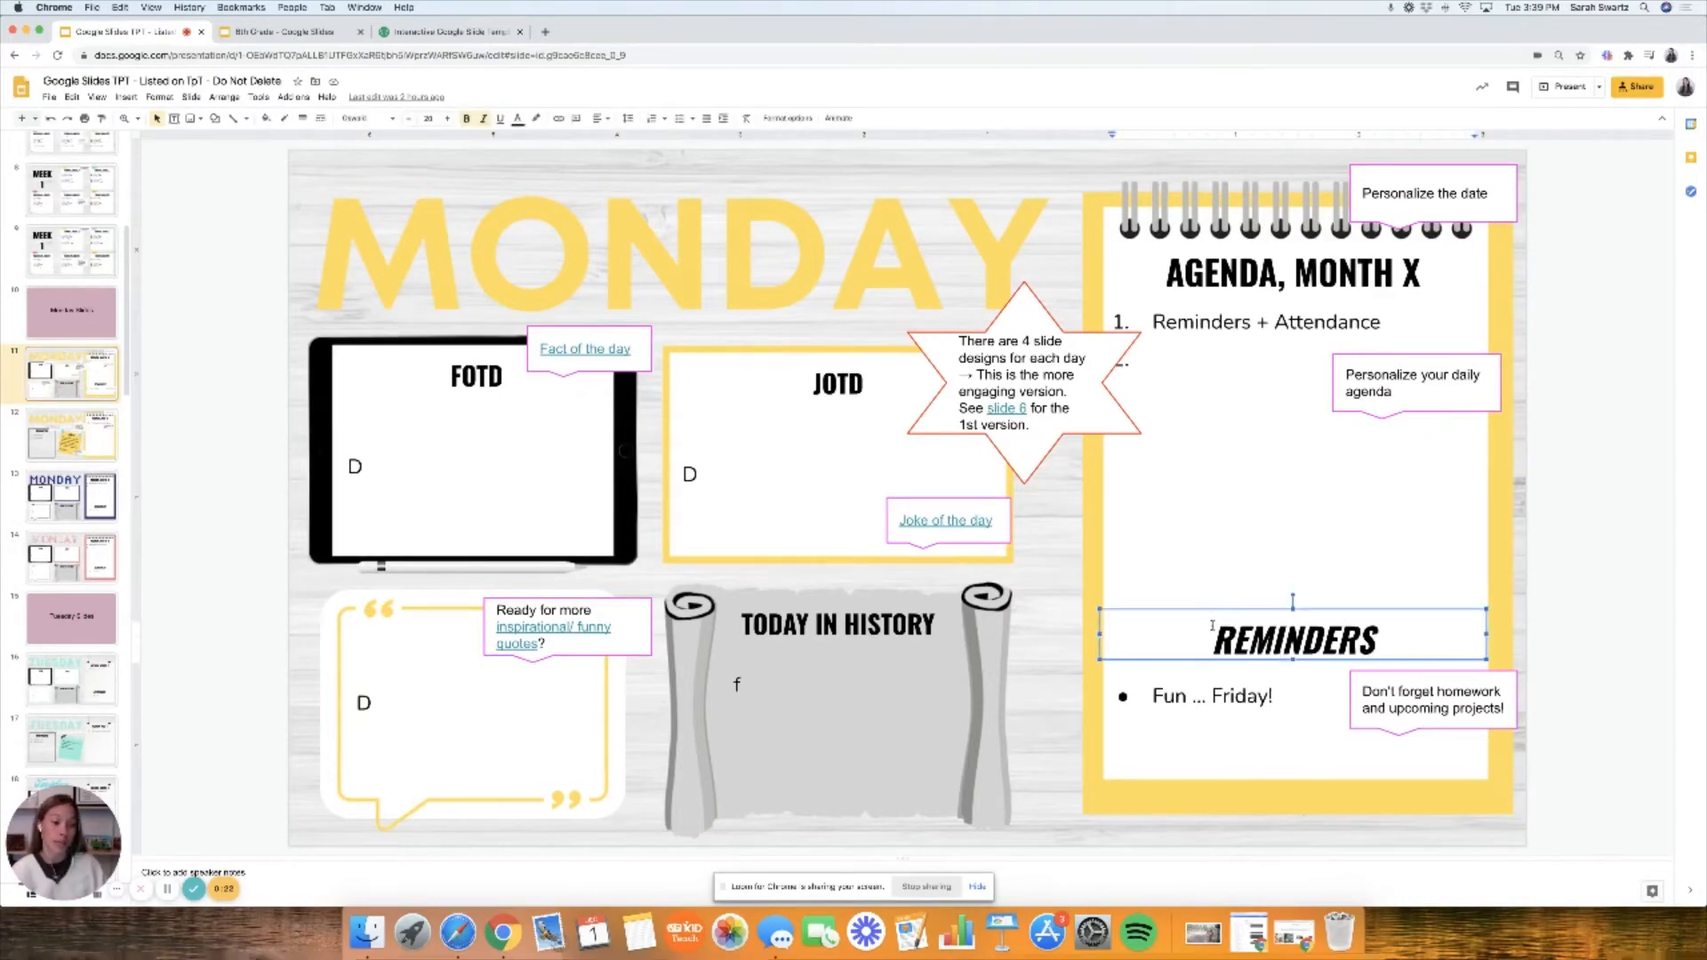
pyautogui.doubleClick(1293, 639)
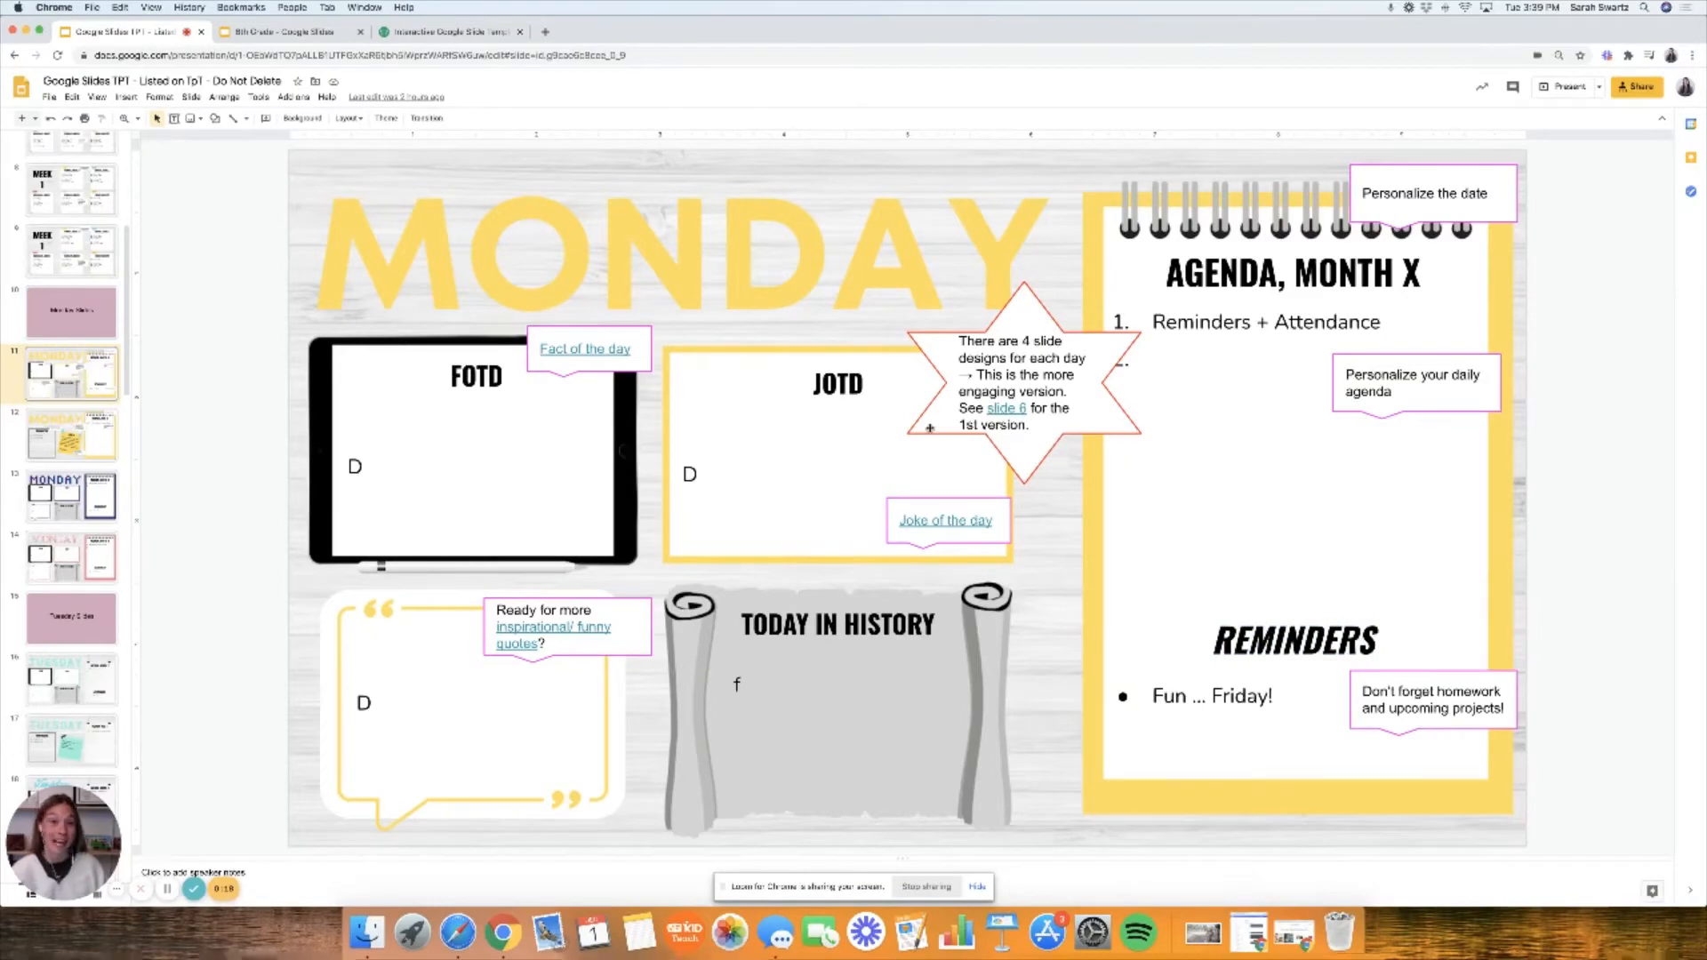
pyautogui.moveTo(198, 473)
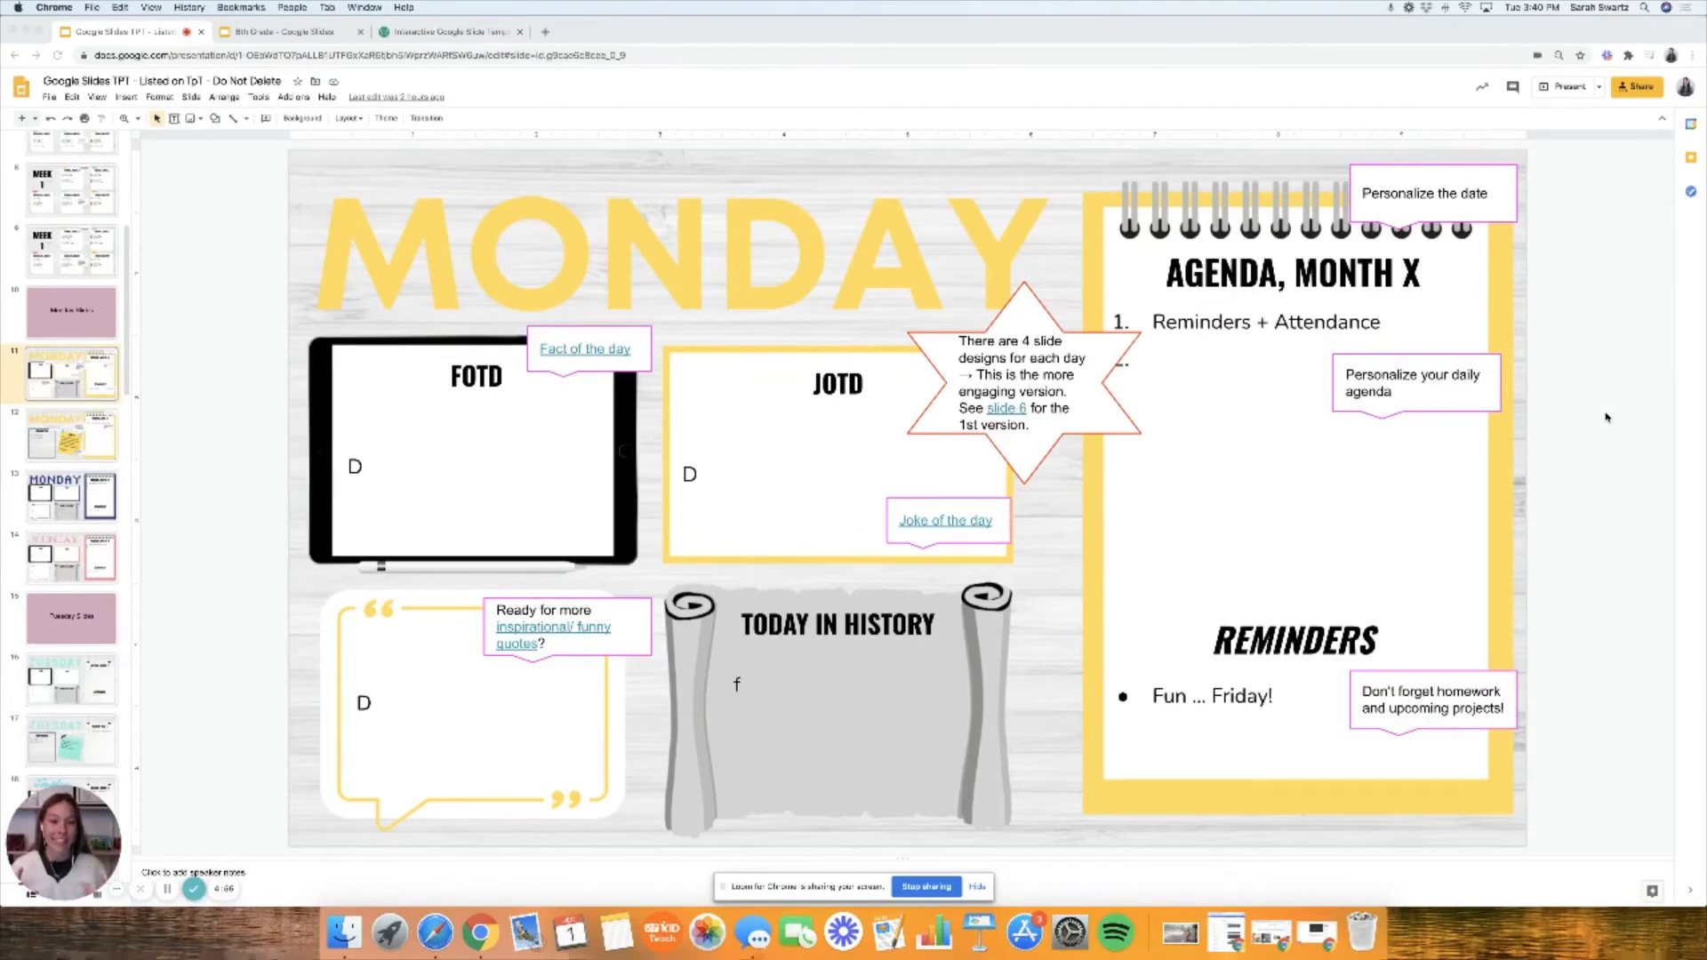
pyautogui.moveTo(1285, 386)
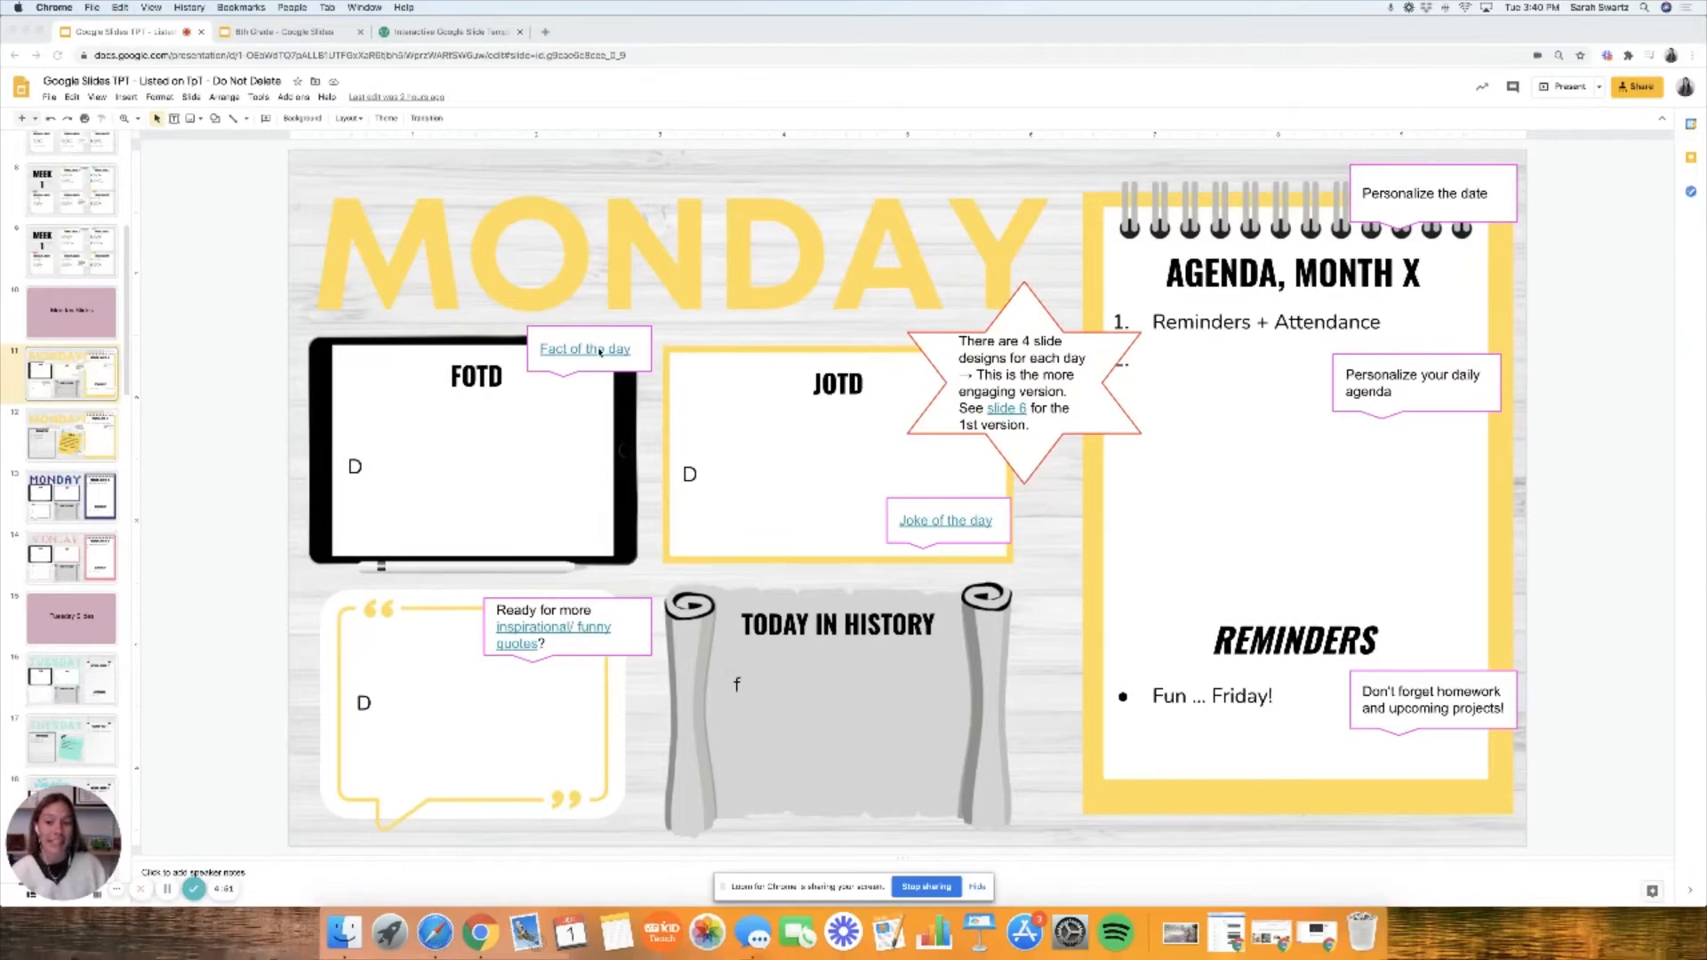
pyautogui.click(585, 349)
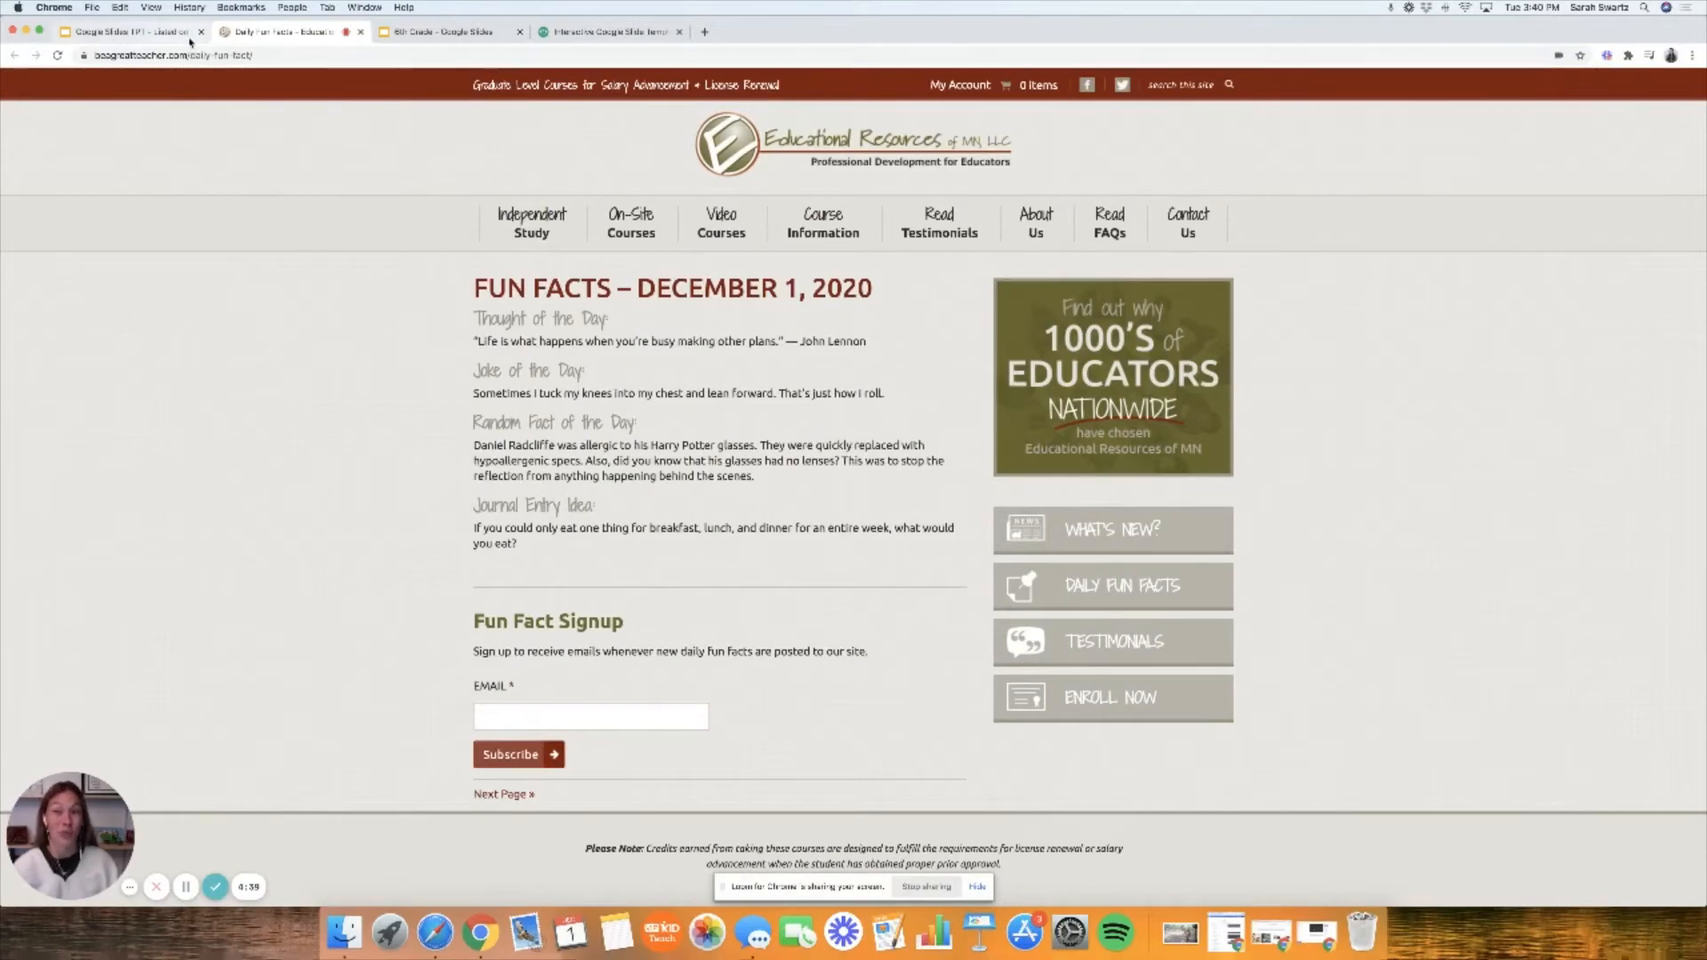
# Return to the Monday slide deck from the Daily Fun Facts page.
pyautogui.click(119, 31)
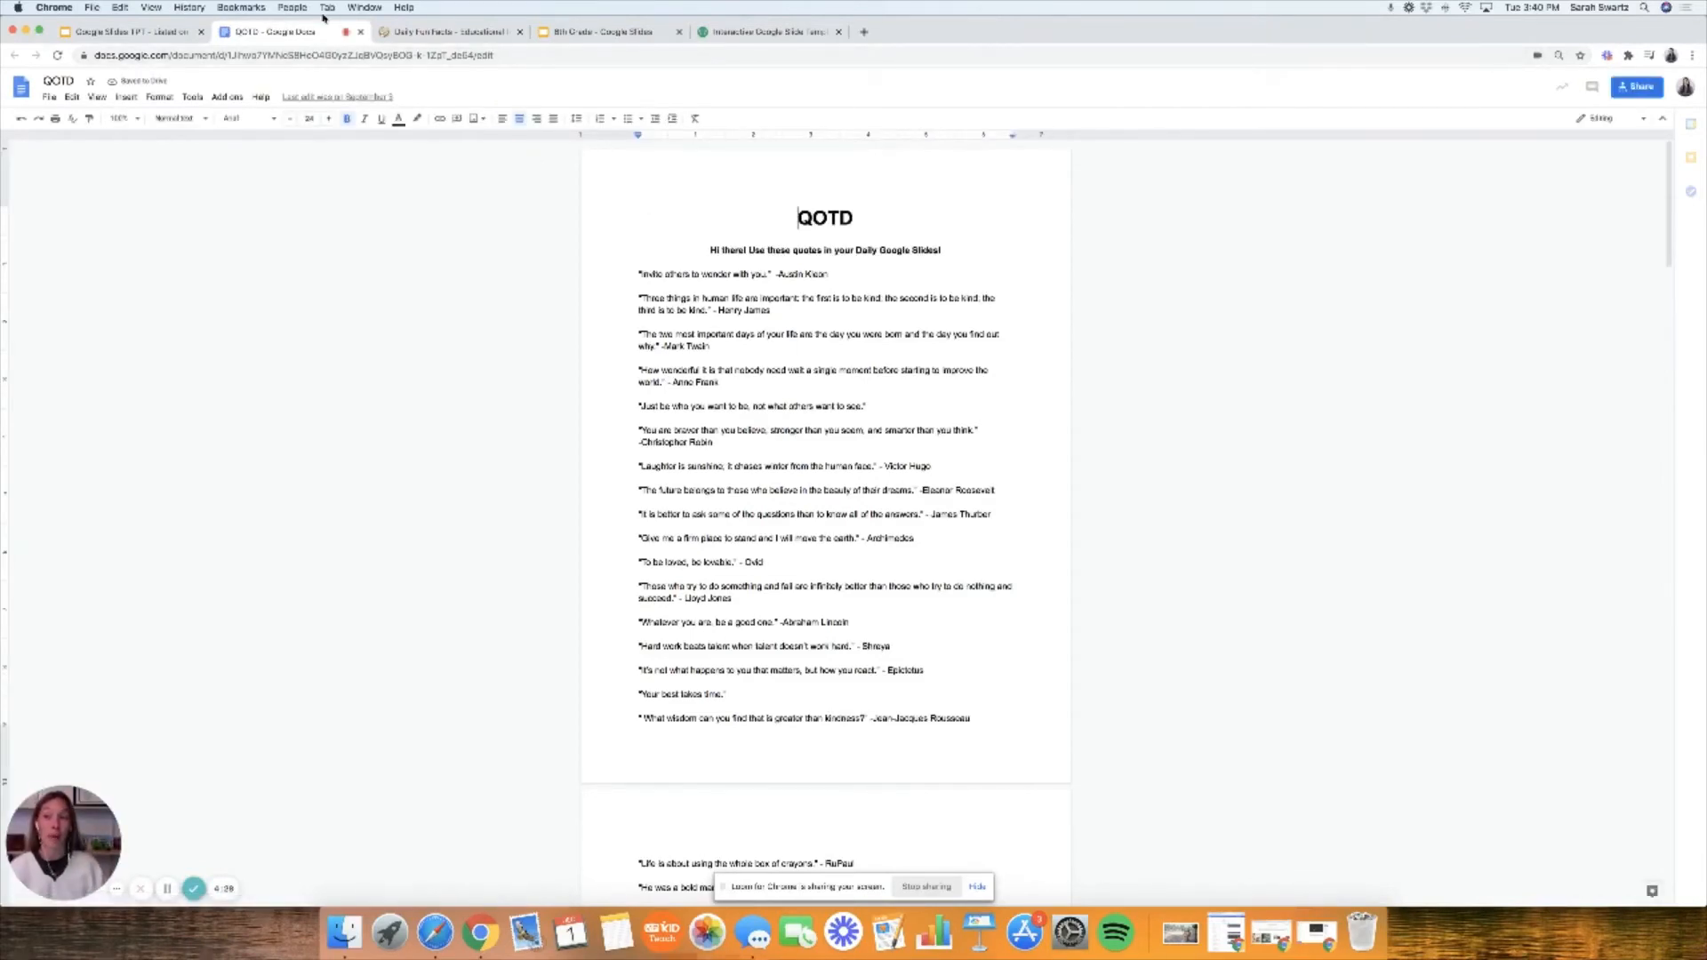
pyautogui.moveTo(124, 30)
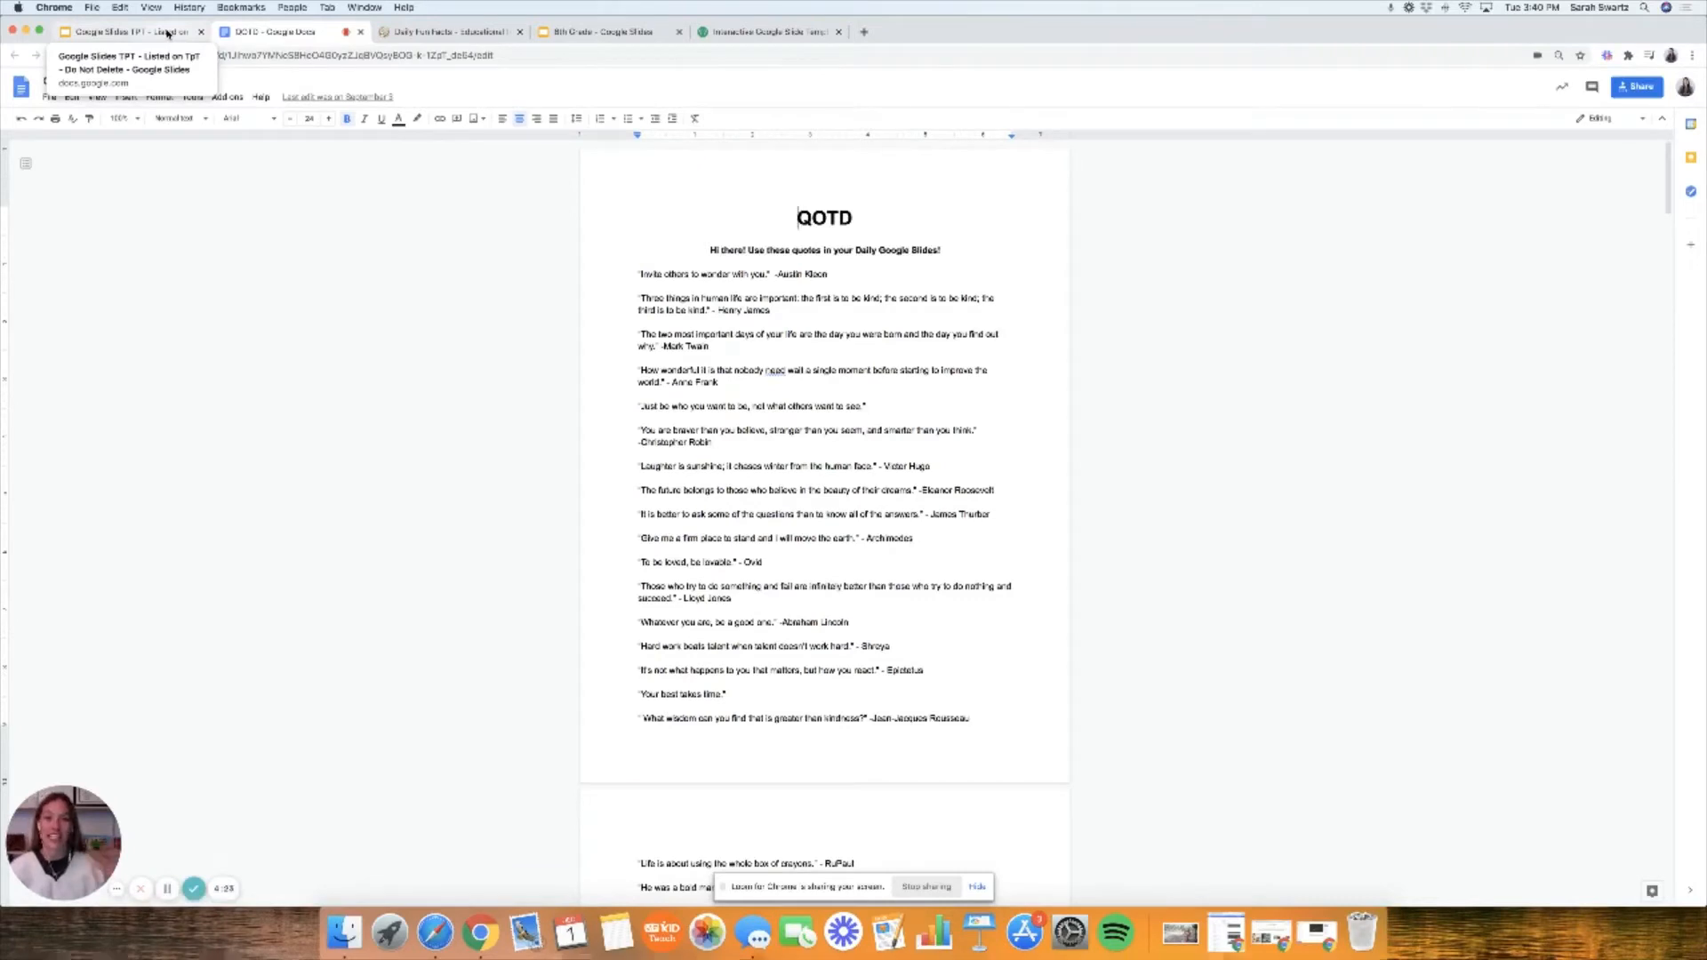
# Return to the Monday daily slide from the QOTD quotes document.
pyautogui.click(124, 32)
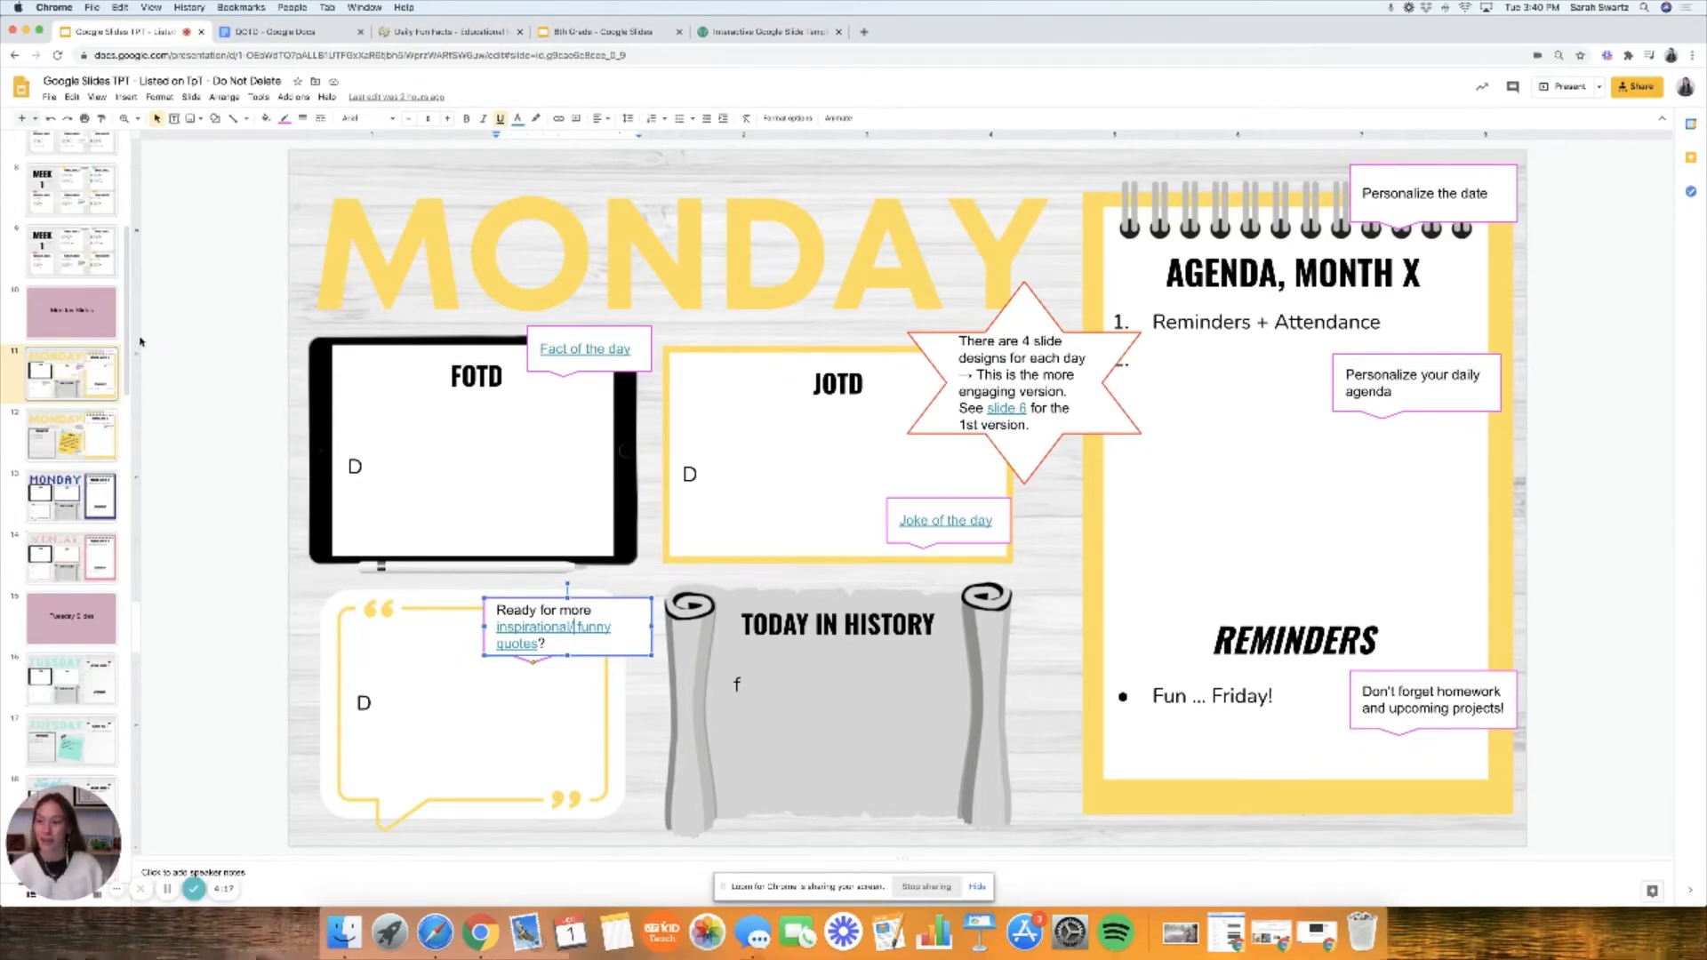
# Show the second Monday slide design and the Tuesday daily slide.
pyautogui.click(361, 30)
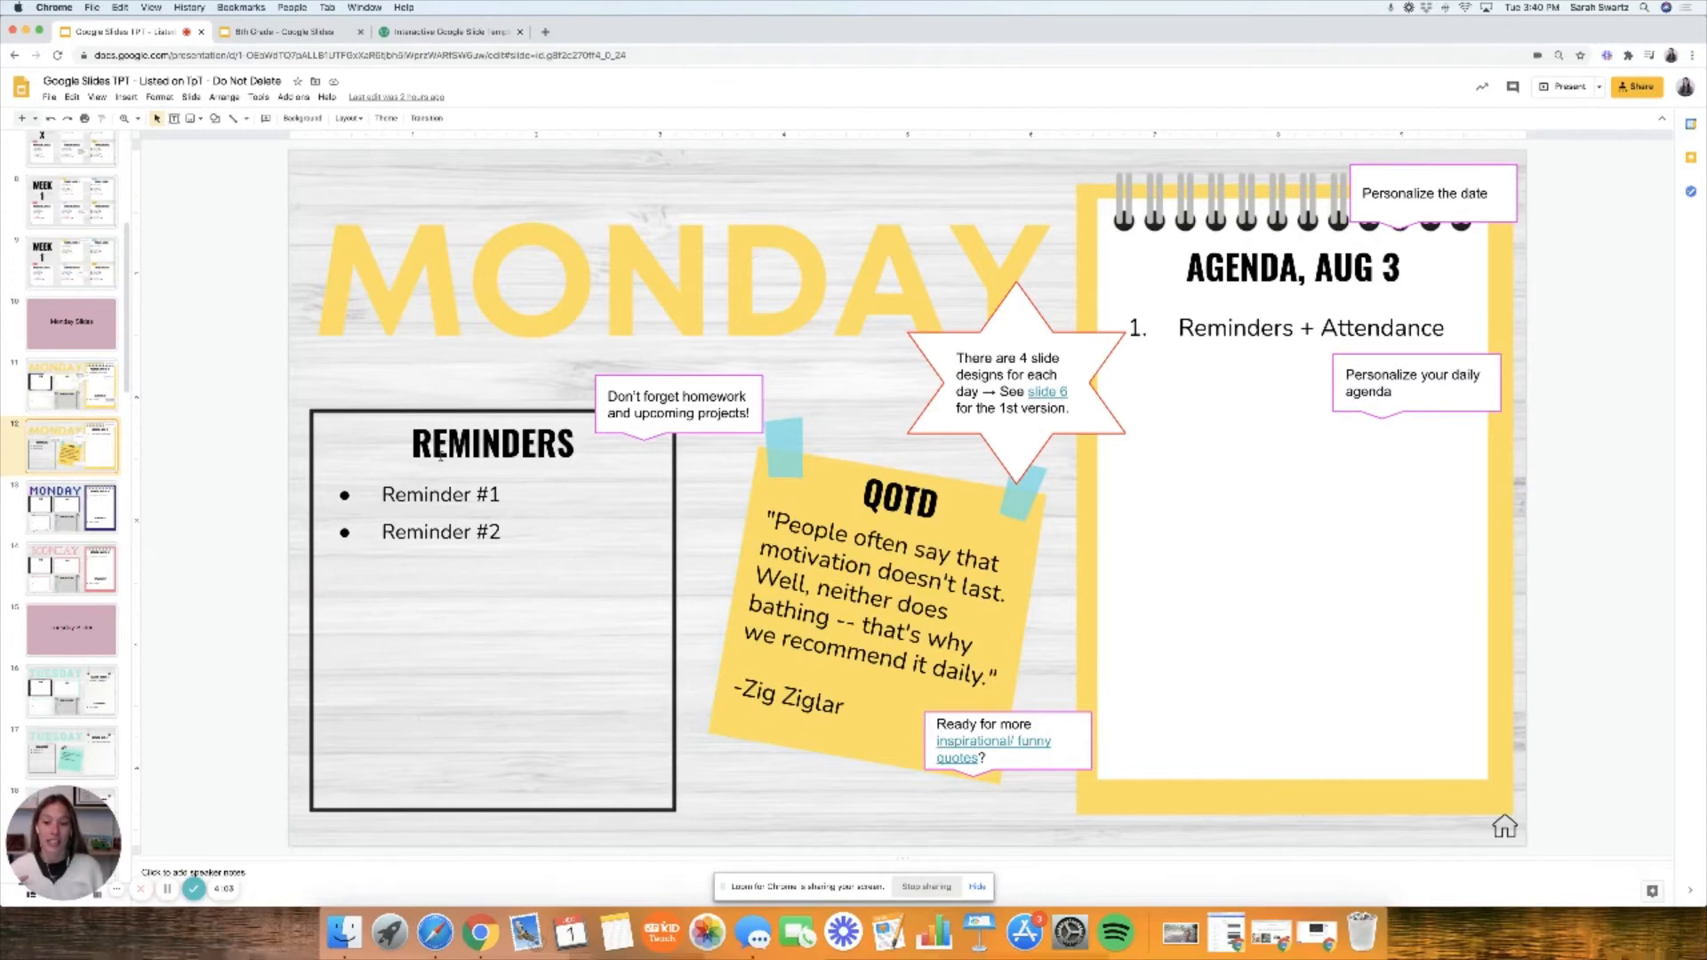
pyautogui.doubleClick(492, 443)
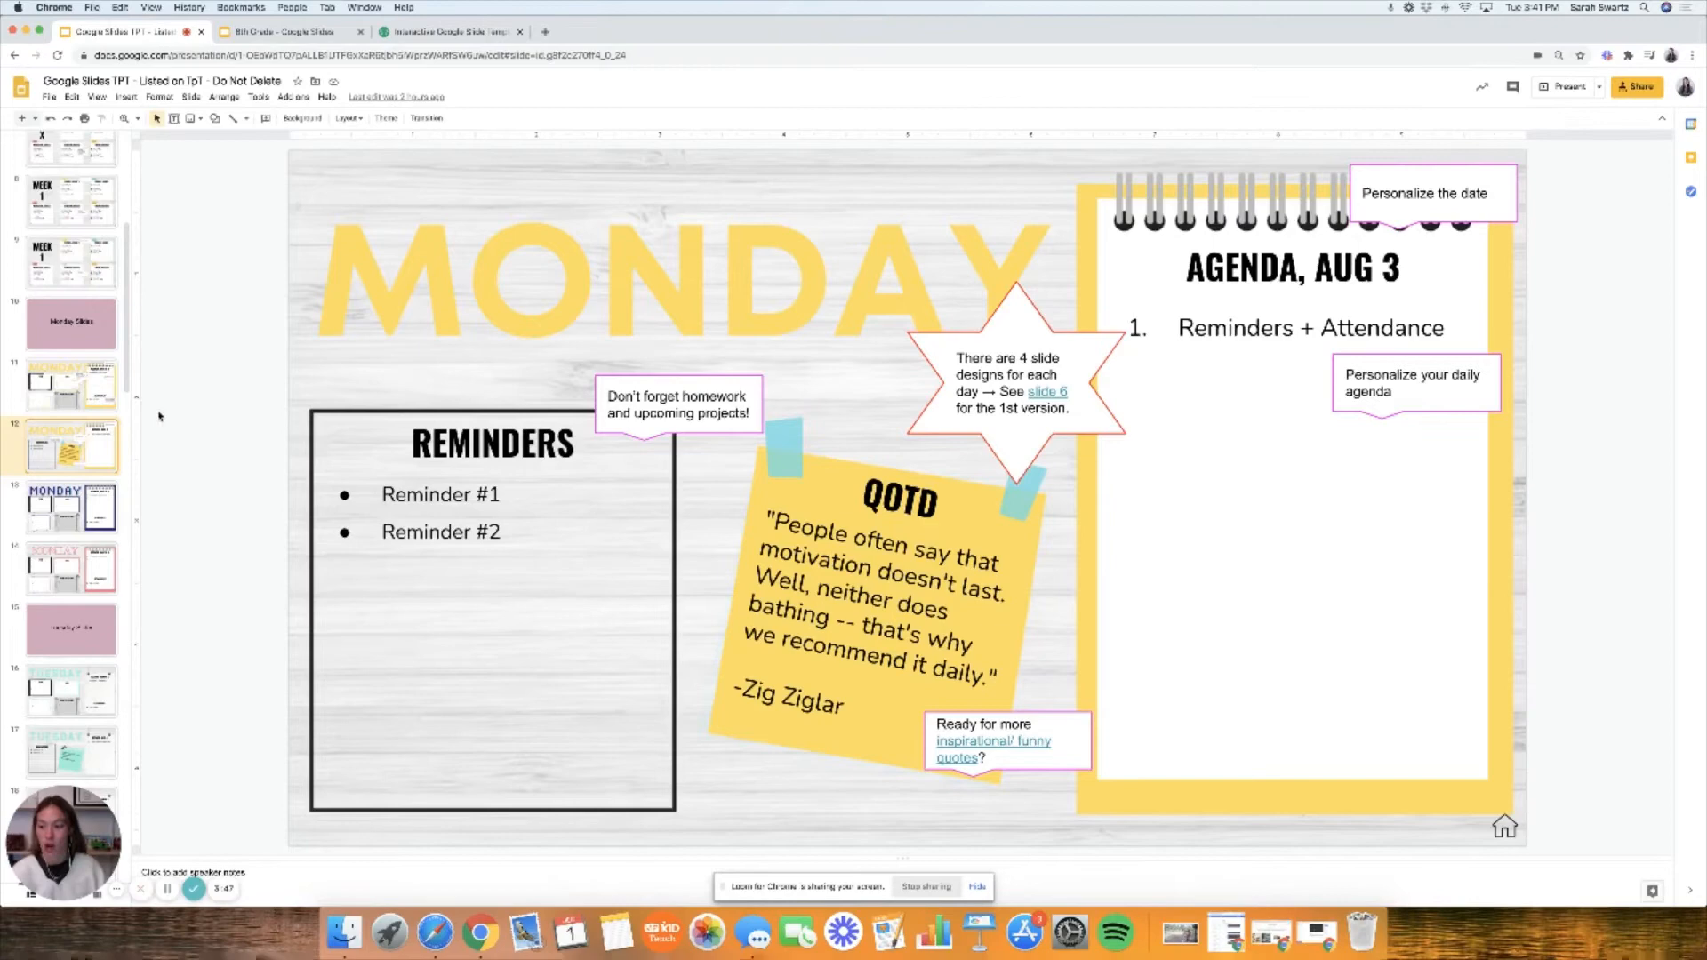
pyautogui.click(69, 506)
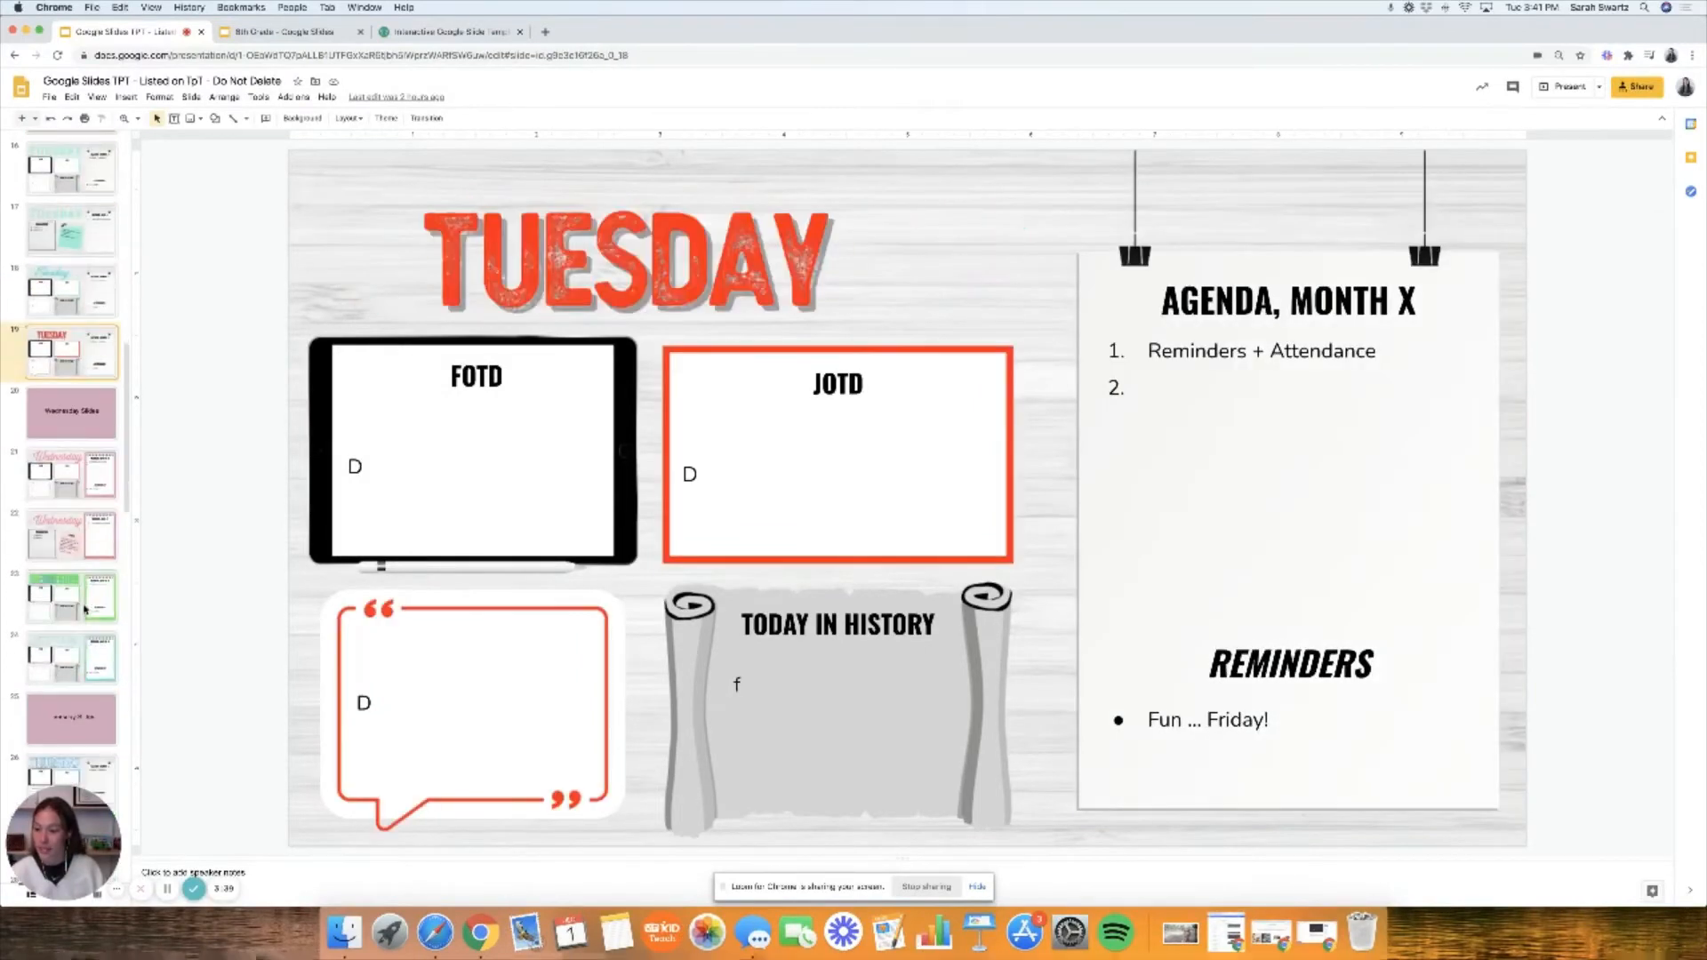
# Move past the blank slides to the Attendance title slide.
pyautogui.scroll(-3)
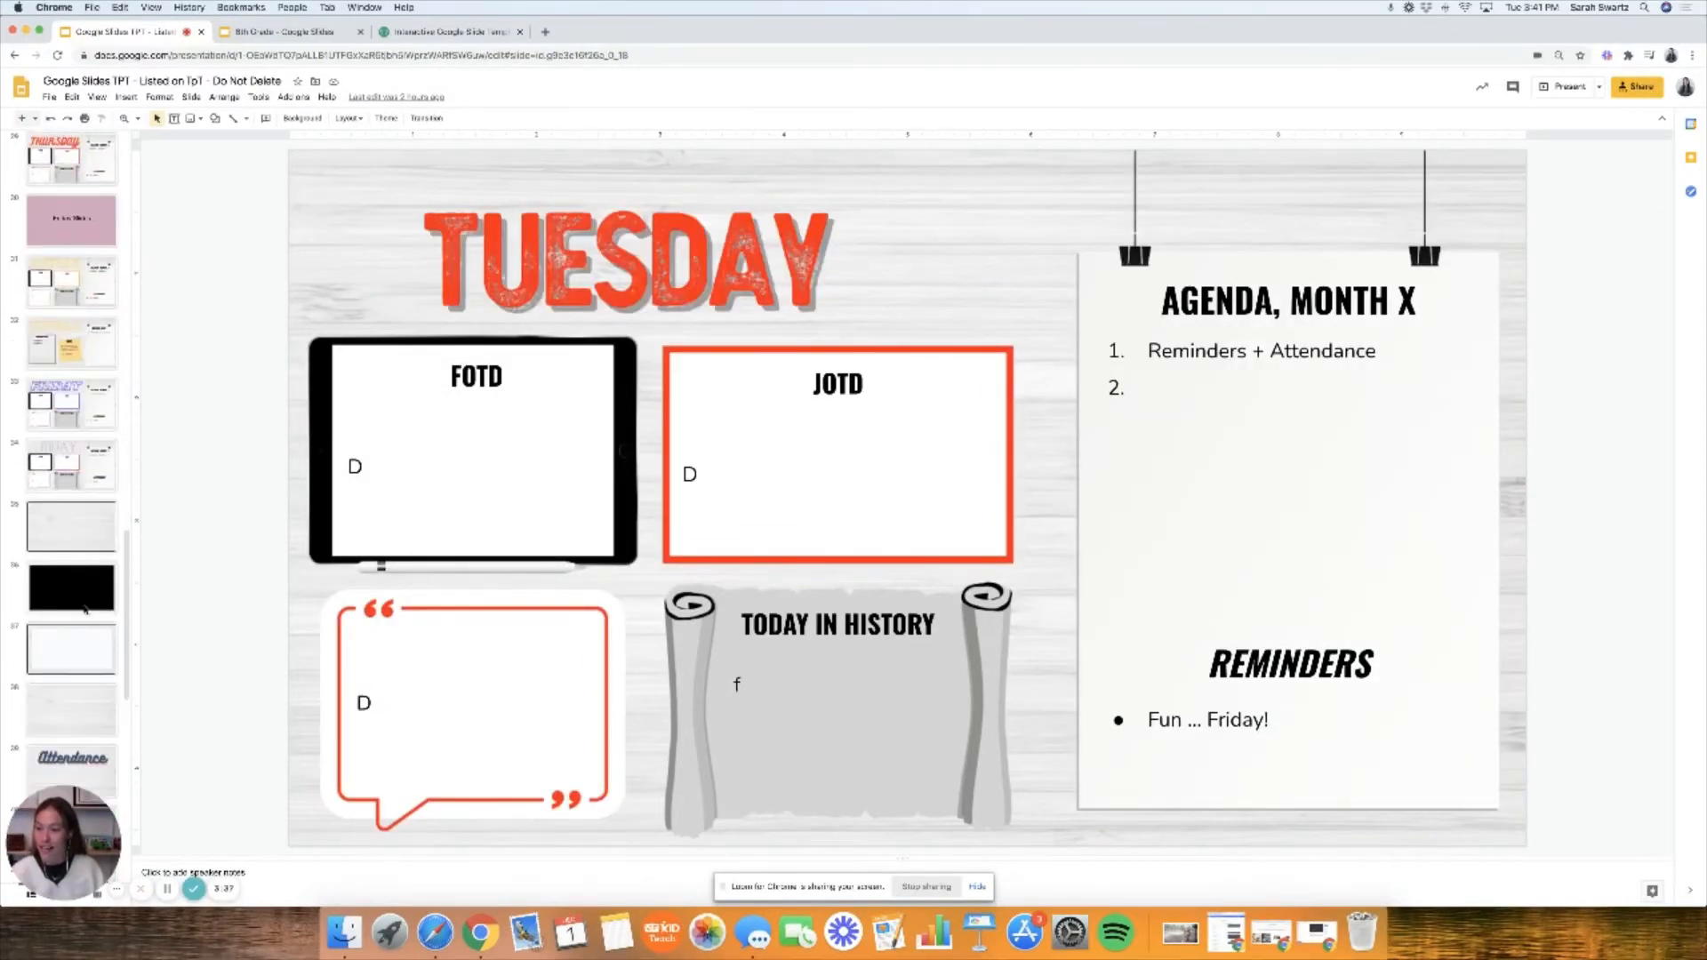
pyautogui.scroll(-3)
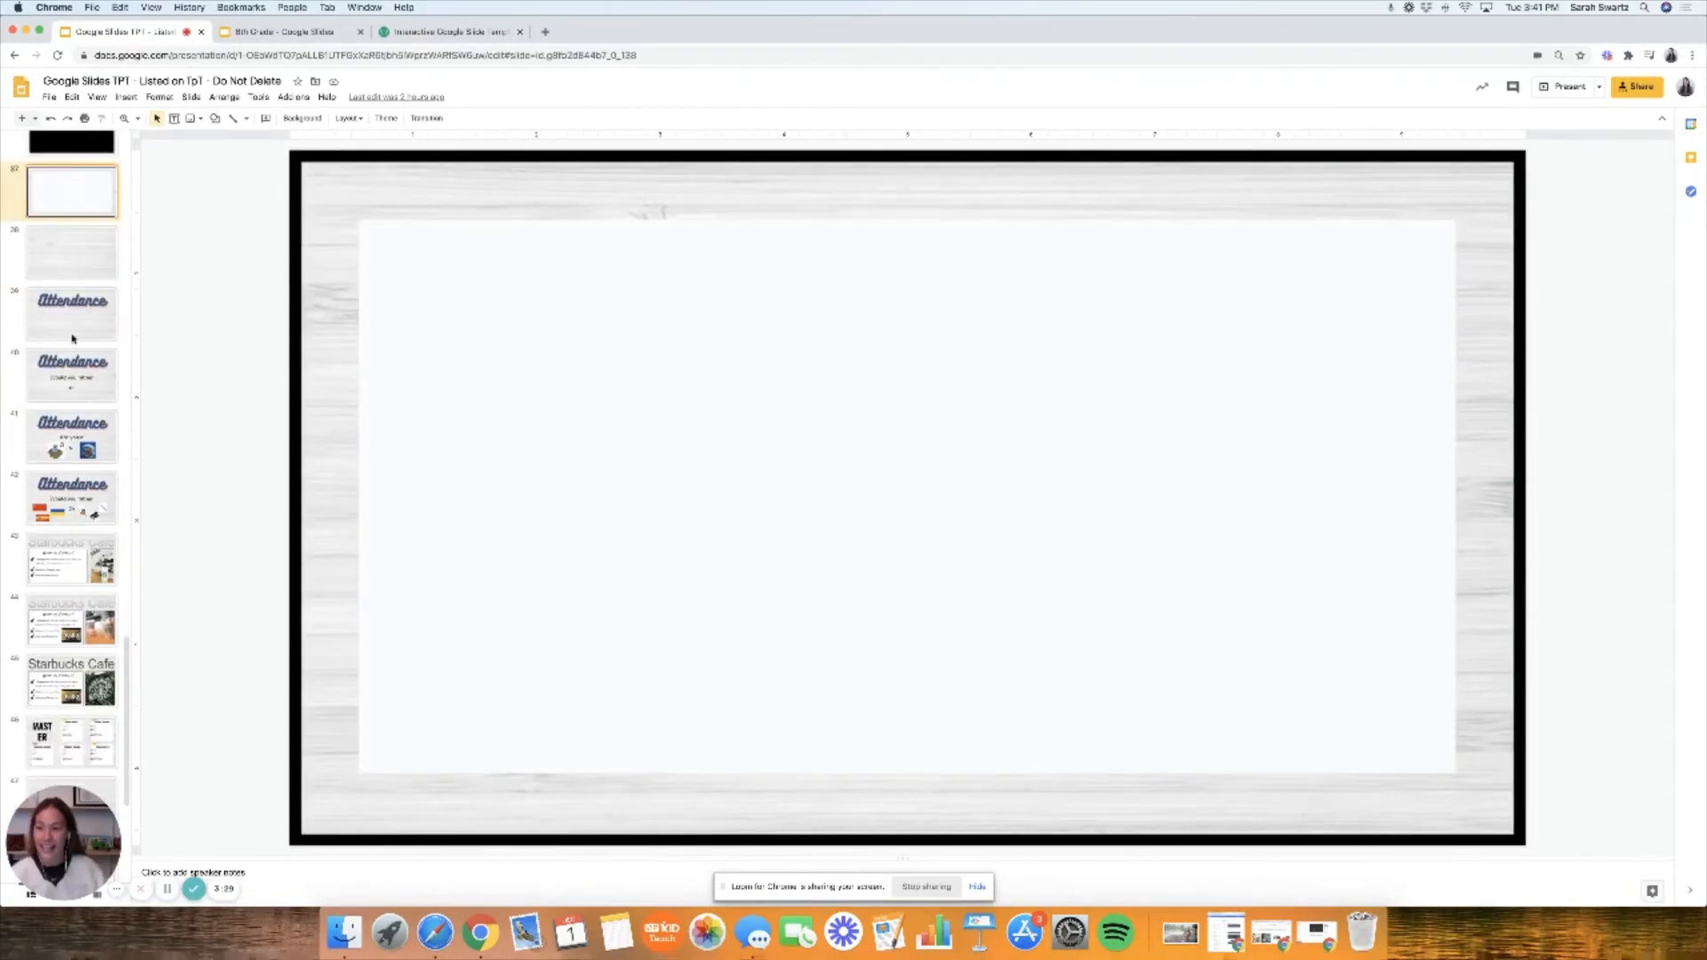
pyautogui.click(71, 313)
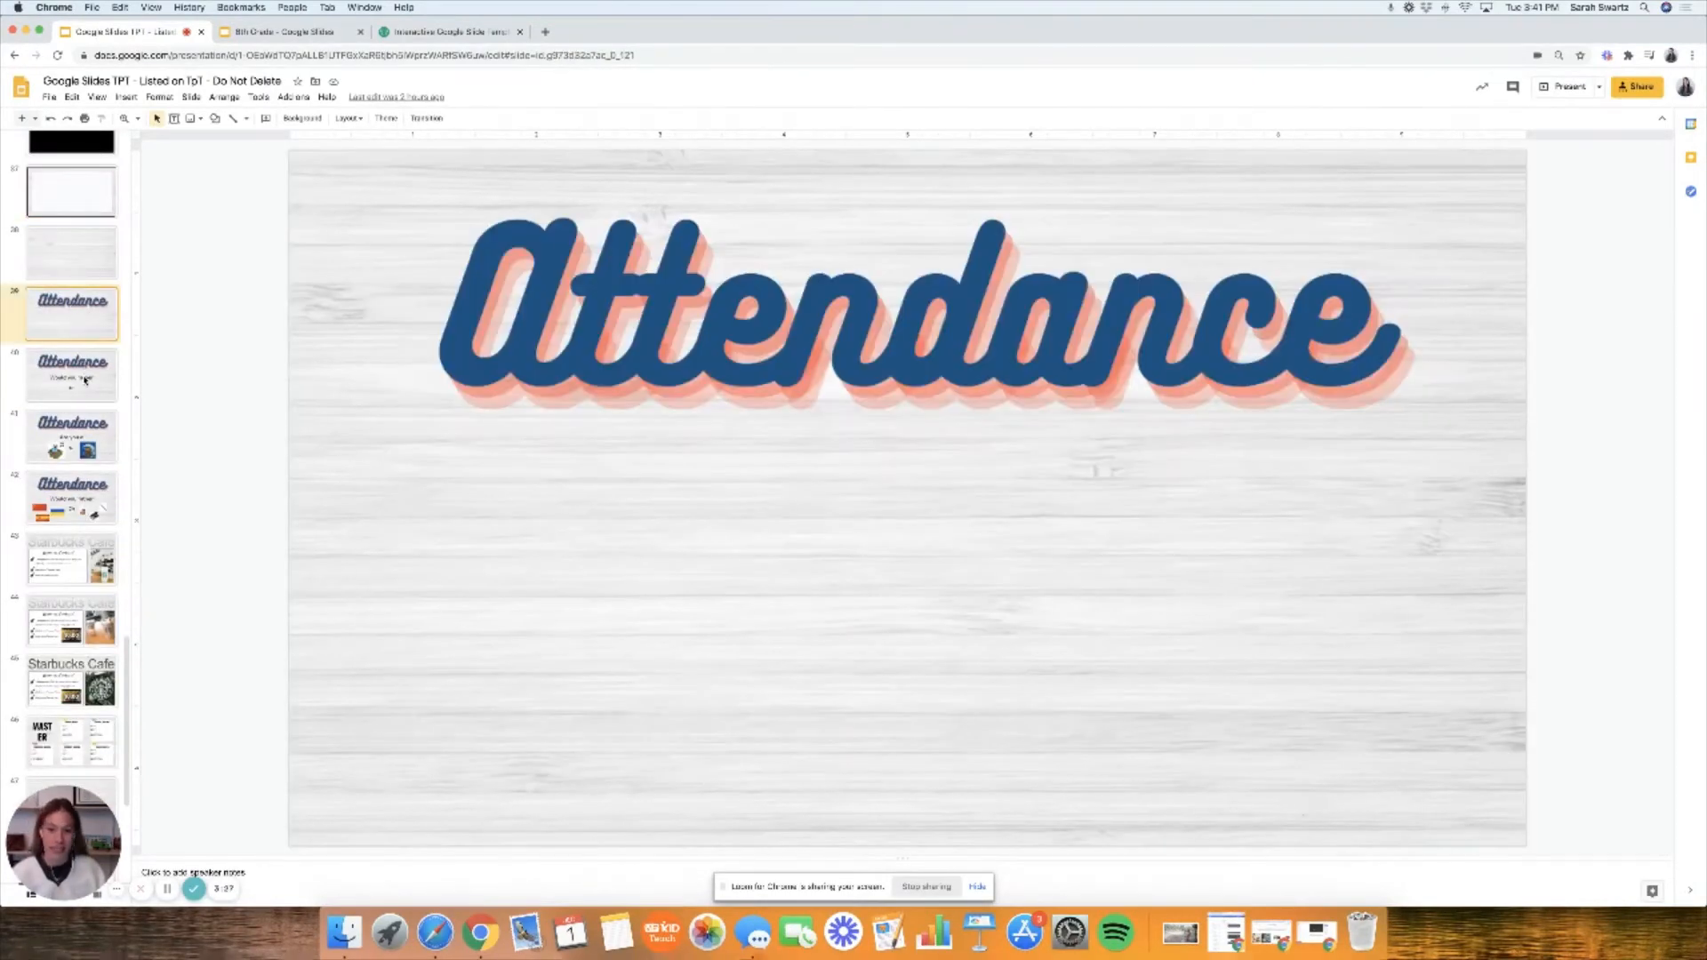
# Step through the Would-you-rather and bird-or-owl attendance slides to the Starbucks Cafe timer slide.
pyautogui.click(71, 375)
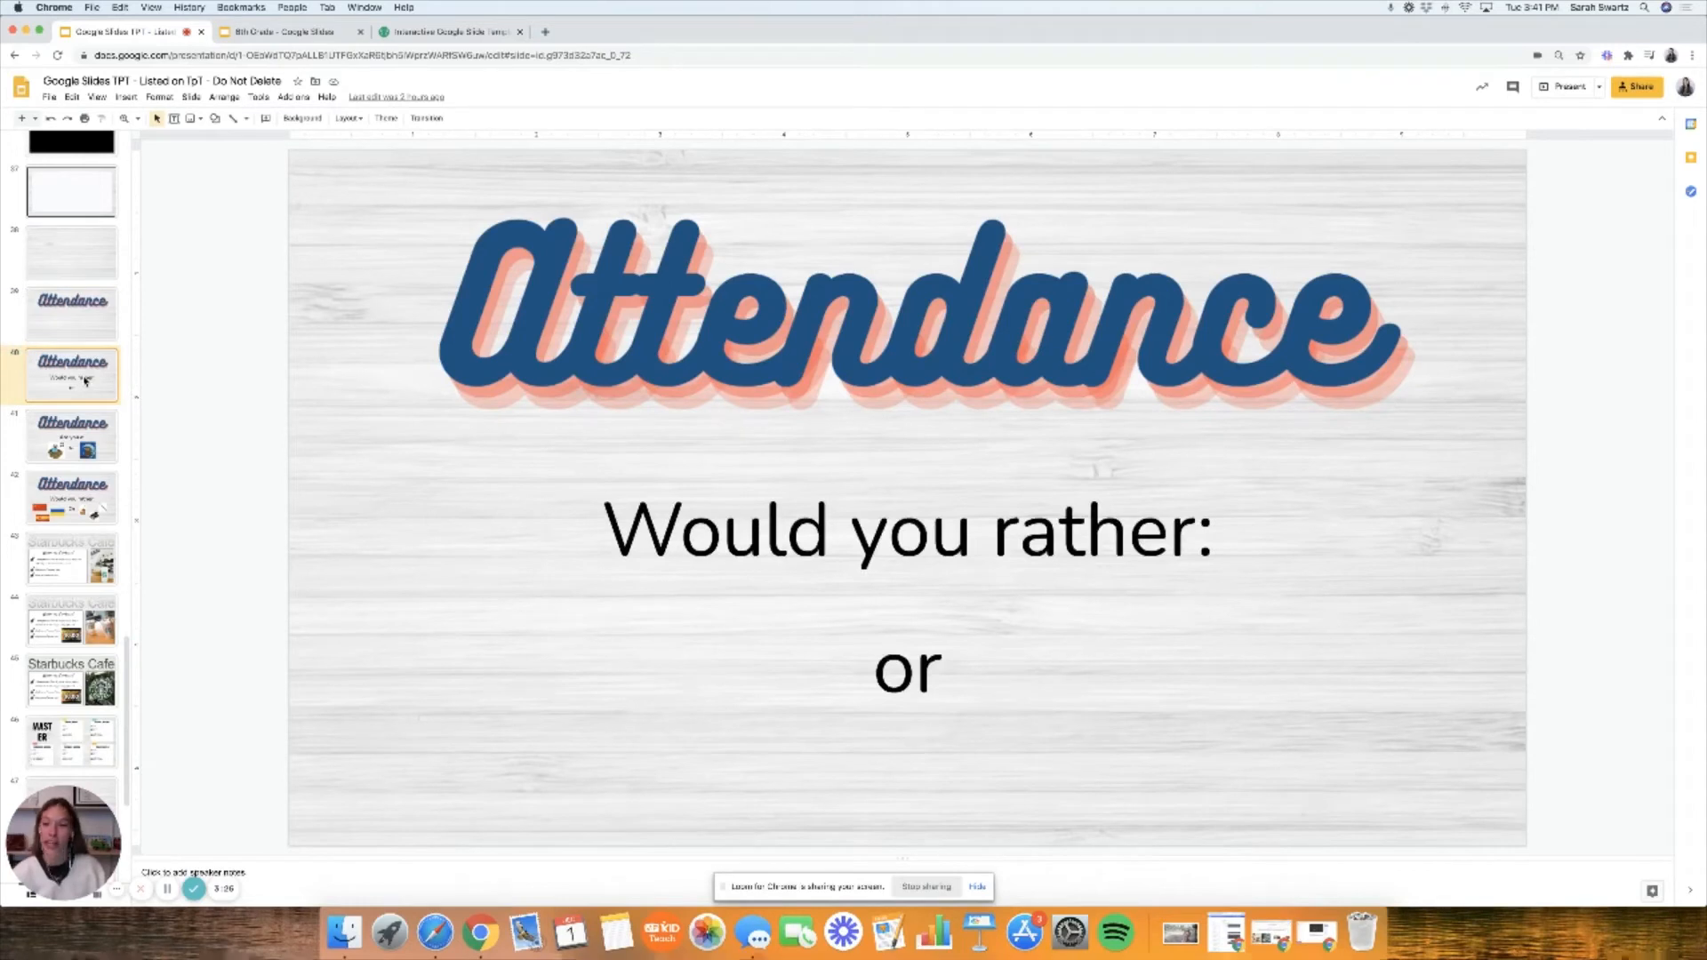
pyautogui.click(71, 435)
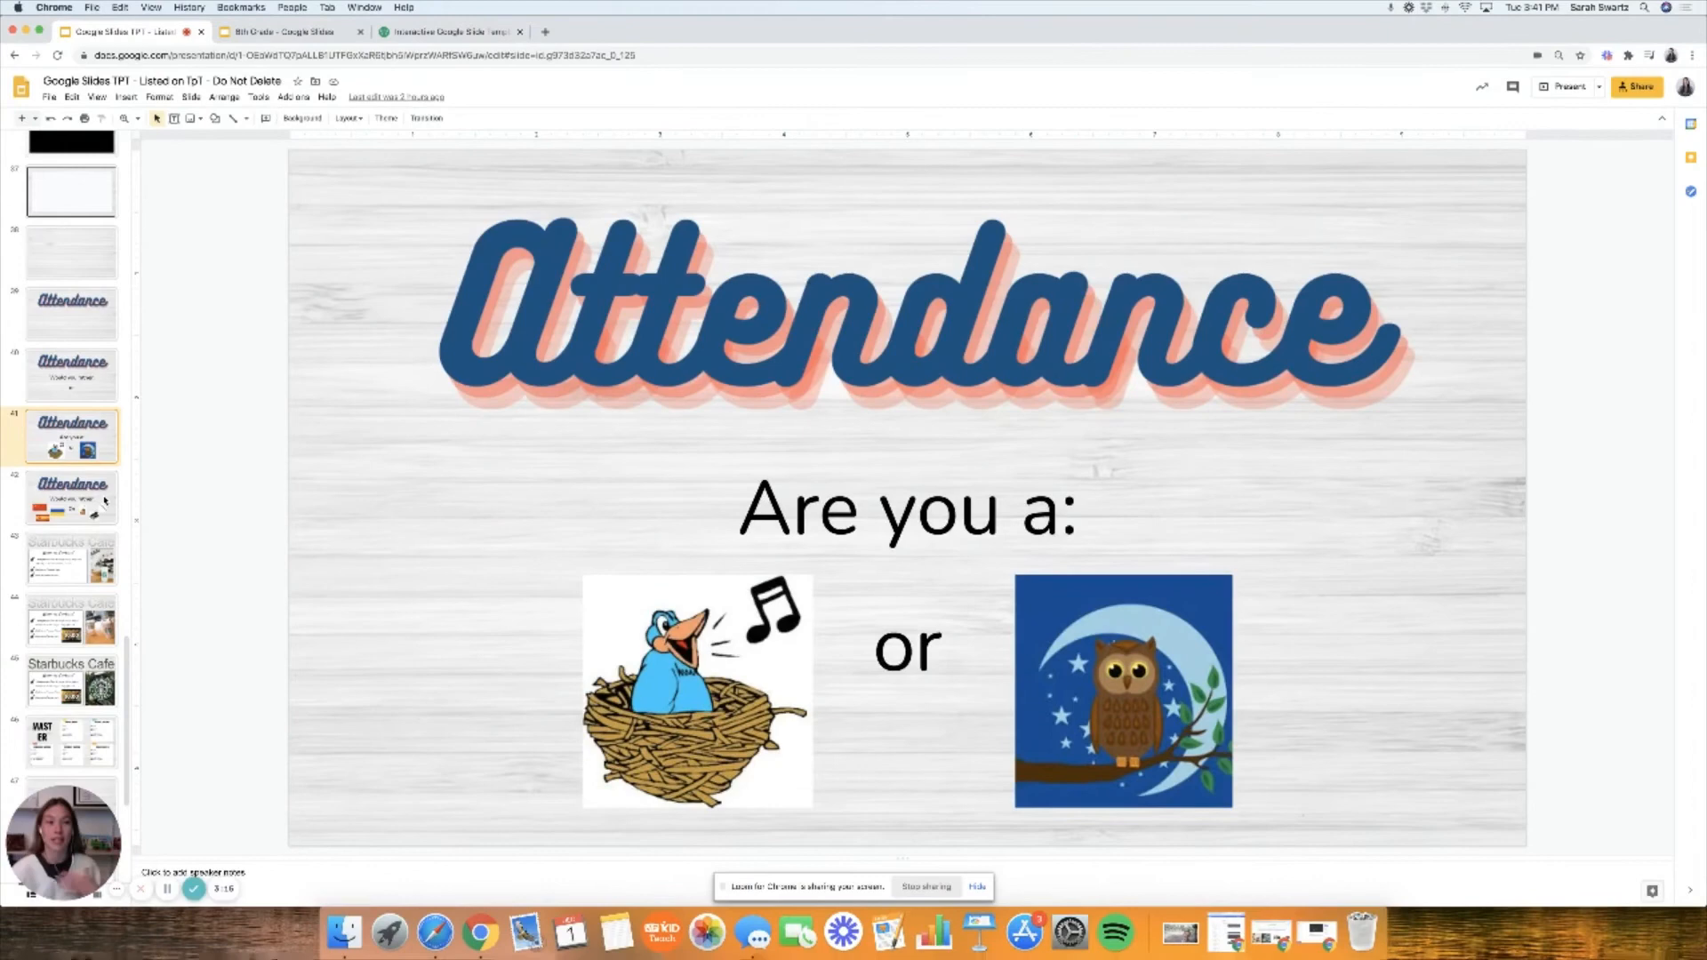
pyautogui.click(71, 498)
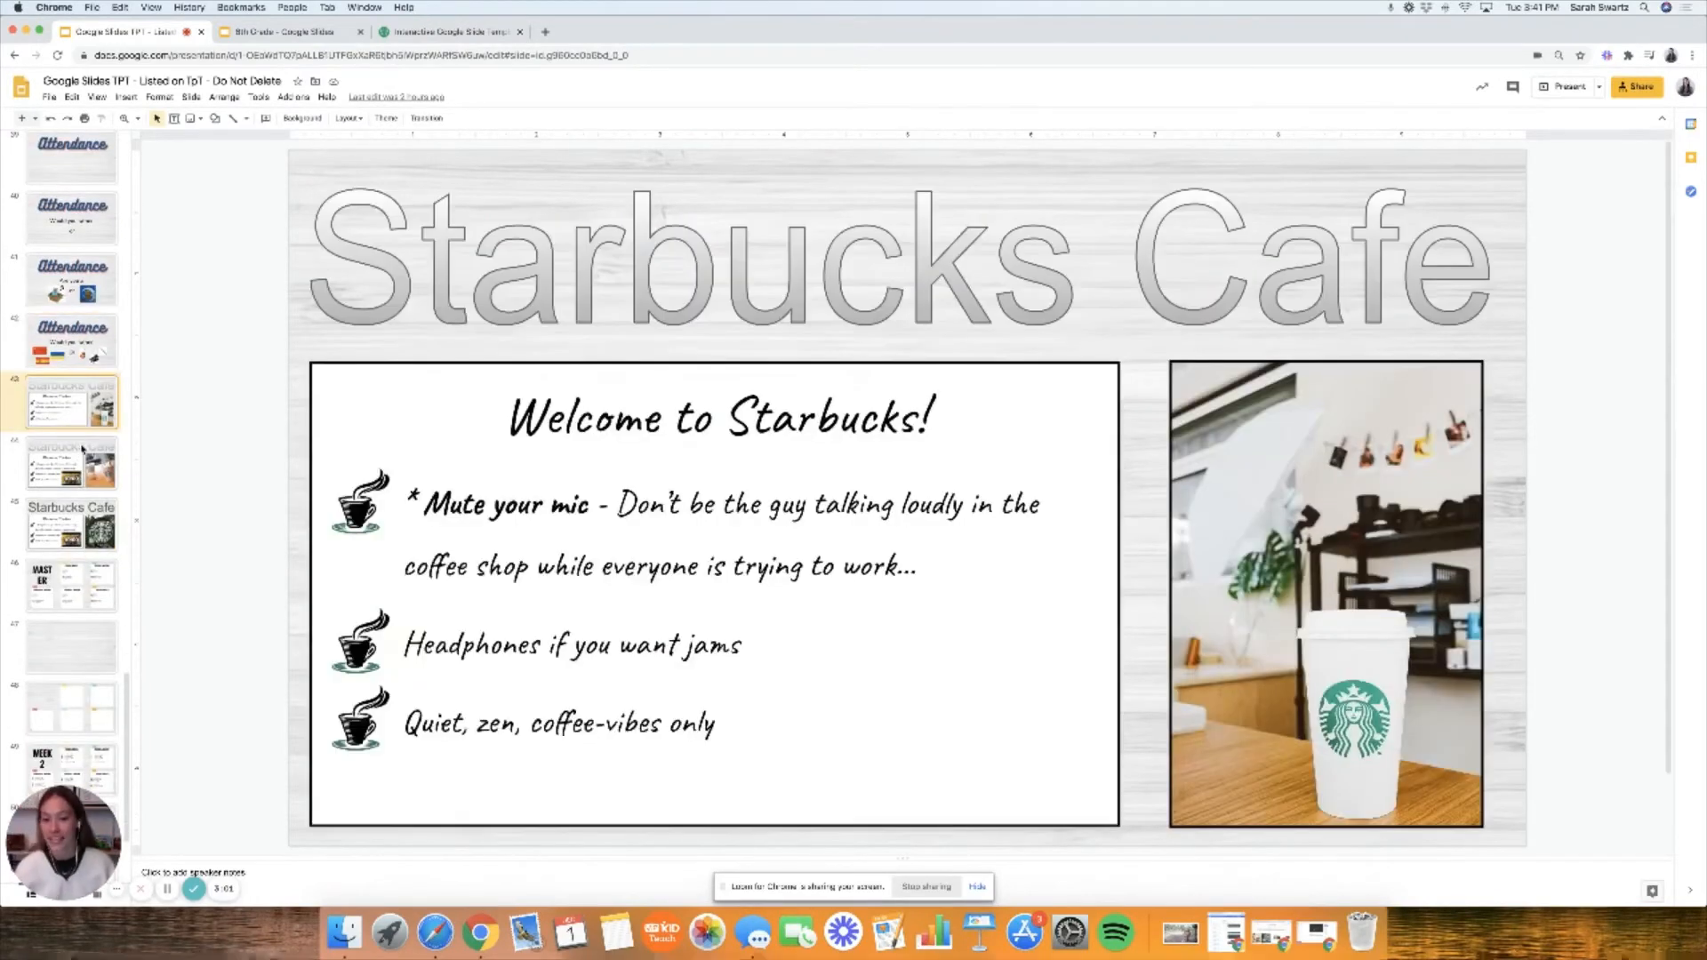
pyautogui.click(71, 466)
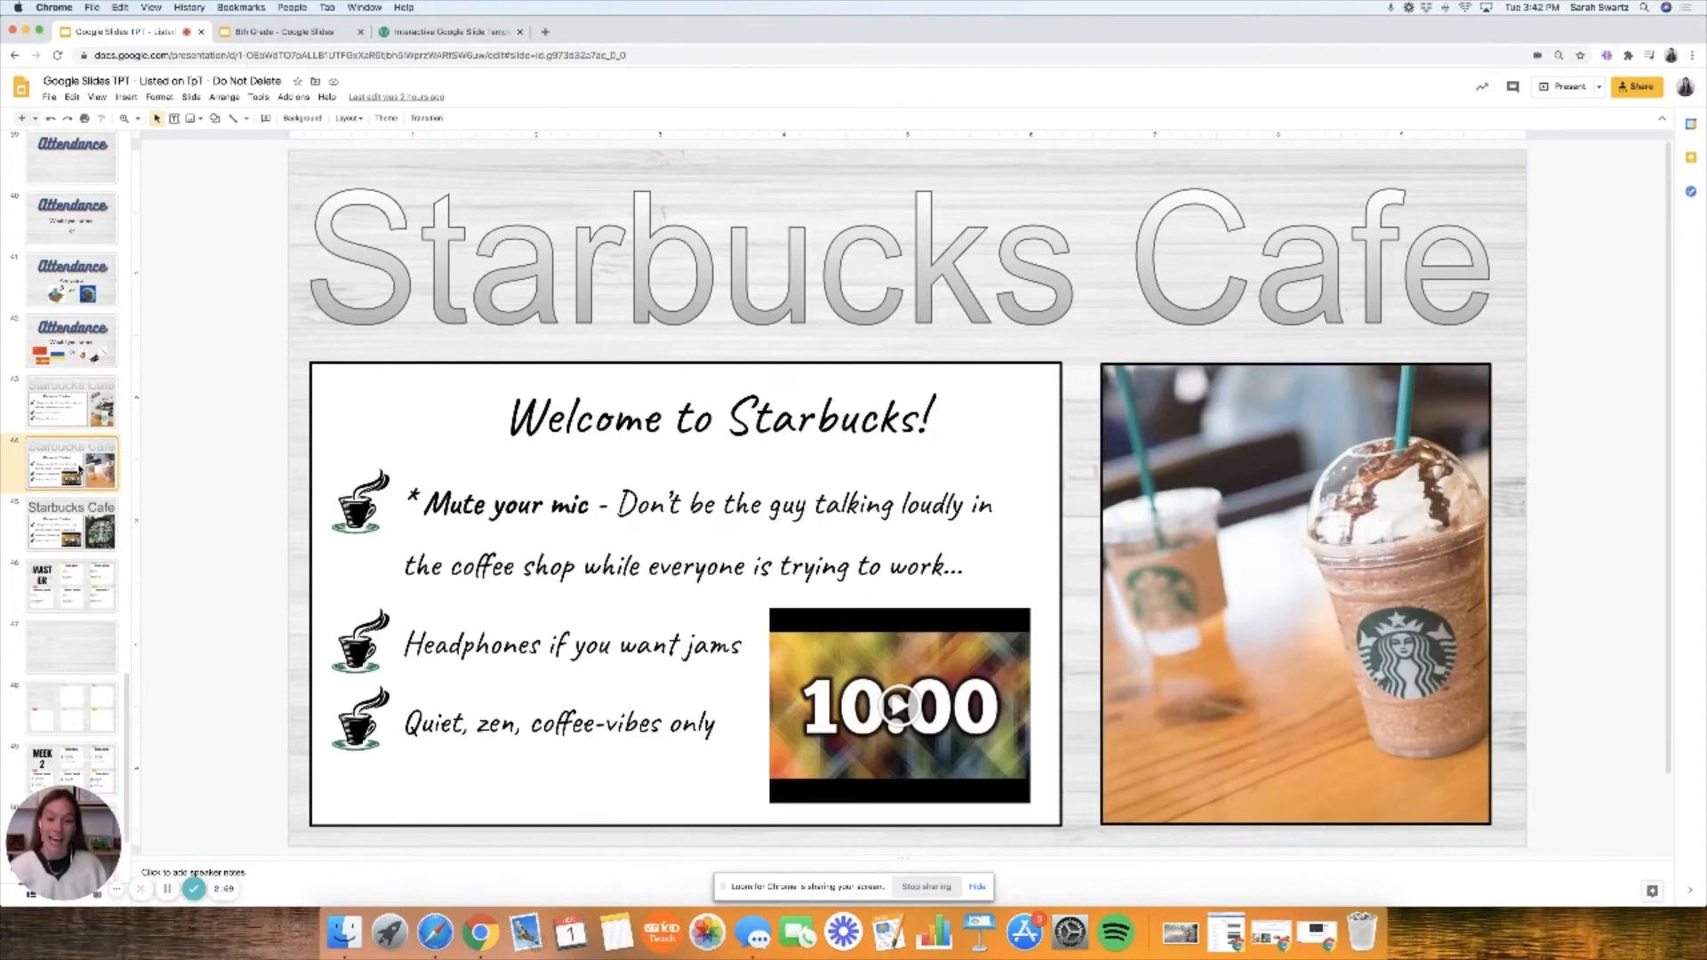
# Show the blank sticky-note boards slide, then switch to the 6th Grade classroom deck.
pyautogui.click(71, 523)
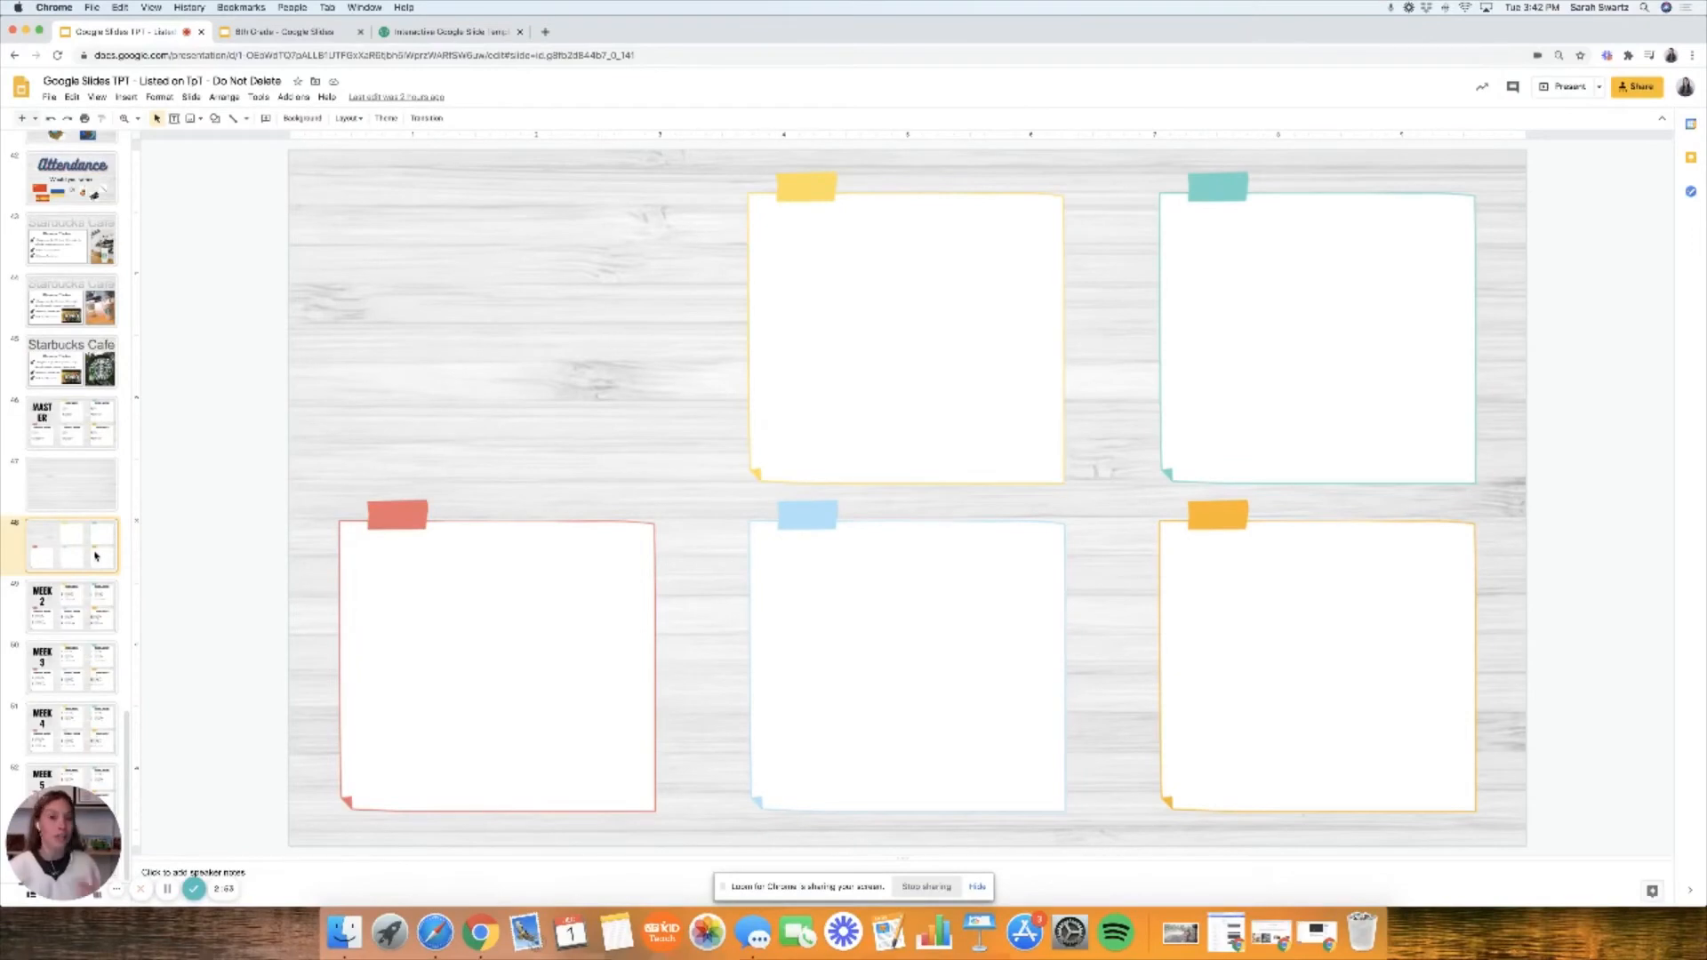
pyautogui.moveTo(195, 130)
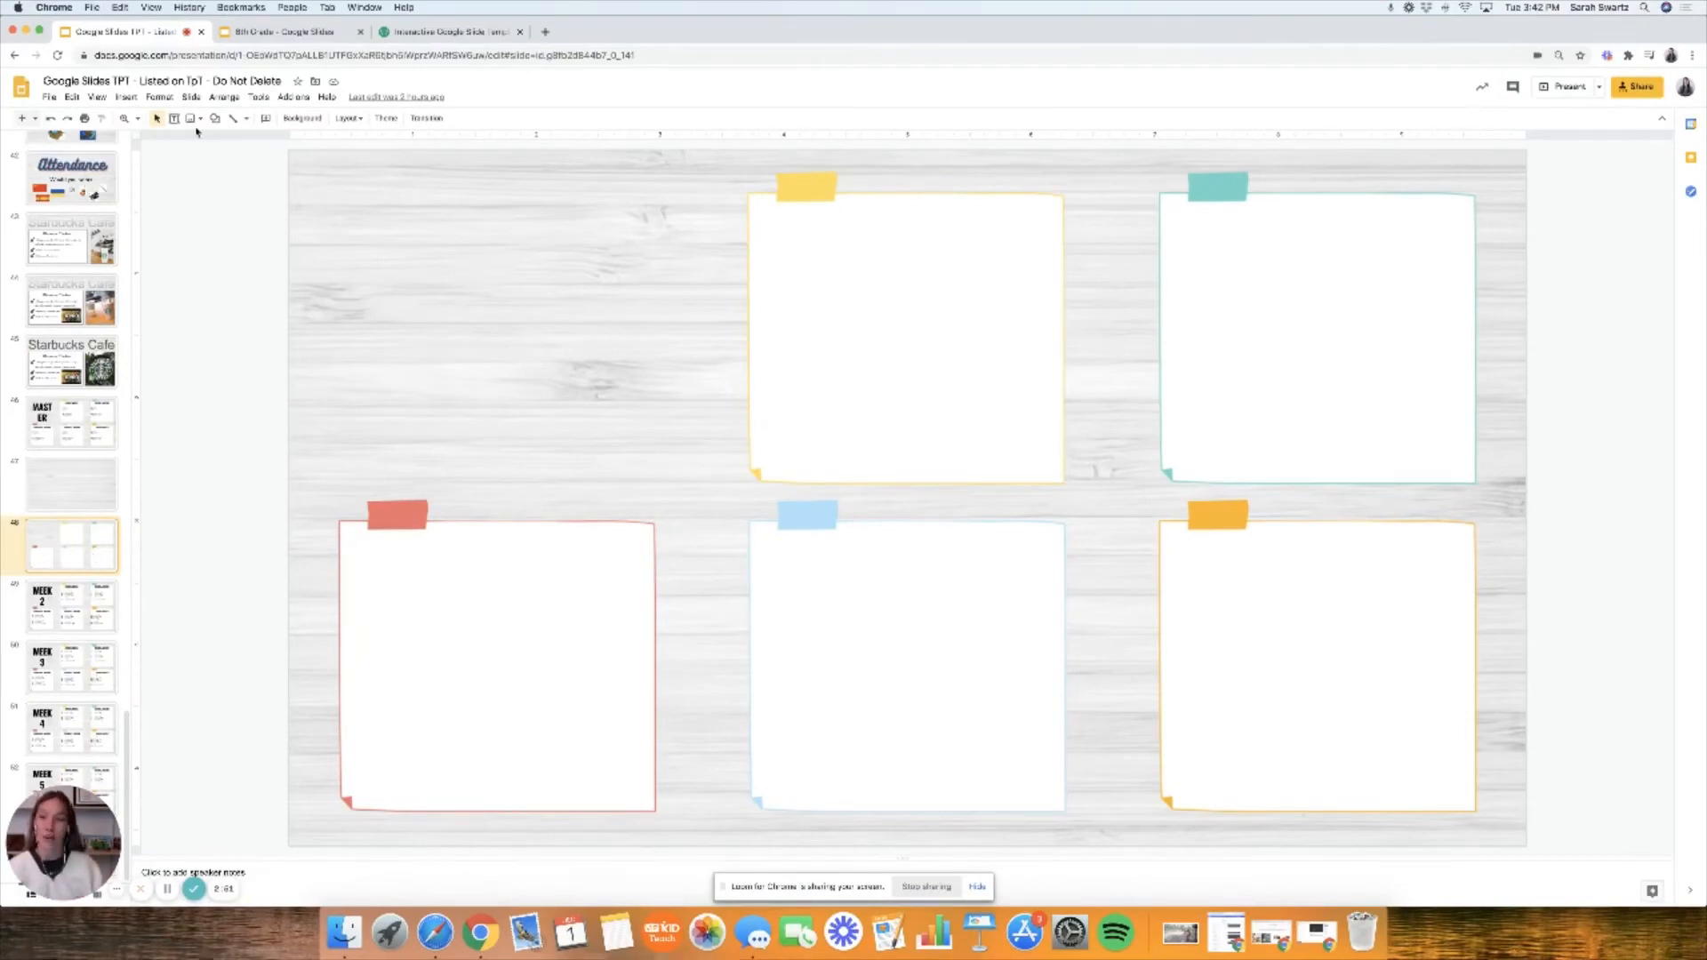
pyautogui.click(285, 32)
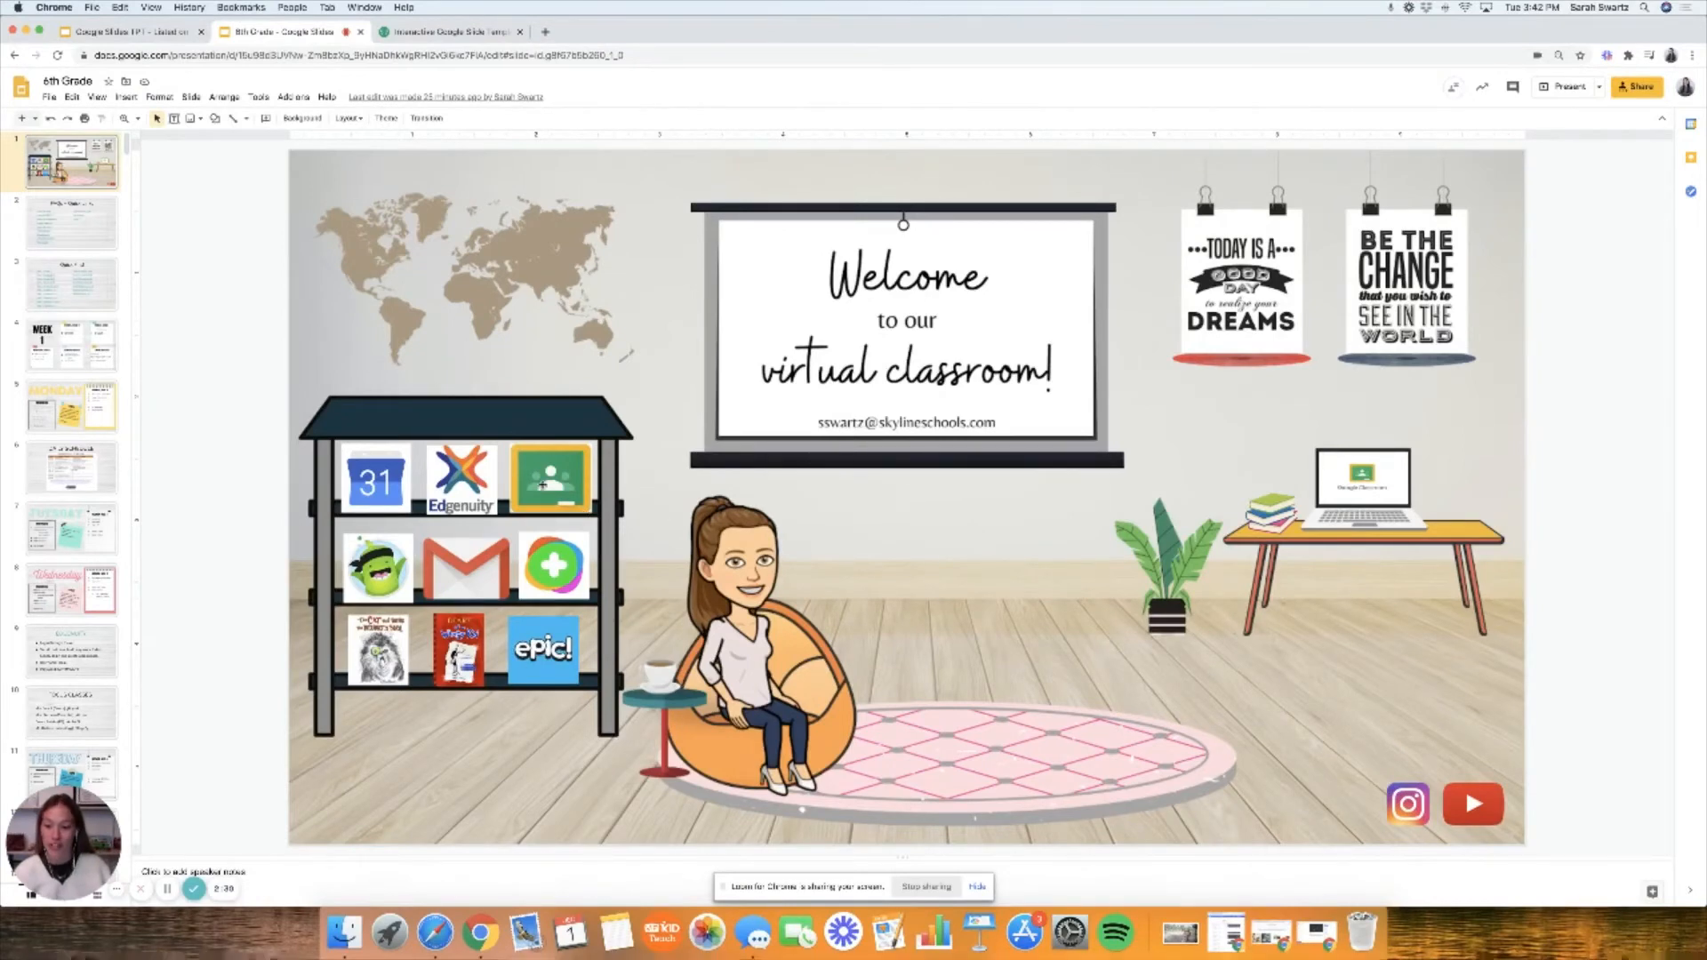
pyautogui.click(542, 649)
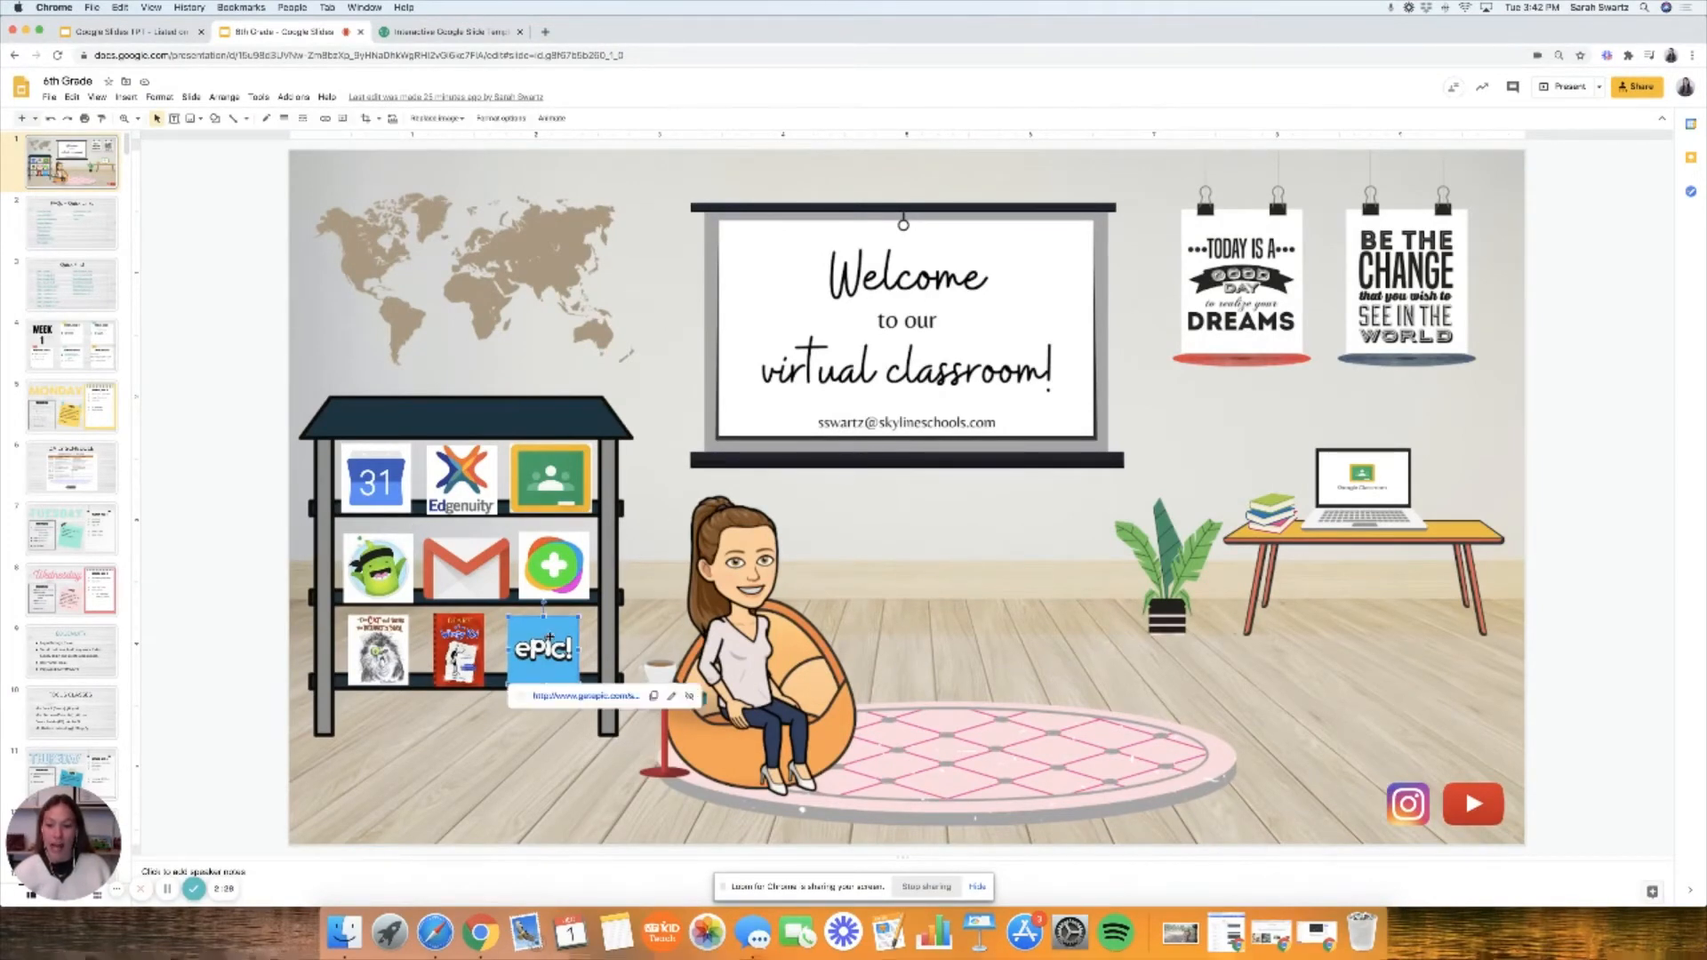
pyautogui.click(464, 567)
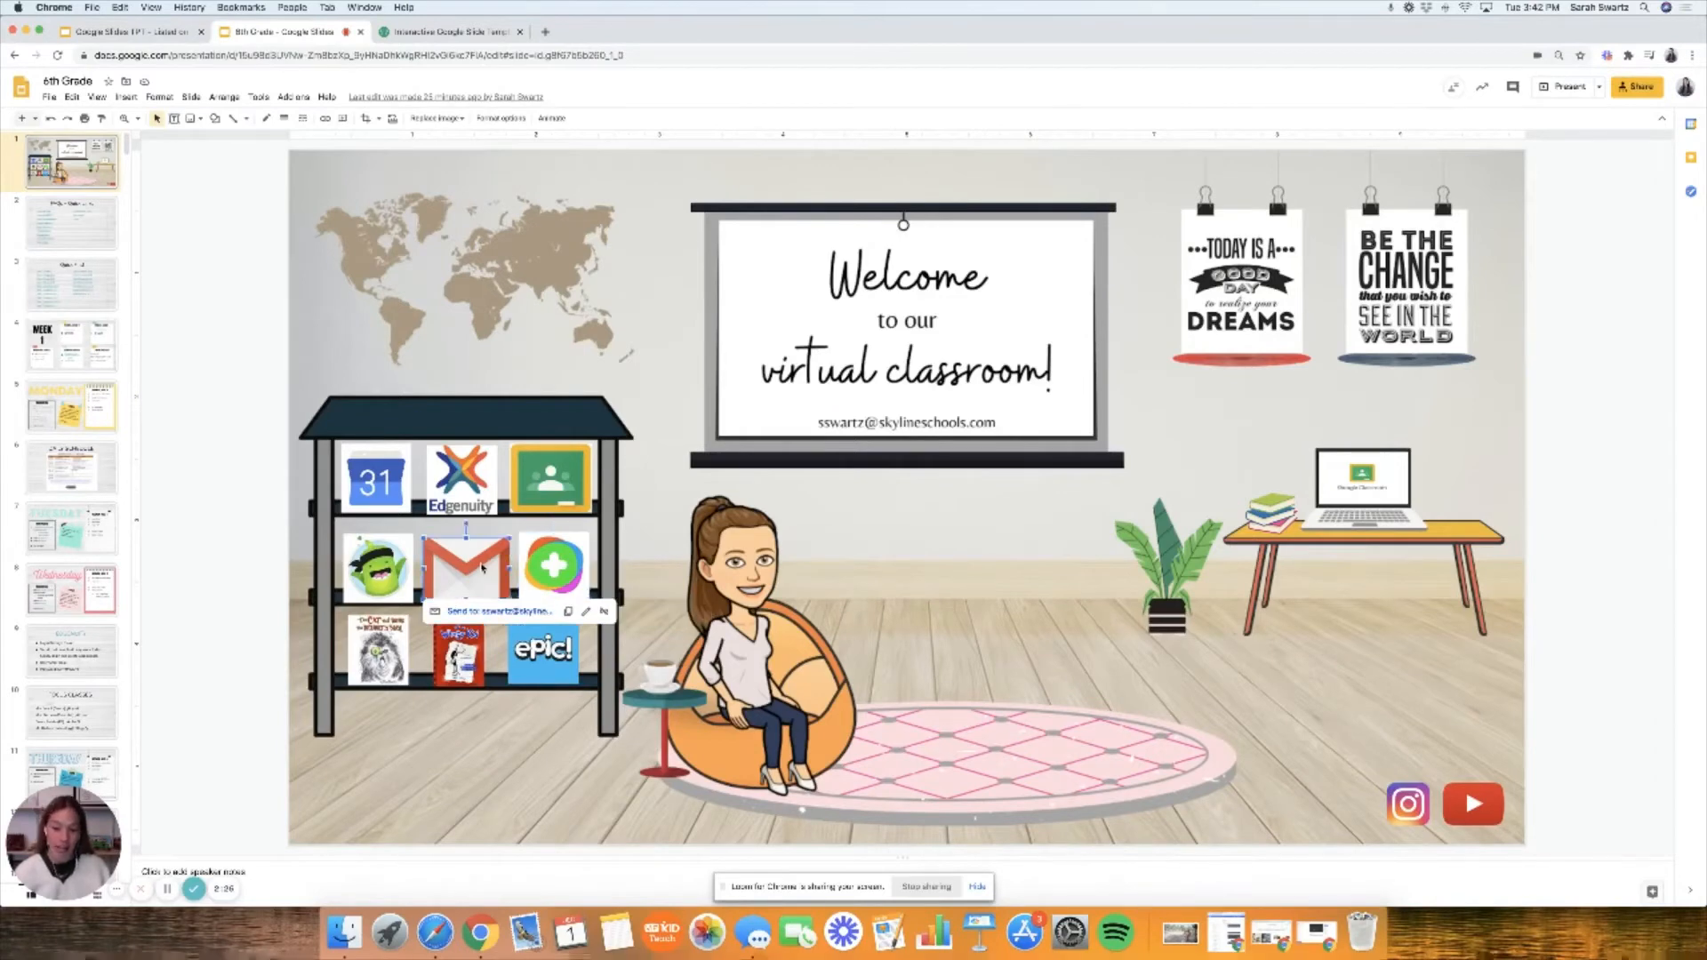
pyautogui.click(459, 479)
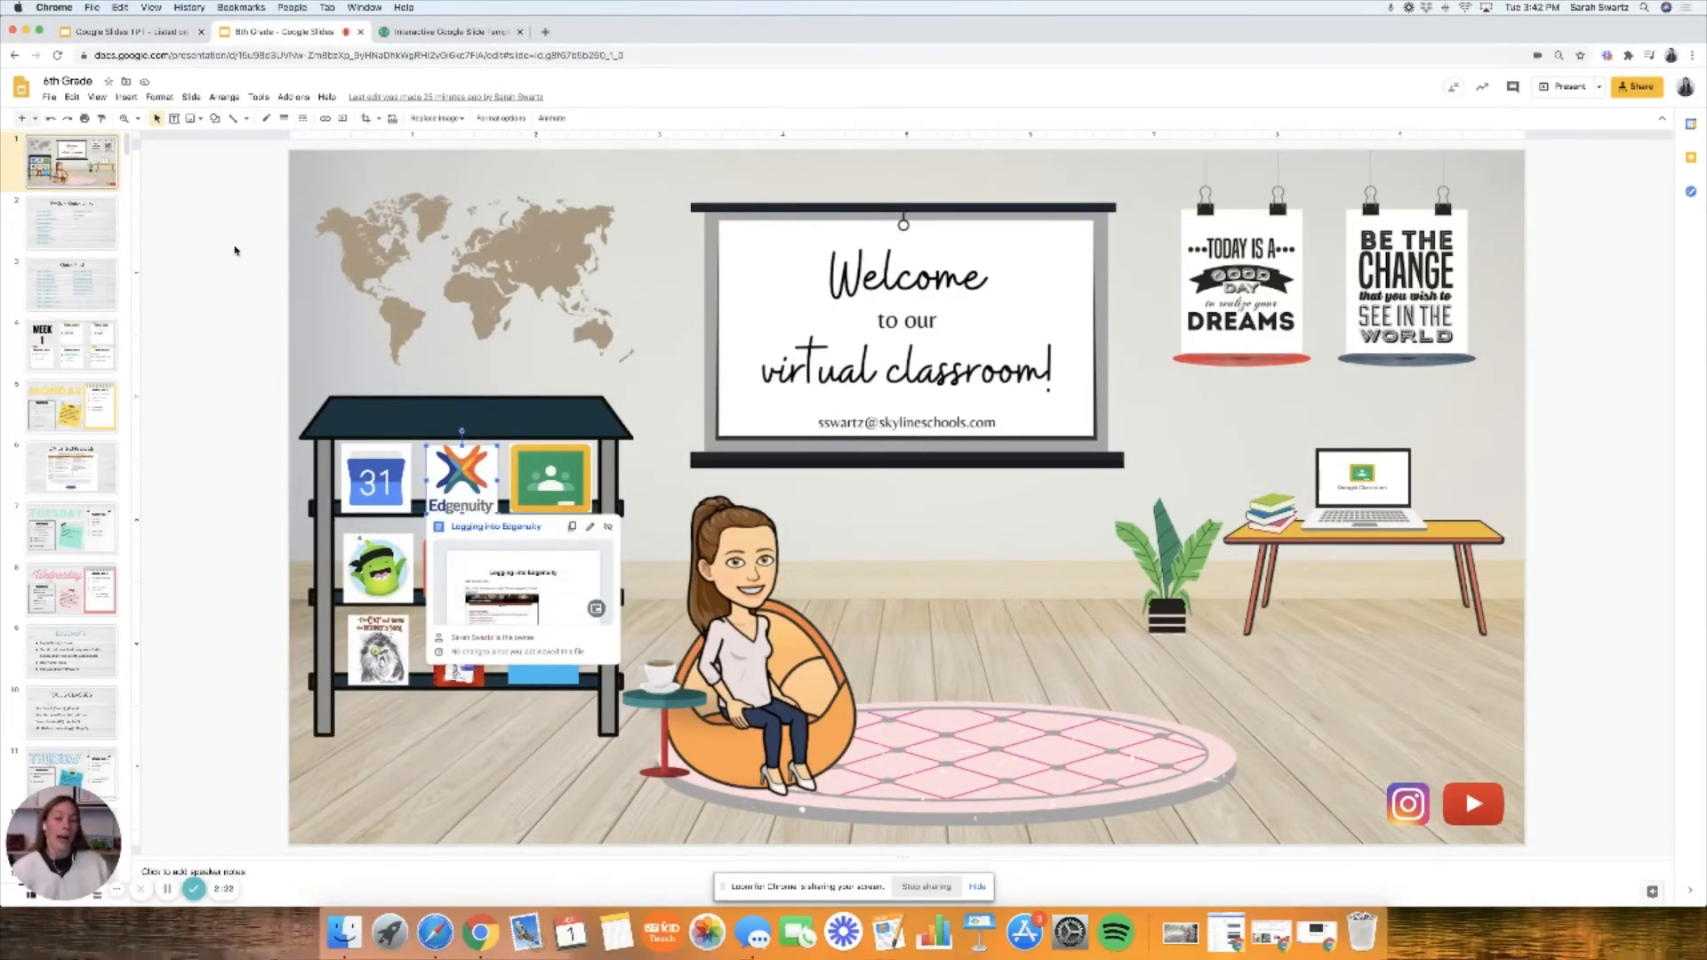
pyautogui.click(473, 267)
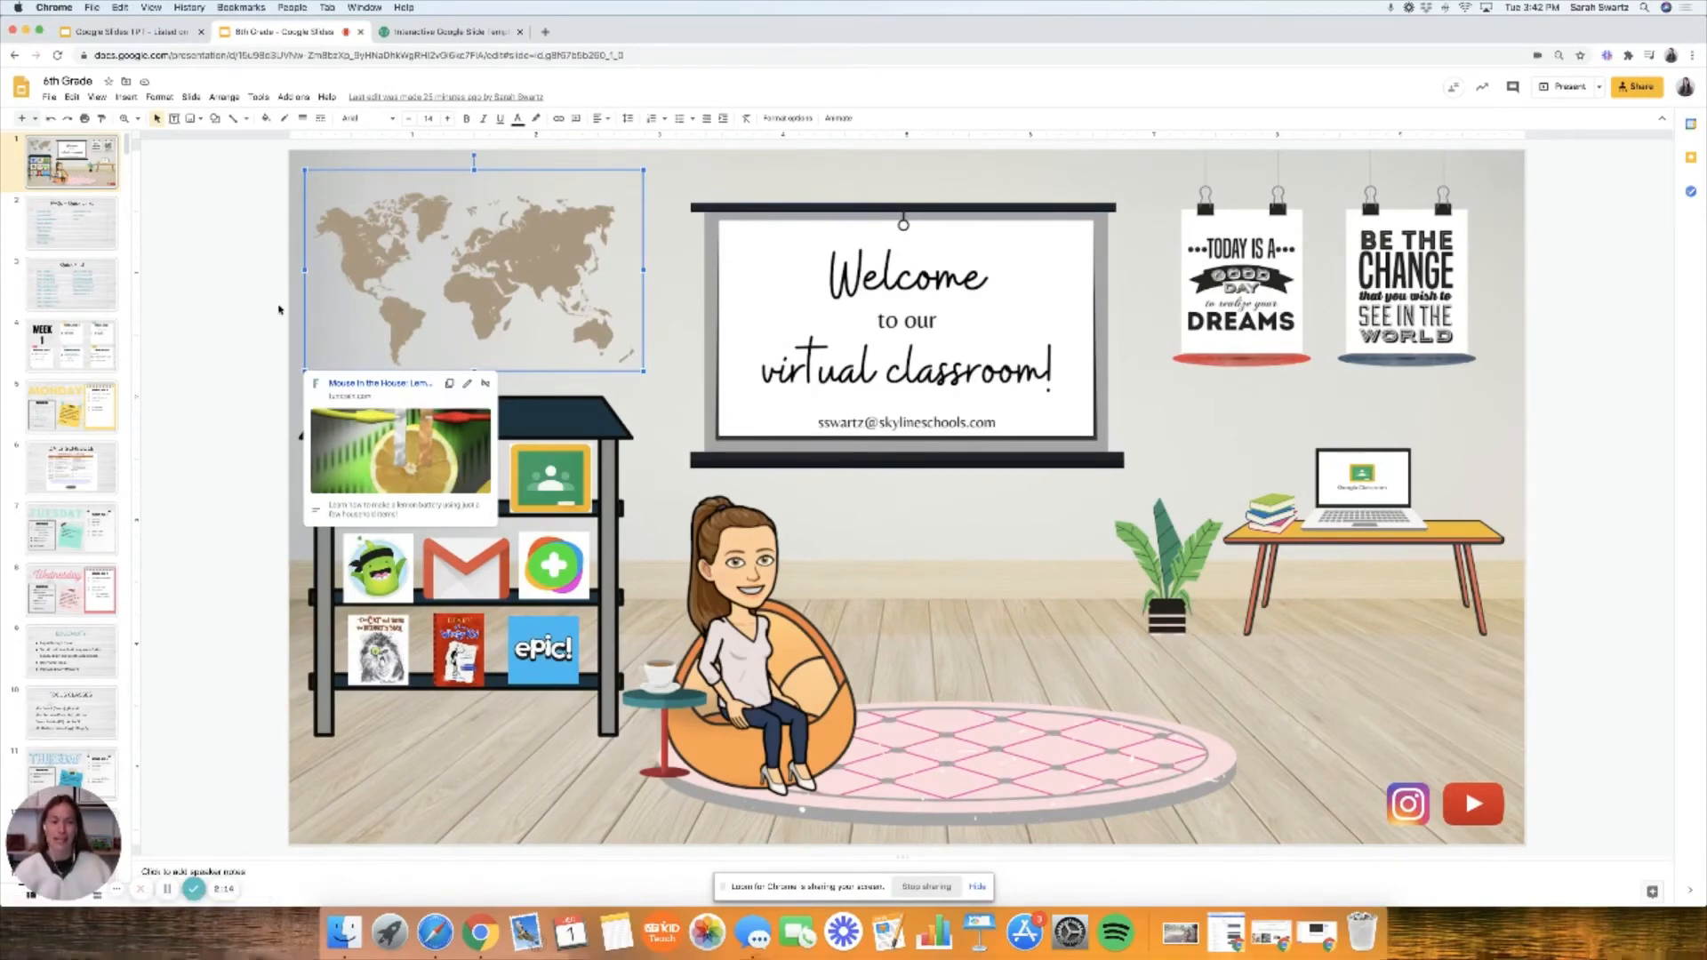
pyautogui.click(1241, 283)
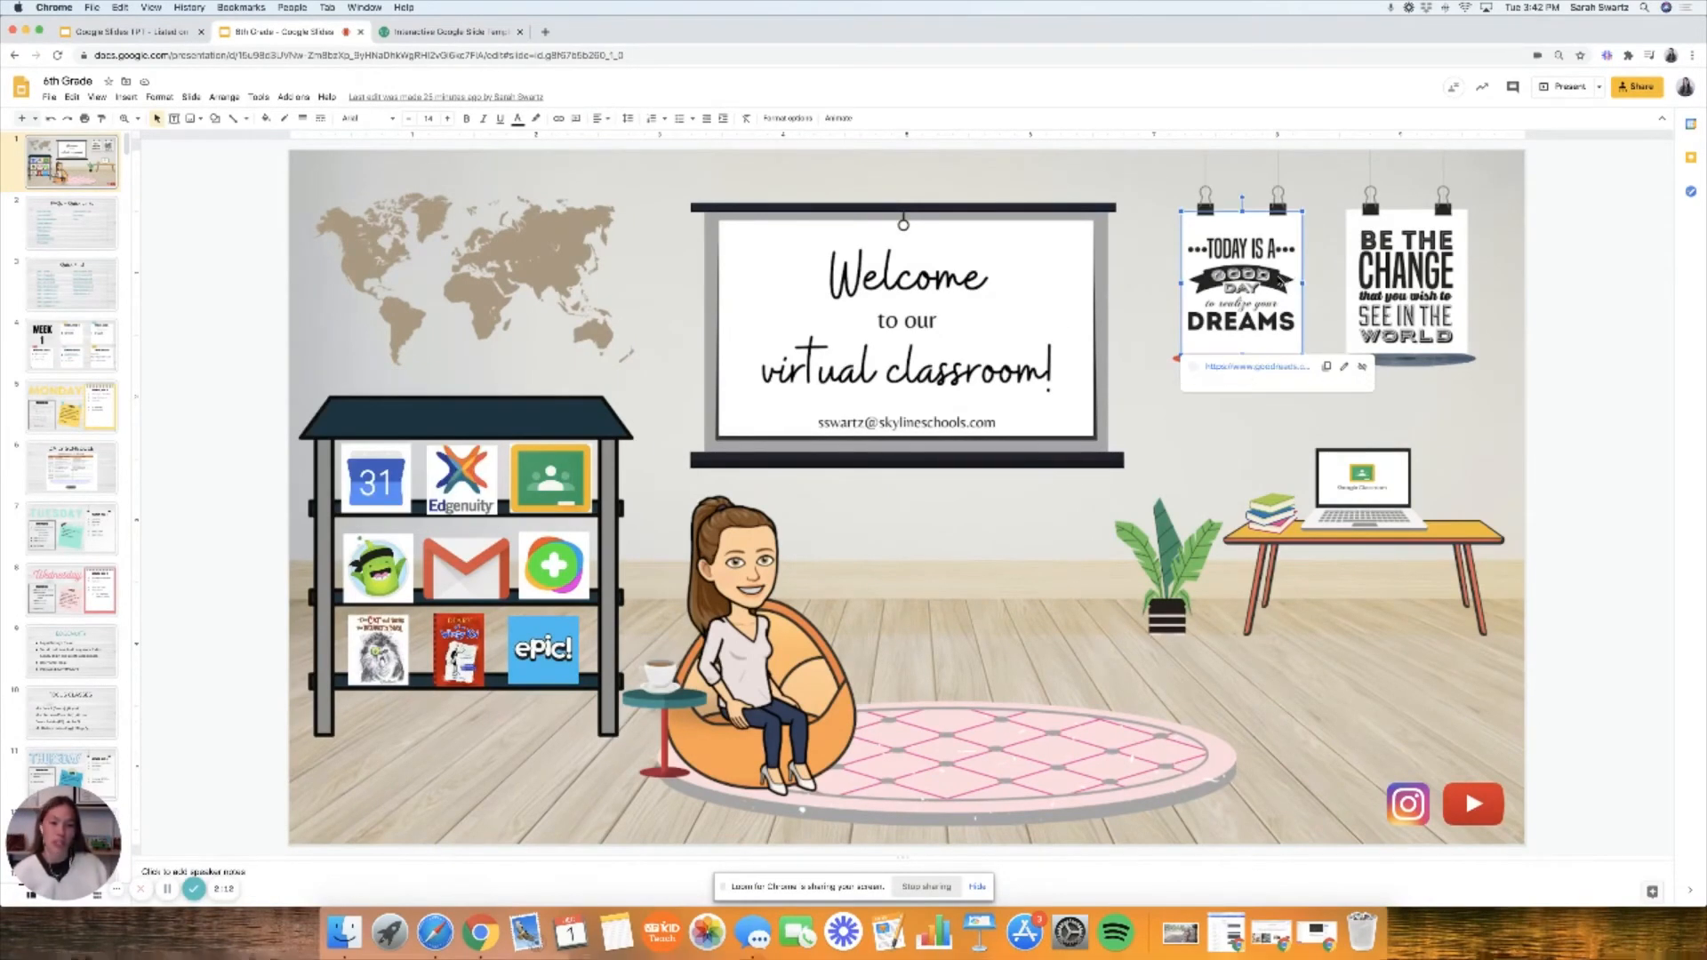
pyautogui.click(1405, 283)
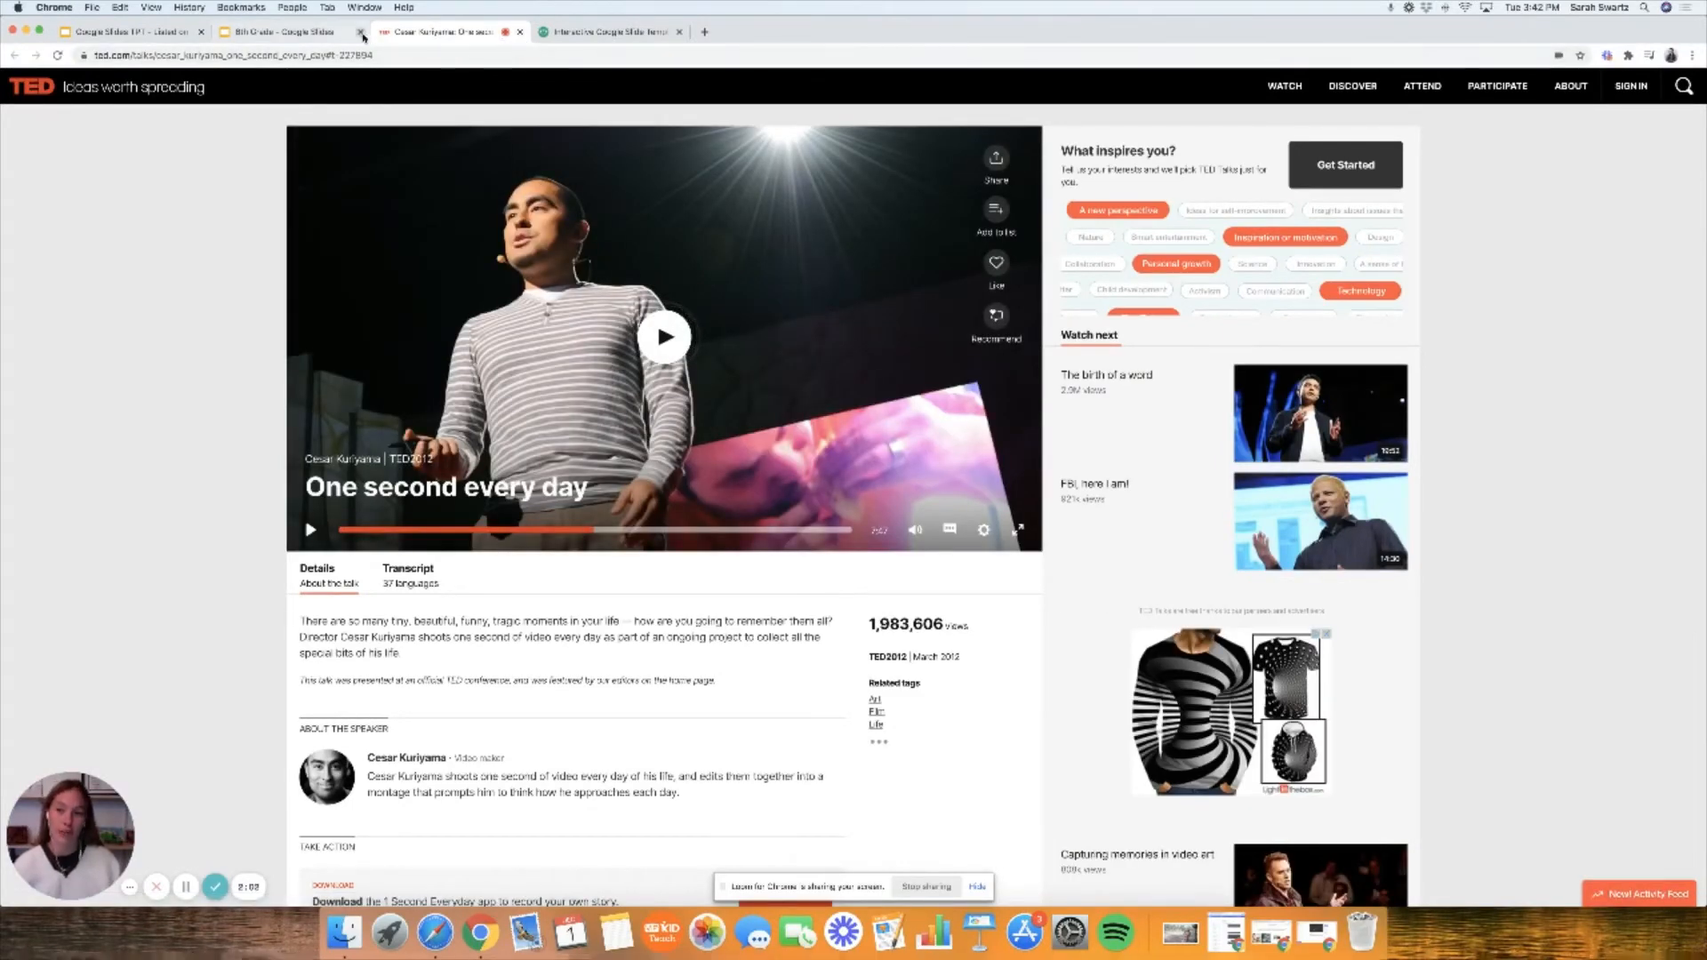
pyautogui.click(285, 30)
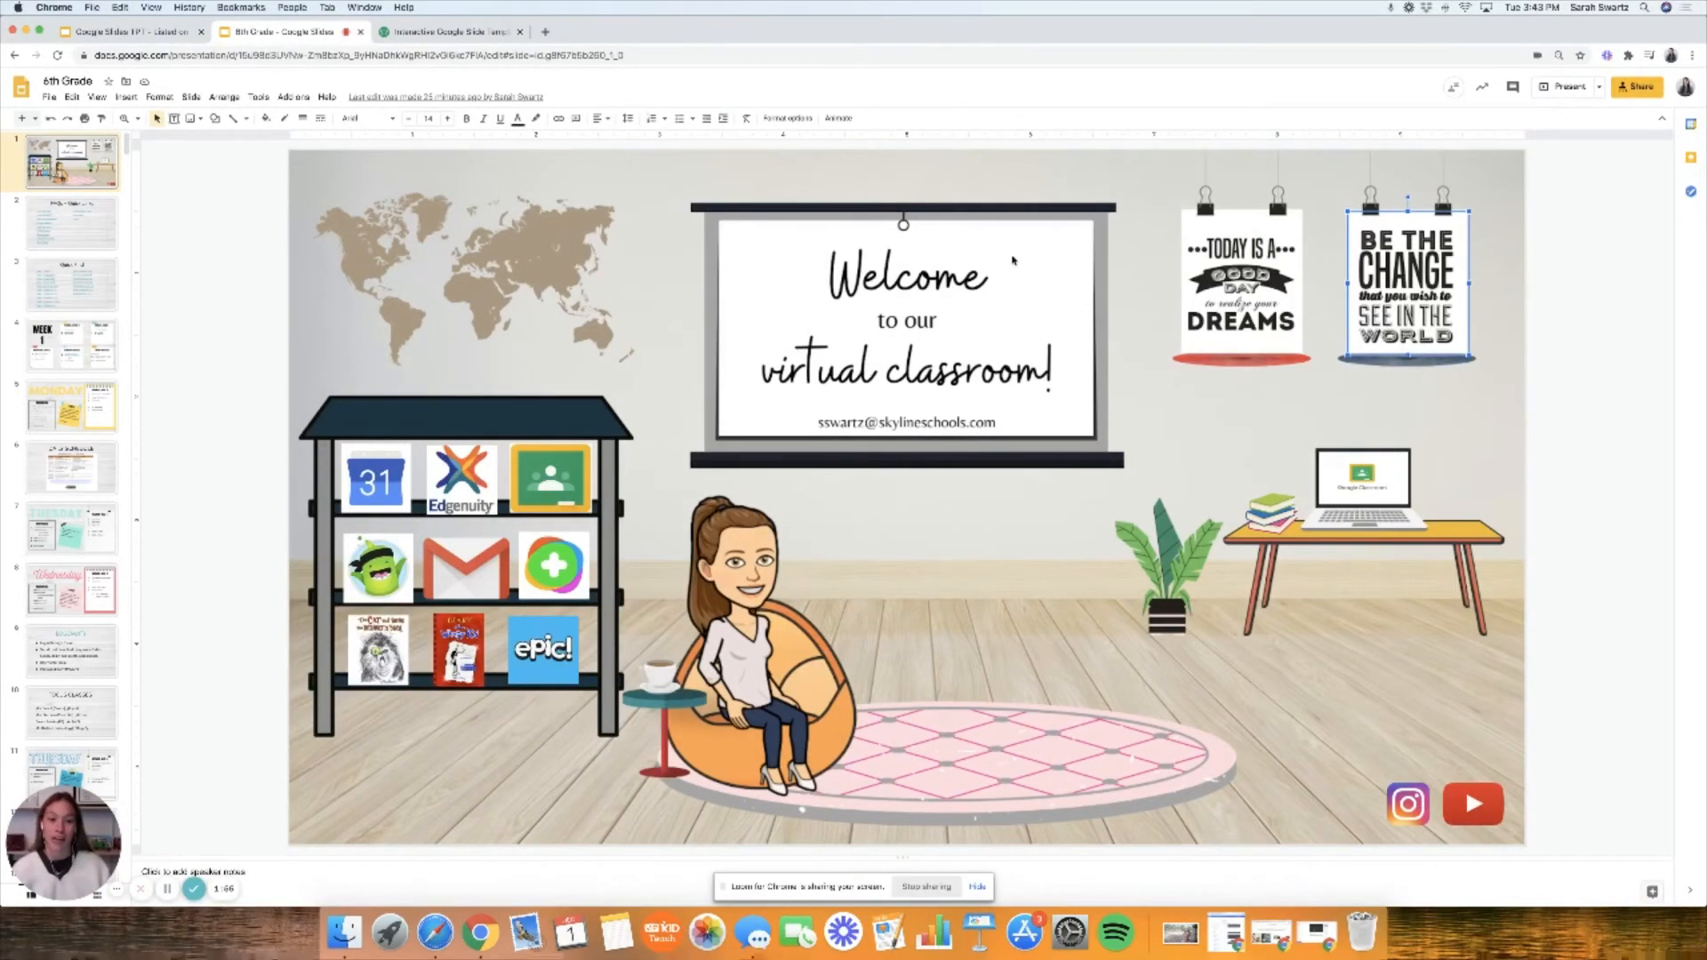
pyautogui.moveTo(1109, 789)
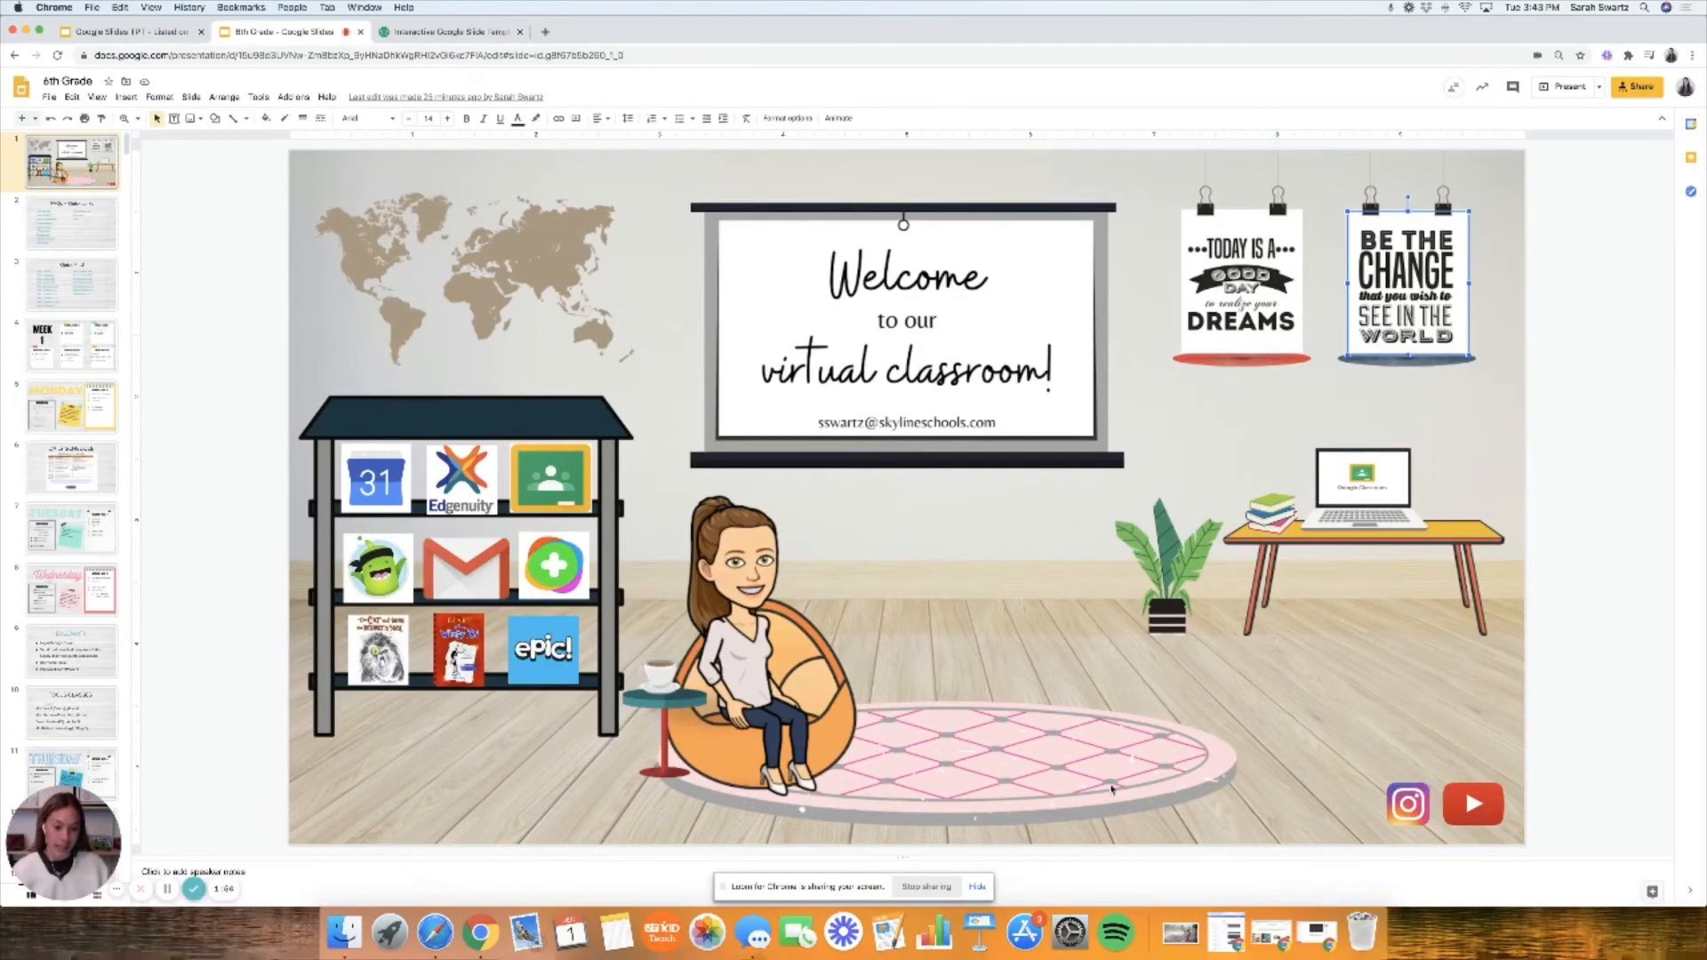
# Show the FAQs + Quick Links slide, view the linked student email/password doc, and return to the 6th Grade deck.
pyautogui.click(1067, 745)
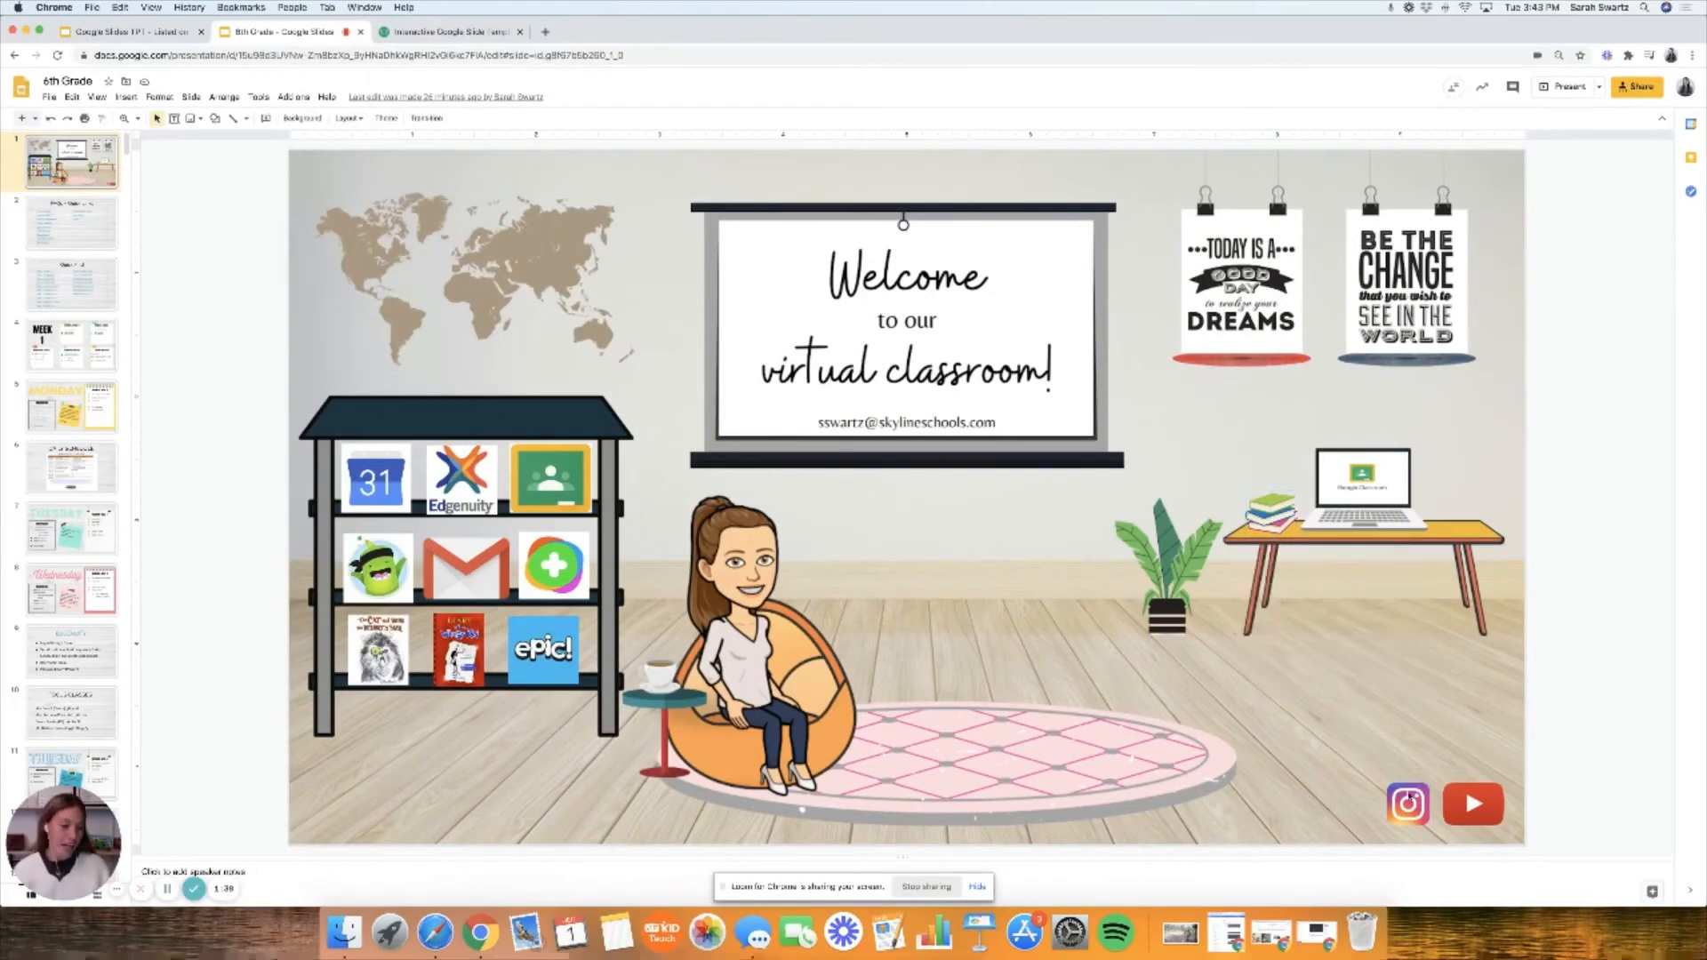
pyautogui.click(1472, 804)
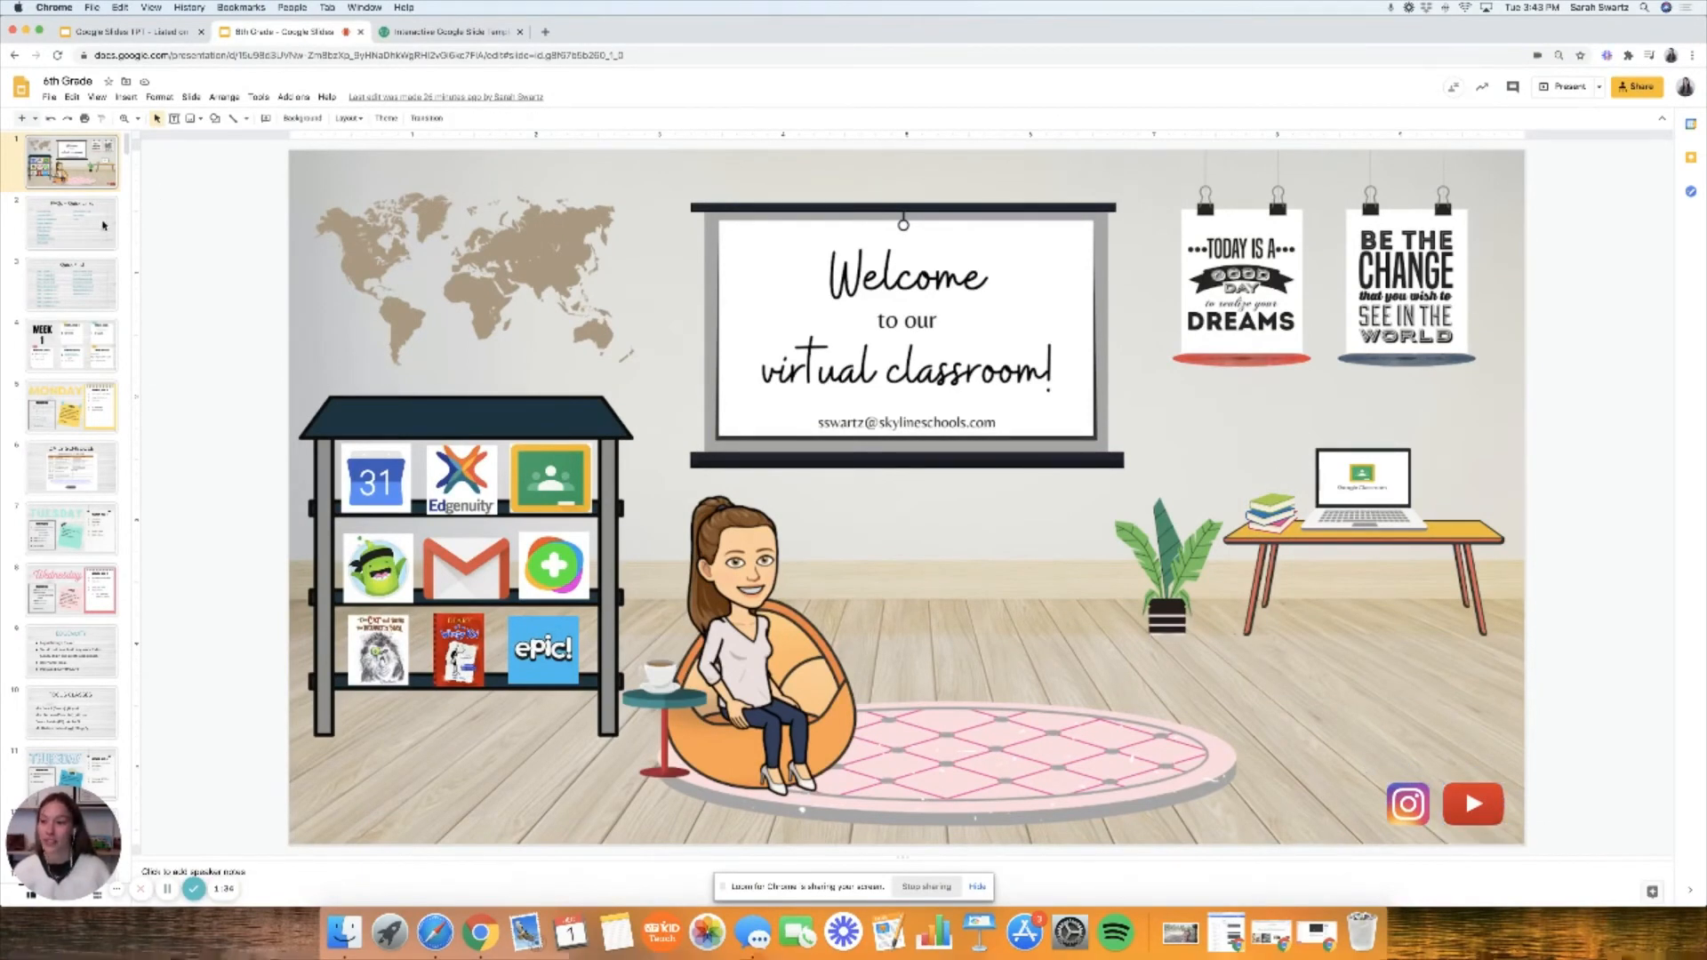
pyautogui.click(71, 222)
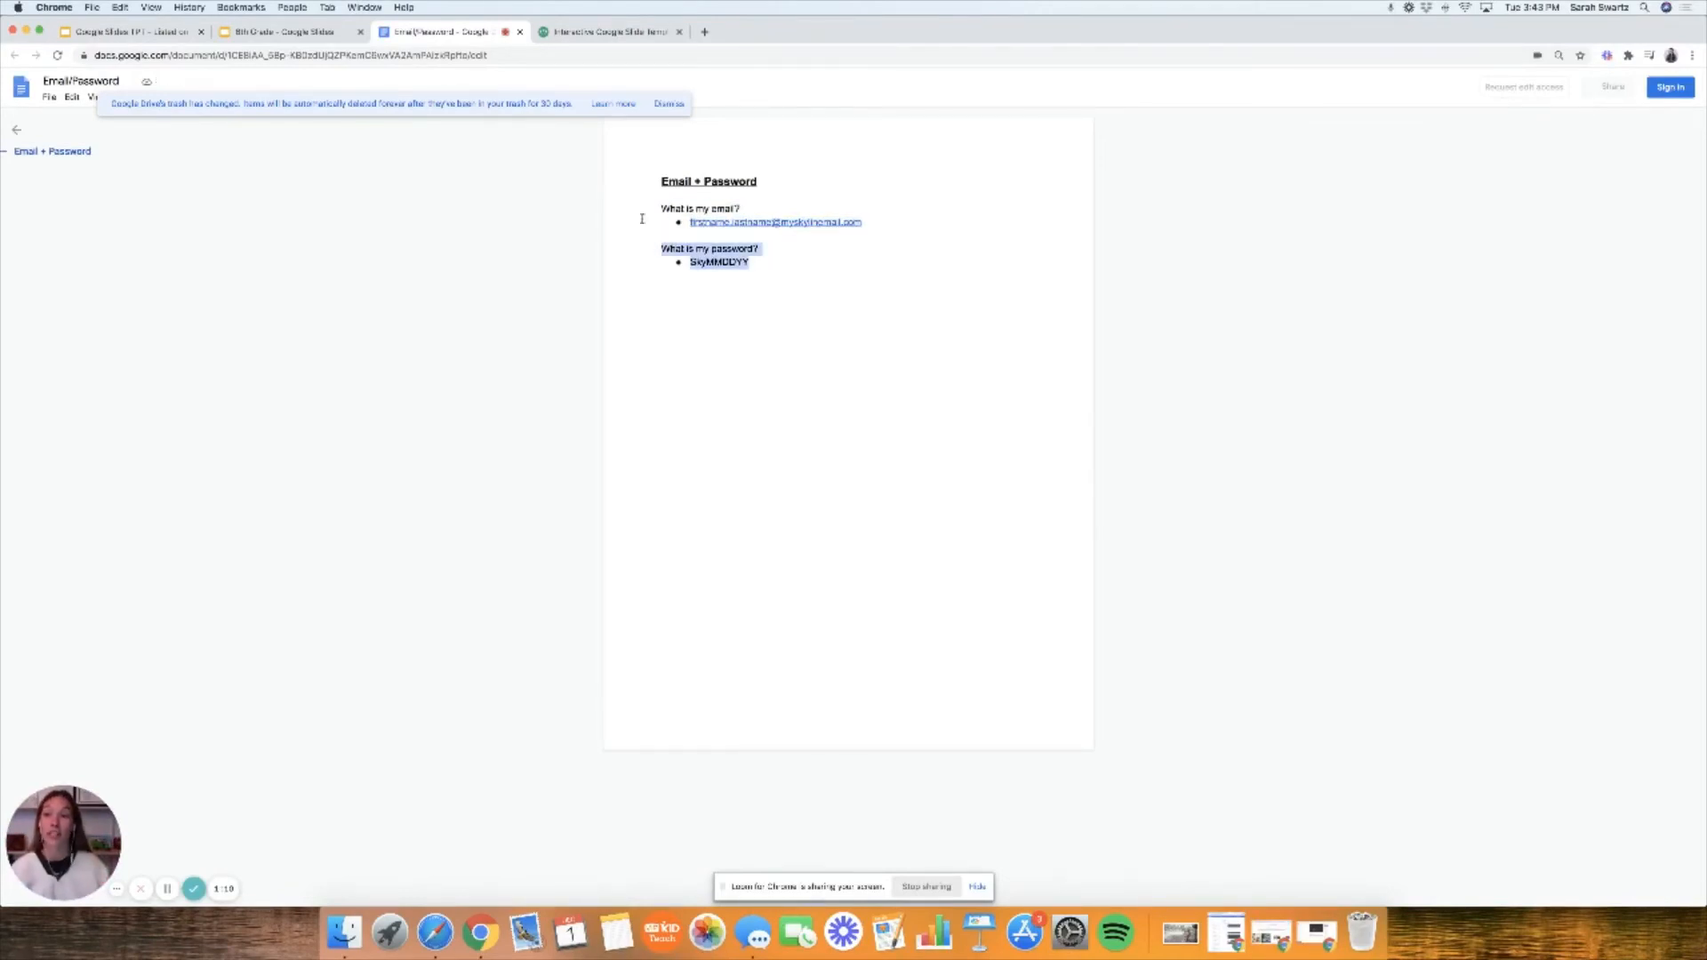
pyautogui.click(285, 32)
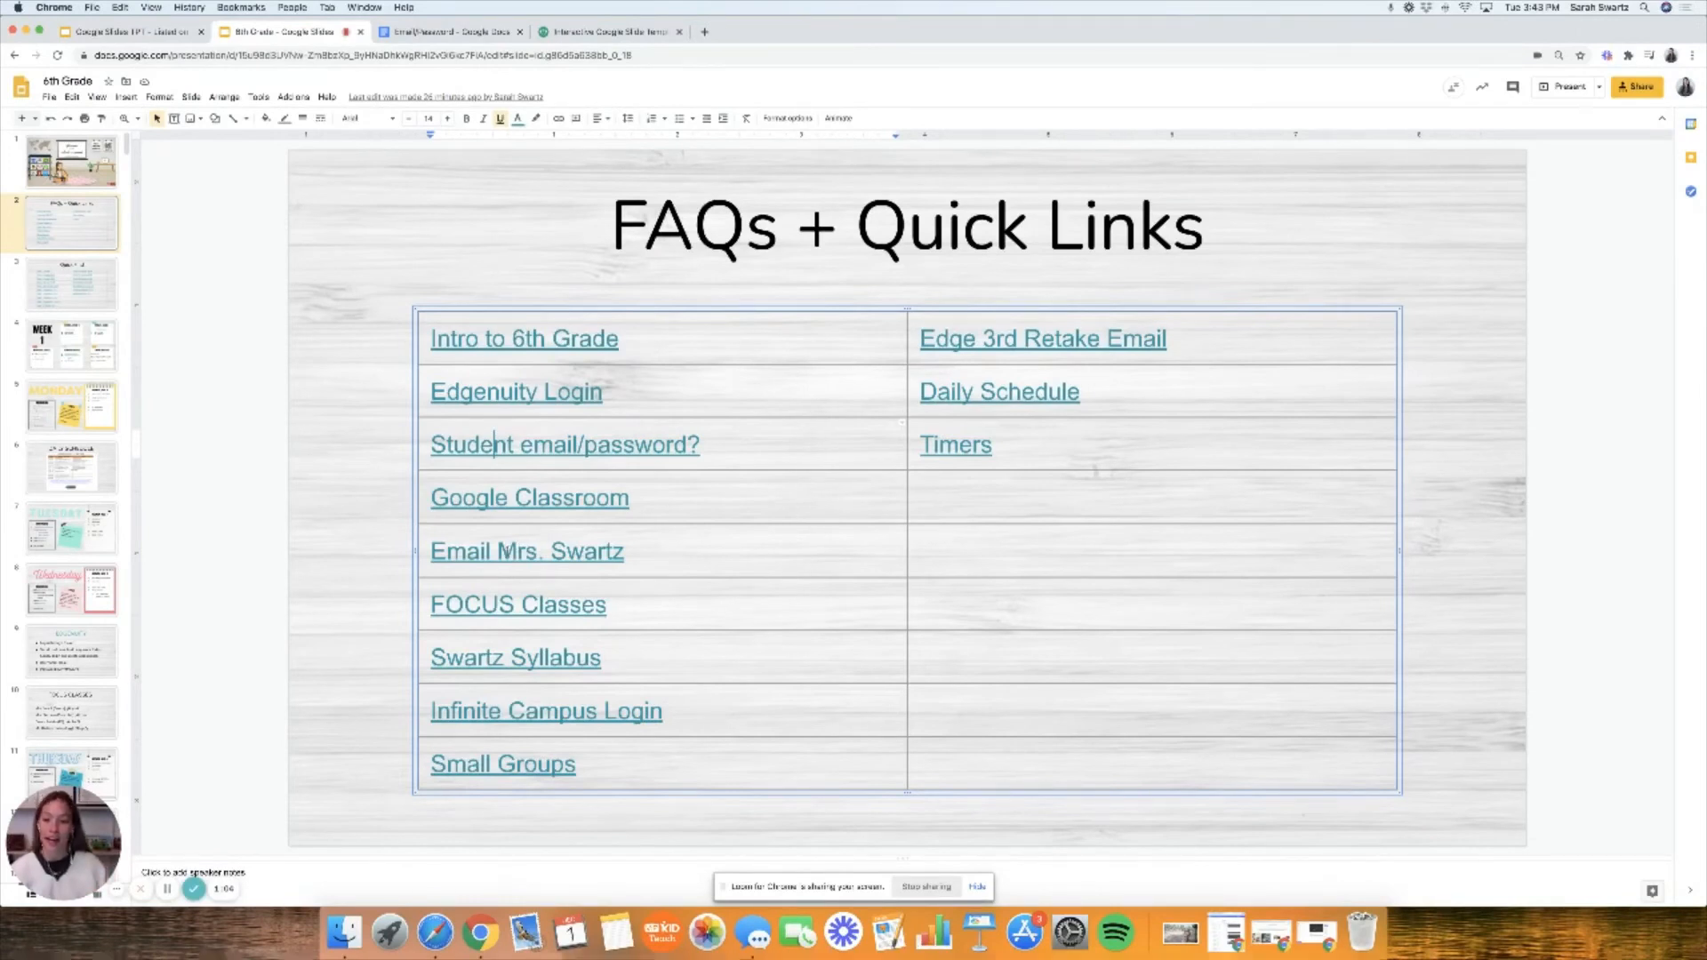
# Preview the FOCUS Classes link, then show the Quick Find slide of weekly links and dismiss the Week 19 preview.
pyautogui.click(518, 605)
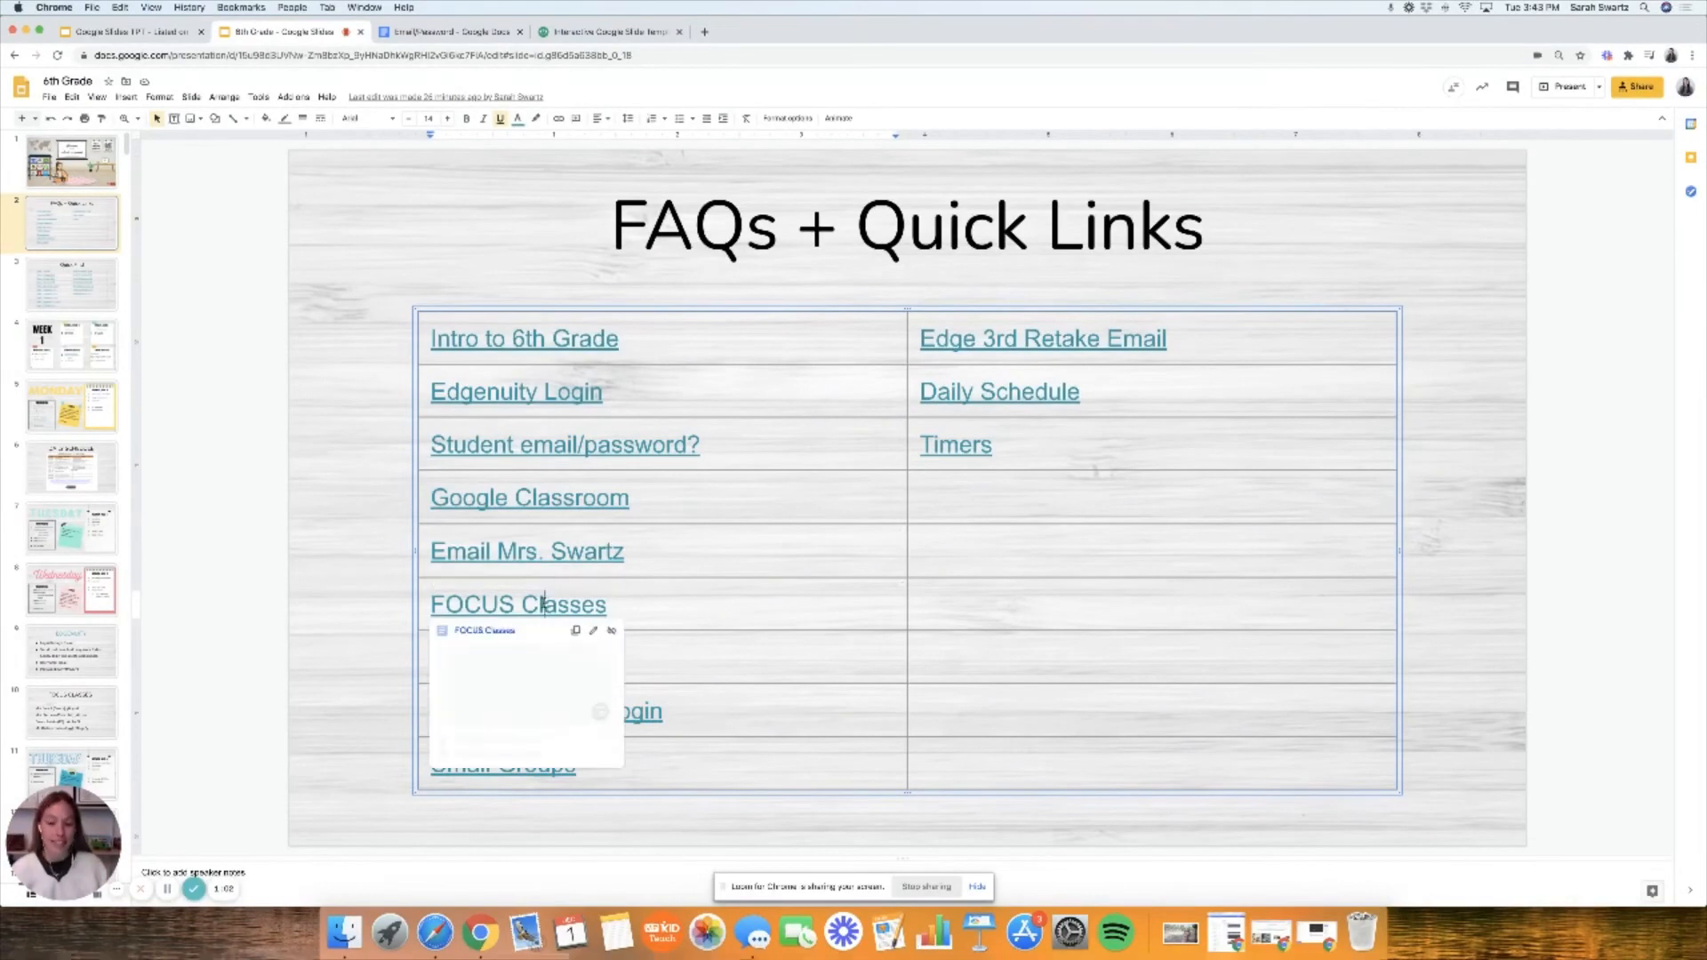
pyautogui.click(260, 485)
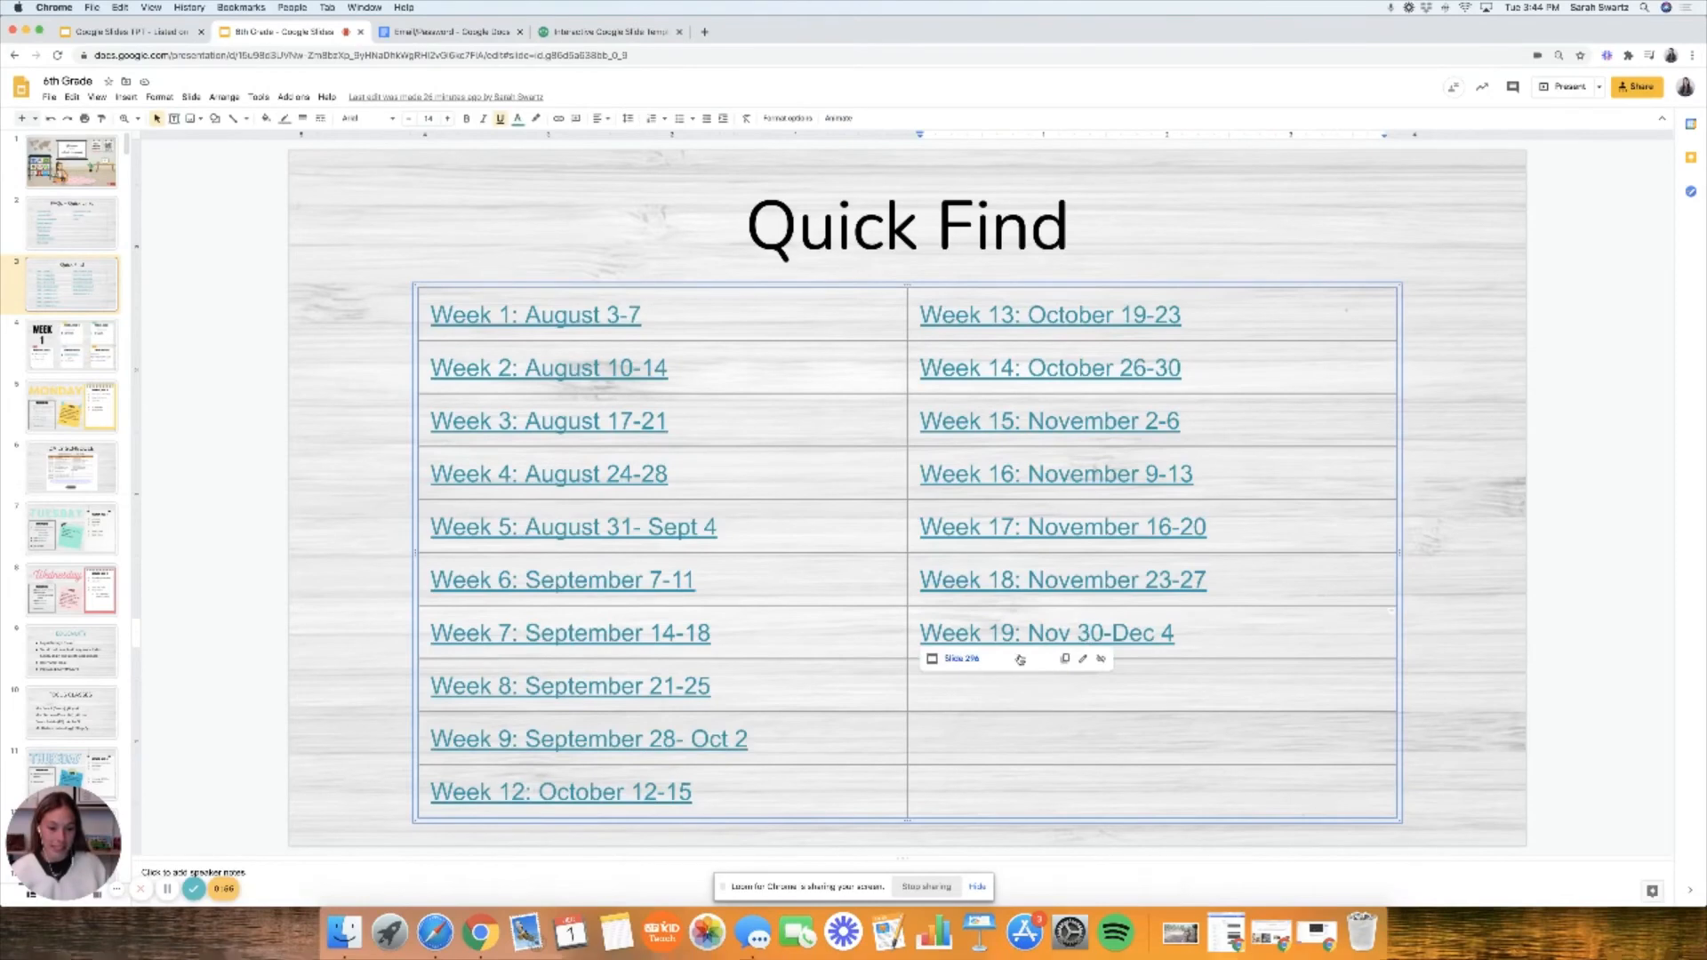
pyautogui.click(1045, 633)
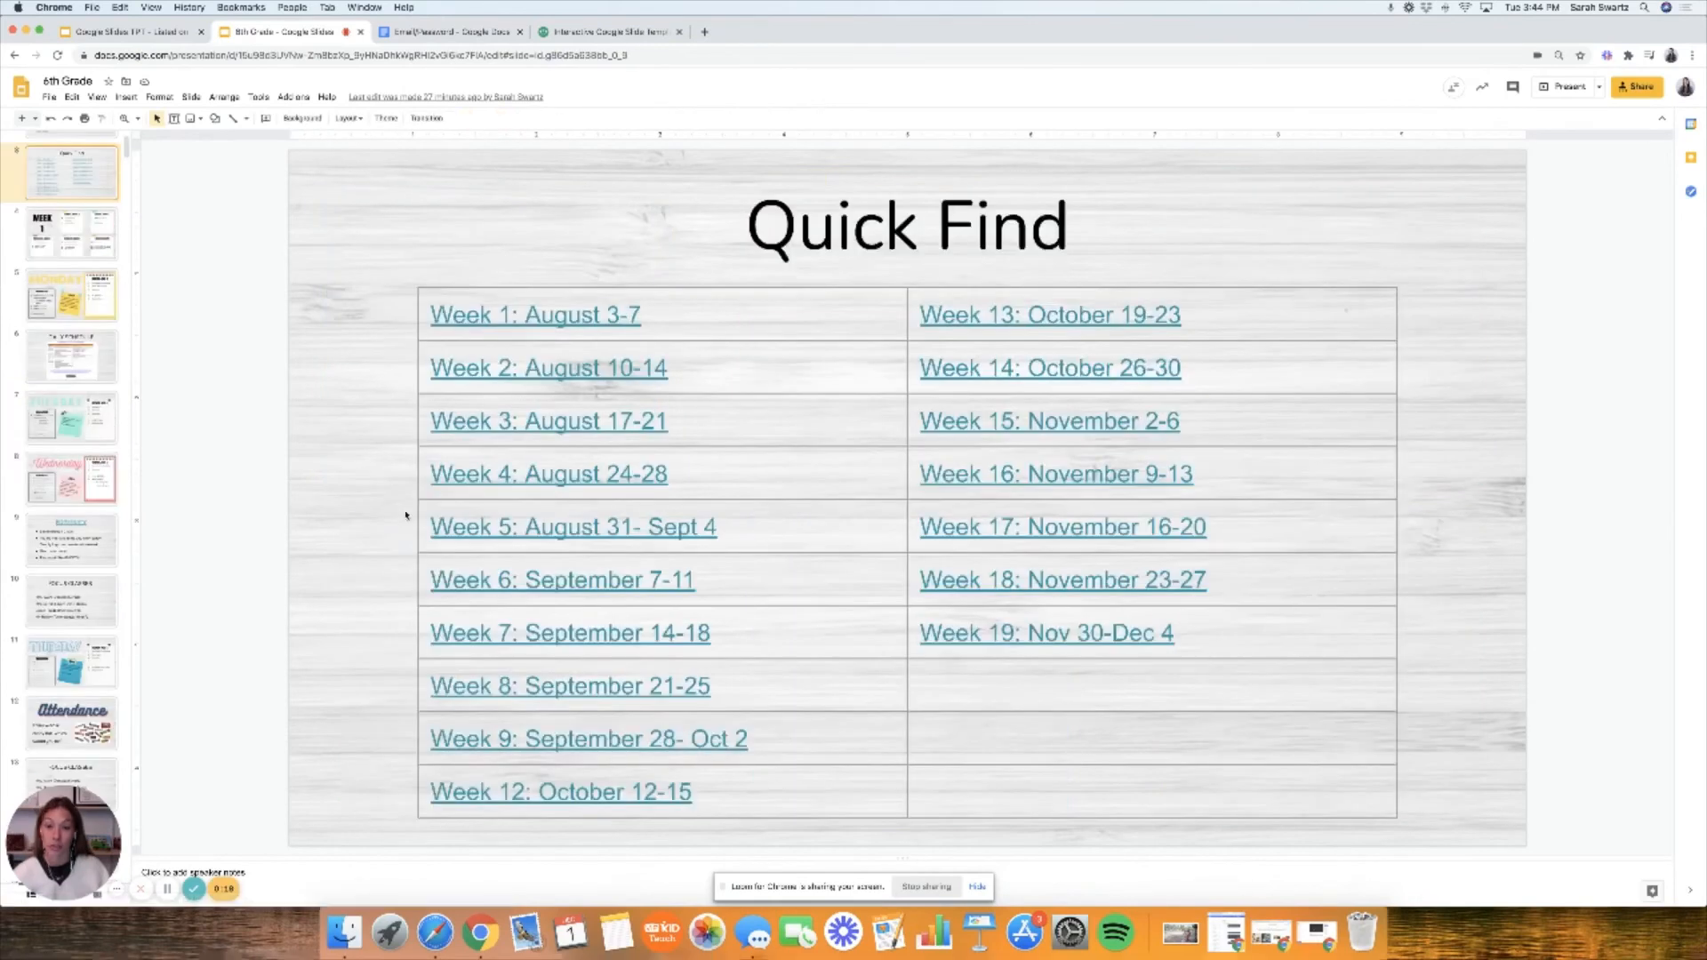
# Browse the FAQs, Starbucks Cafe and Quick Find slides, land on the welcome slide, then switch to the Teachers Pay Teachers listing.
pyautogui.click(70, 222)
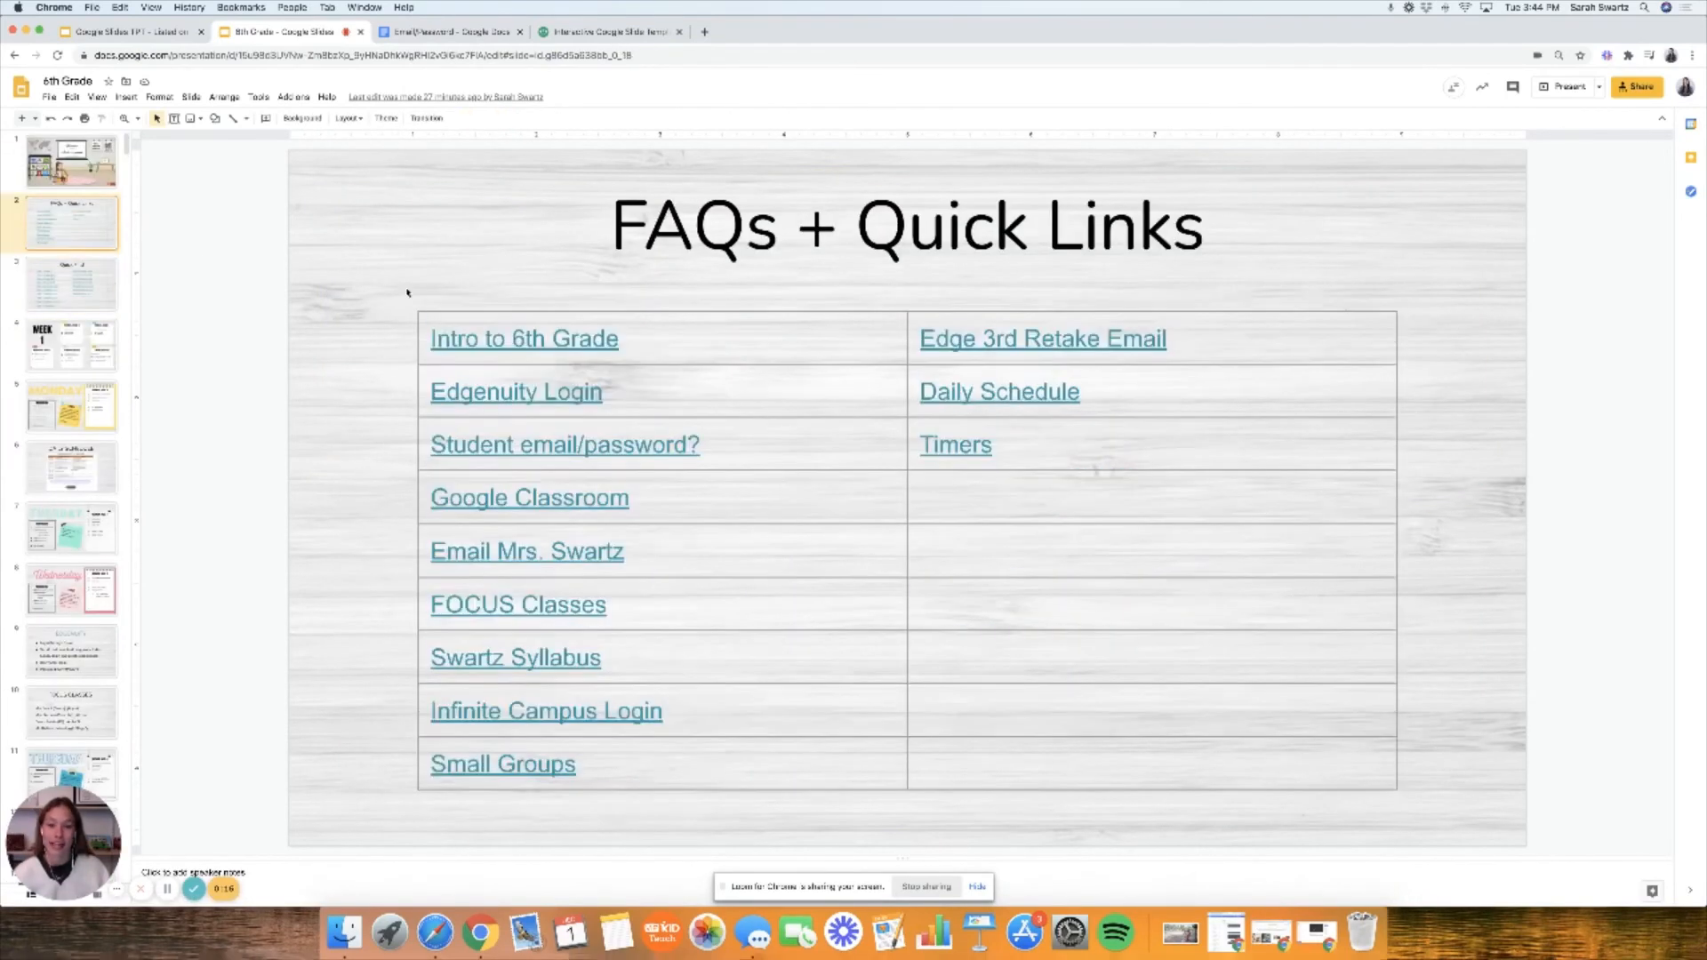
pyautogui.click(955, 445)
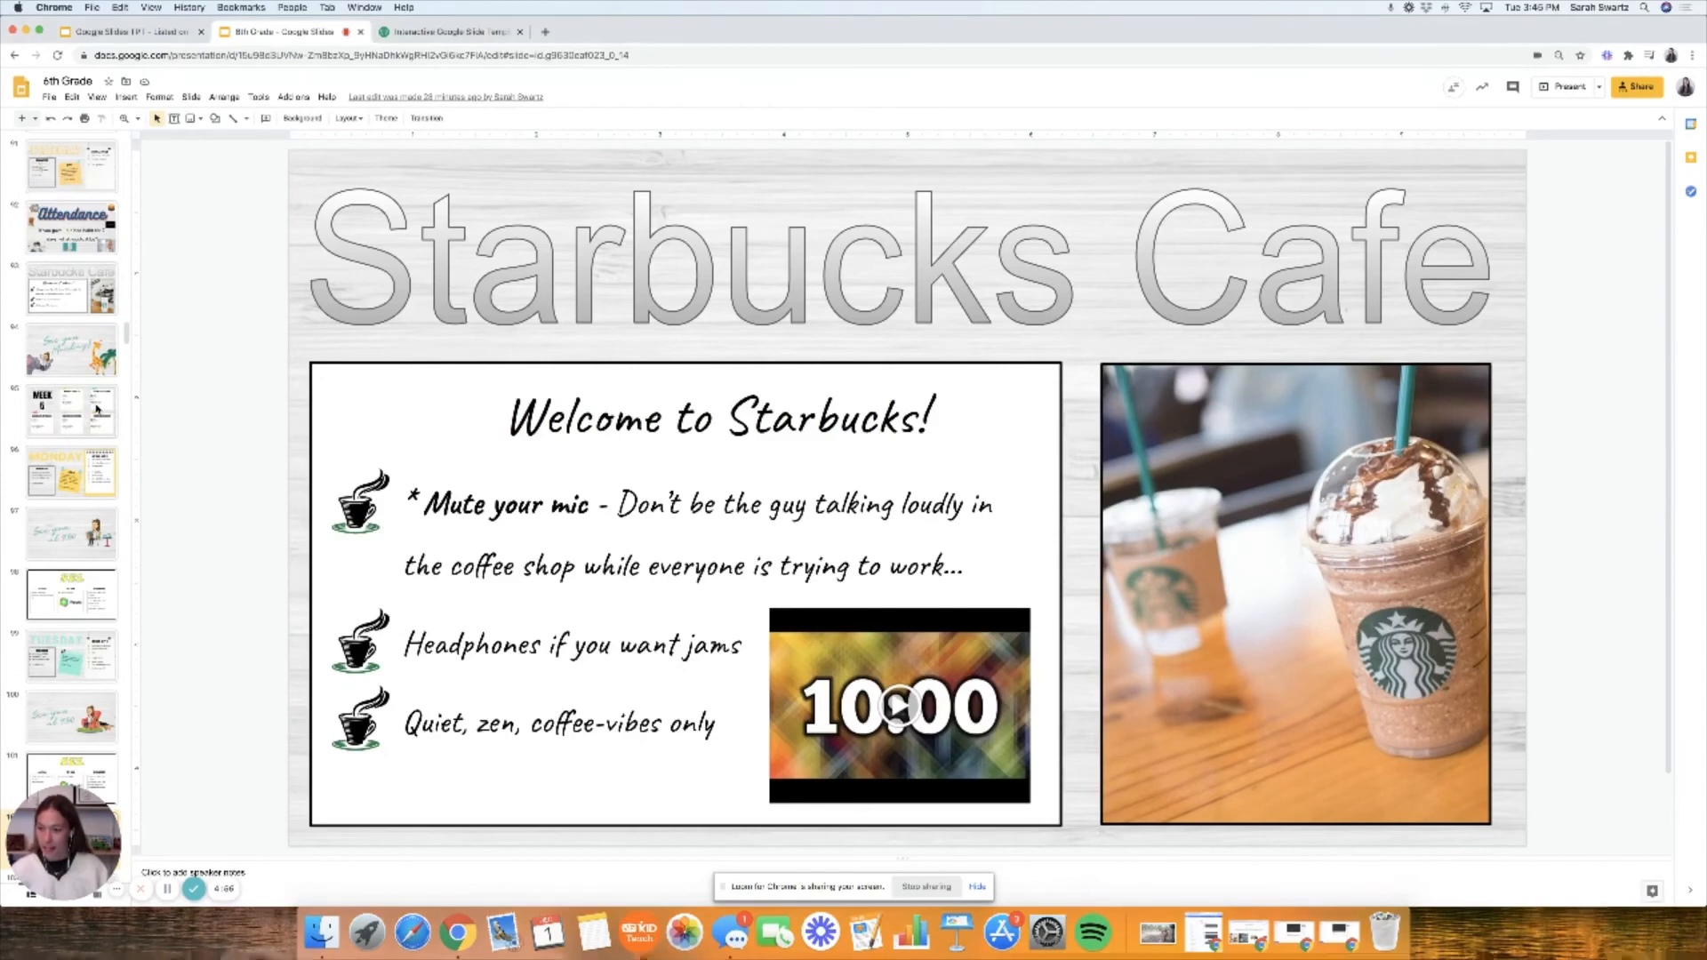
pyautogui.click(71, 409)
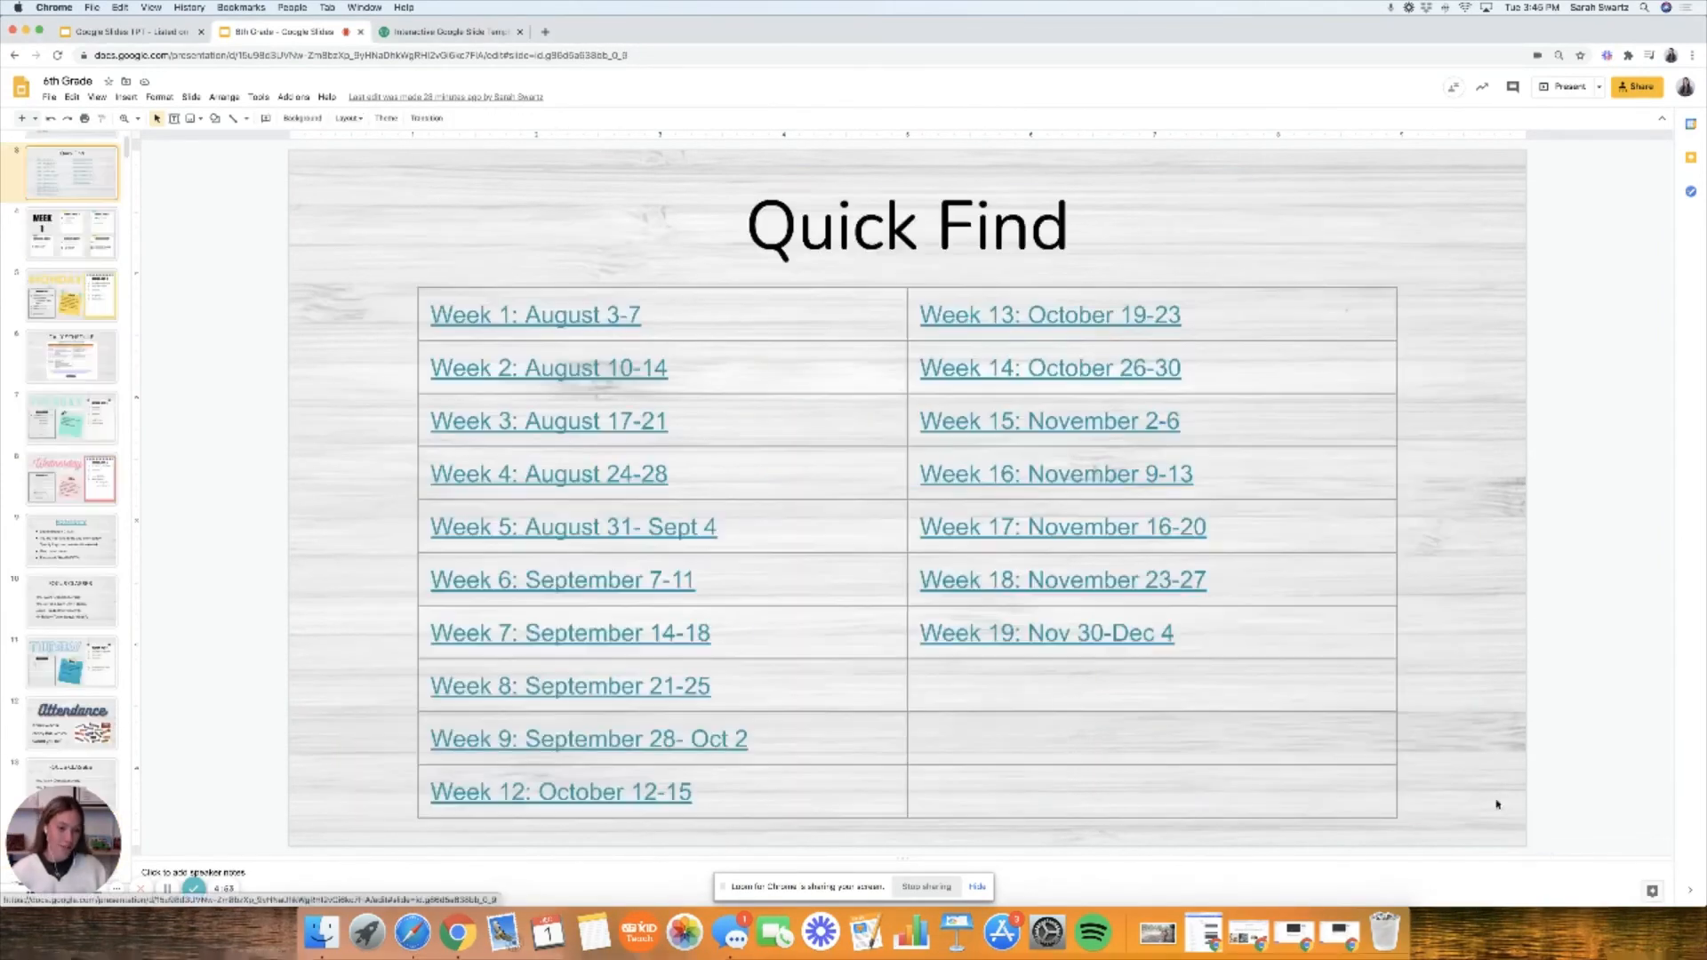
pyautogui.click(70, 161)
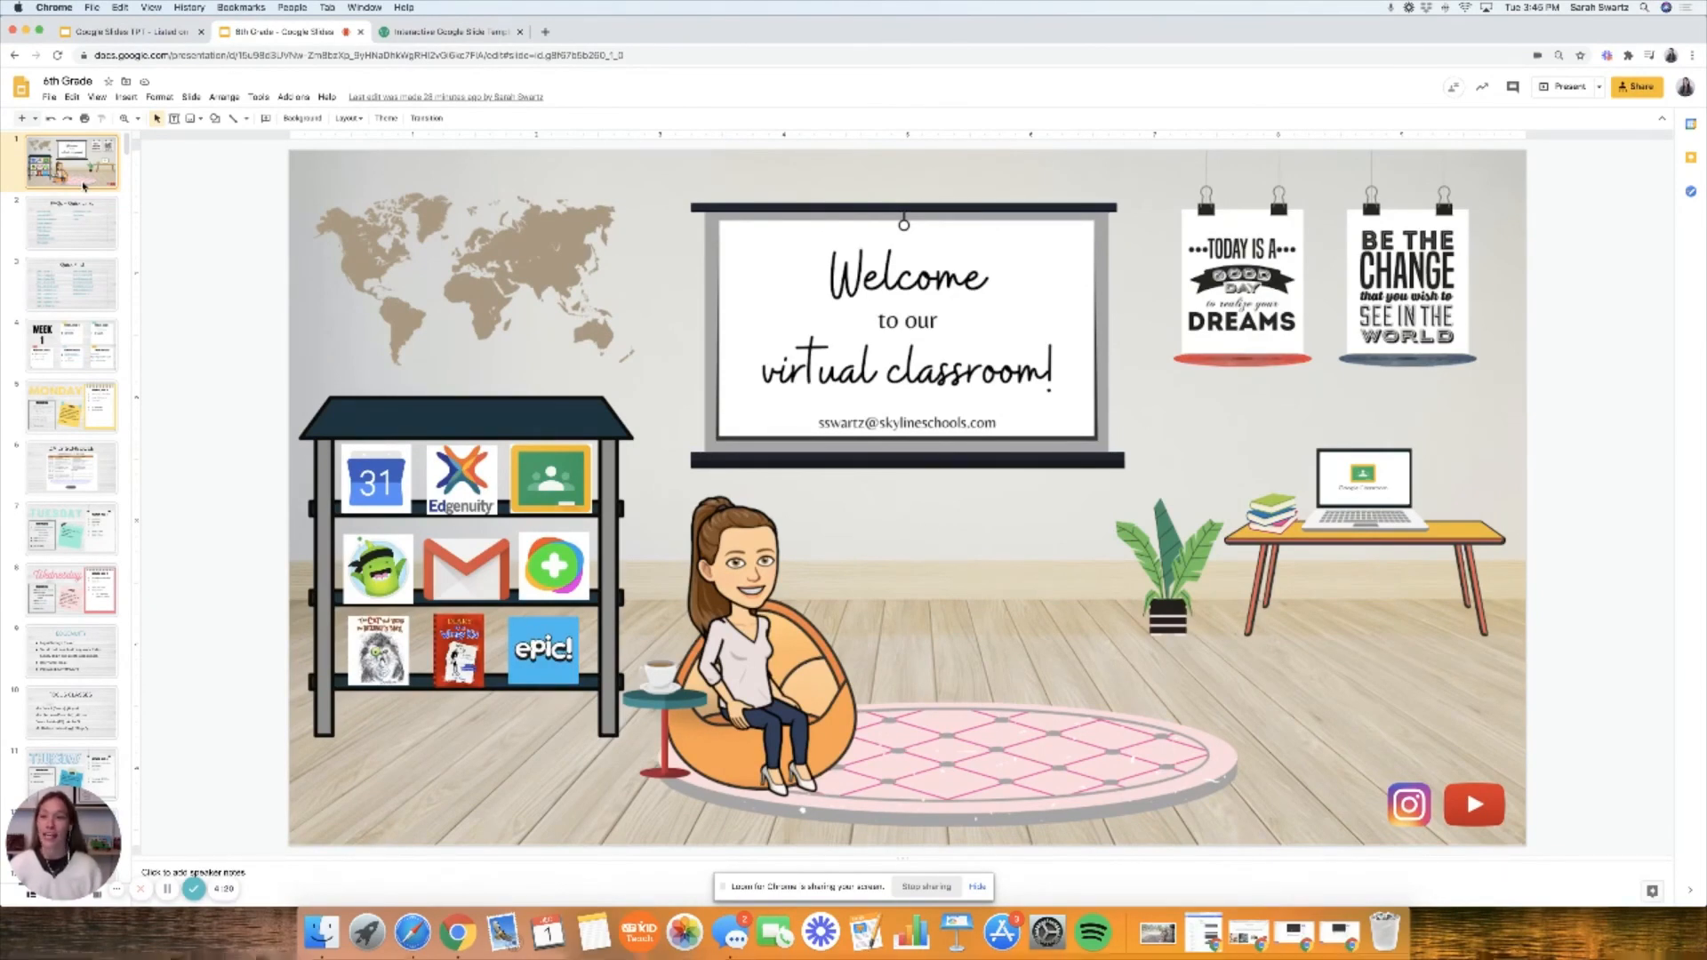
pyautogui.click(447, 32)
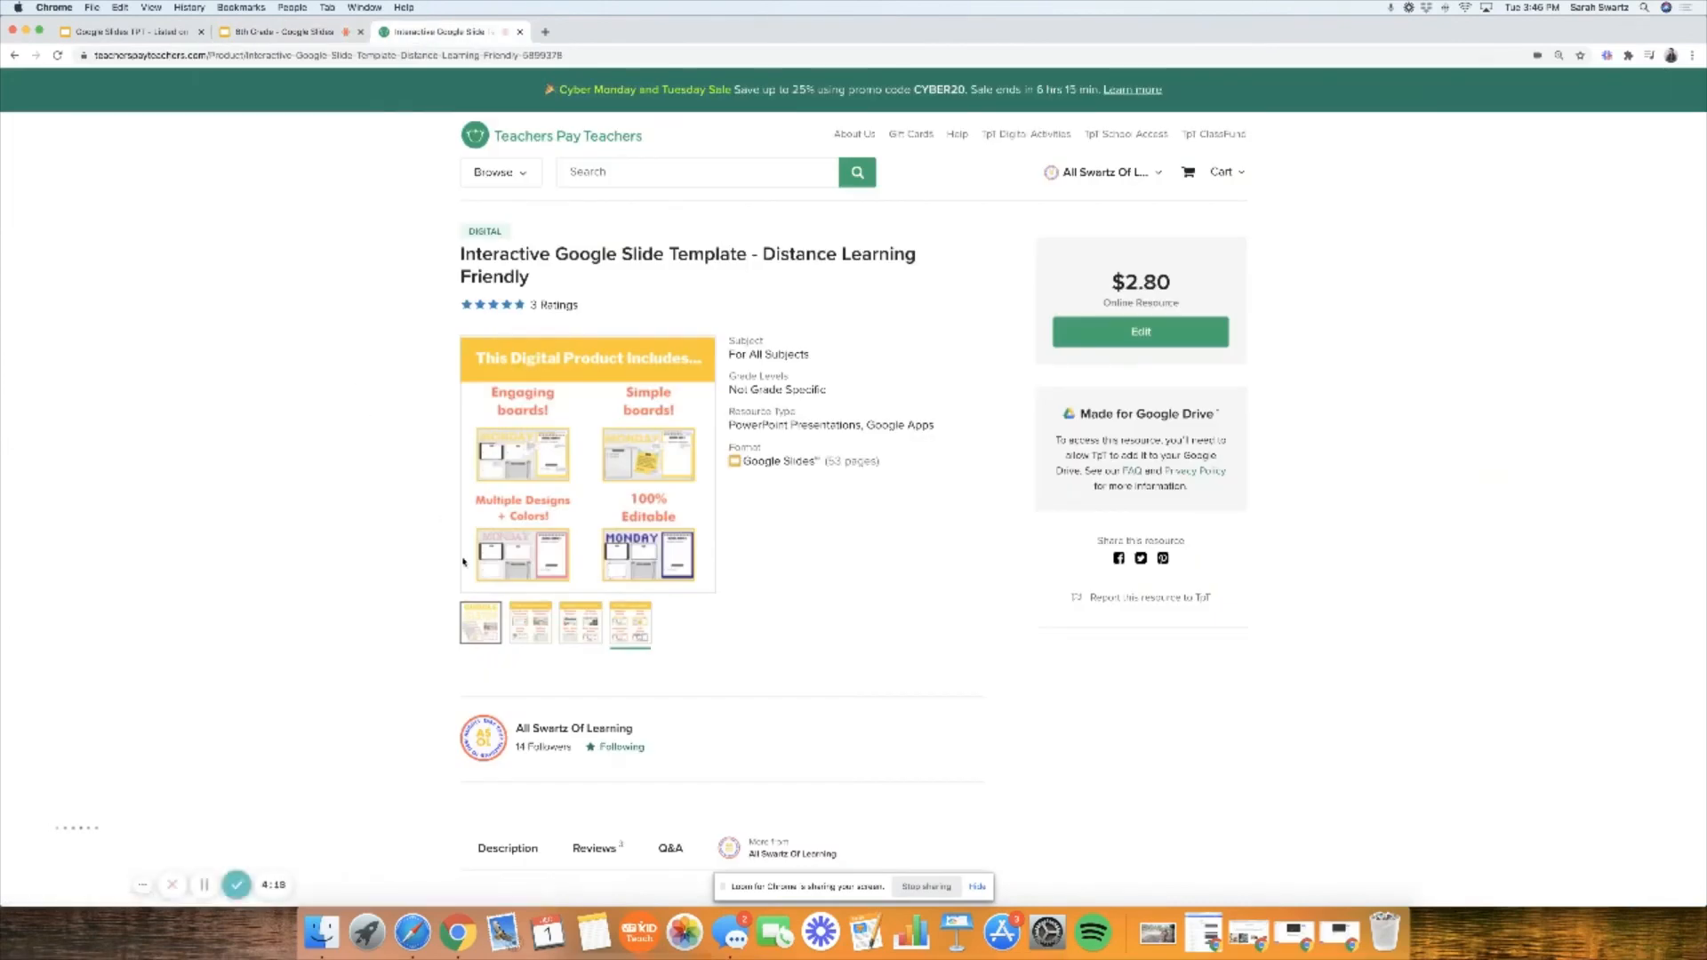